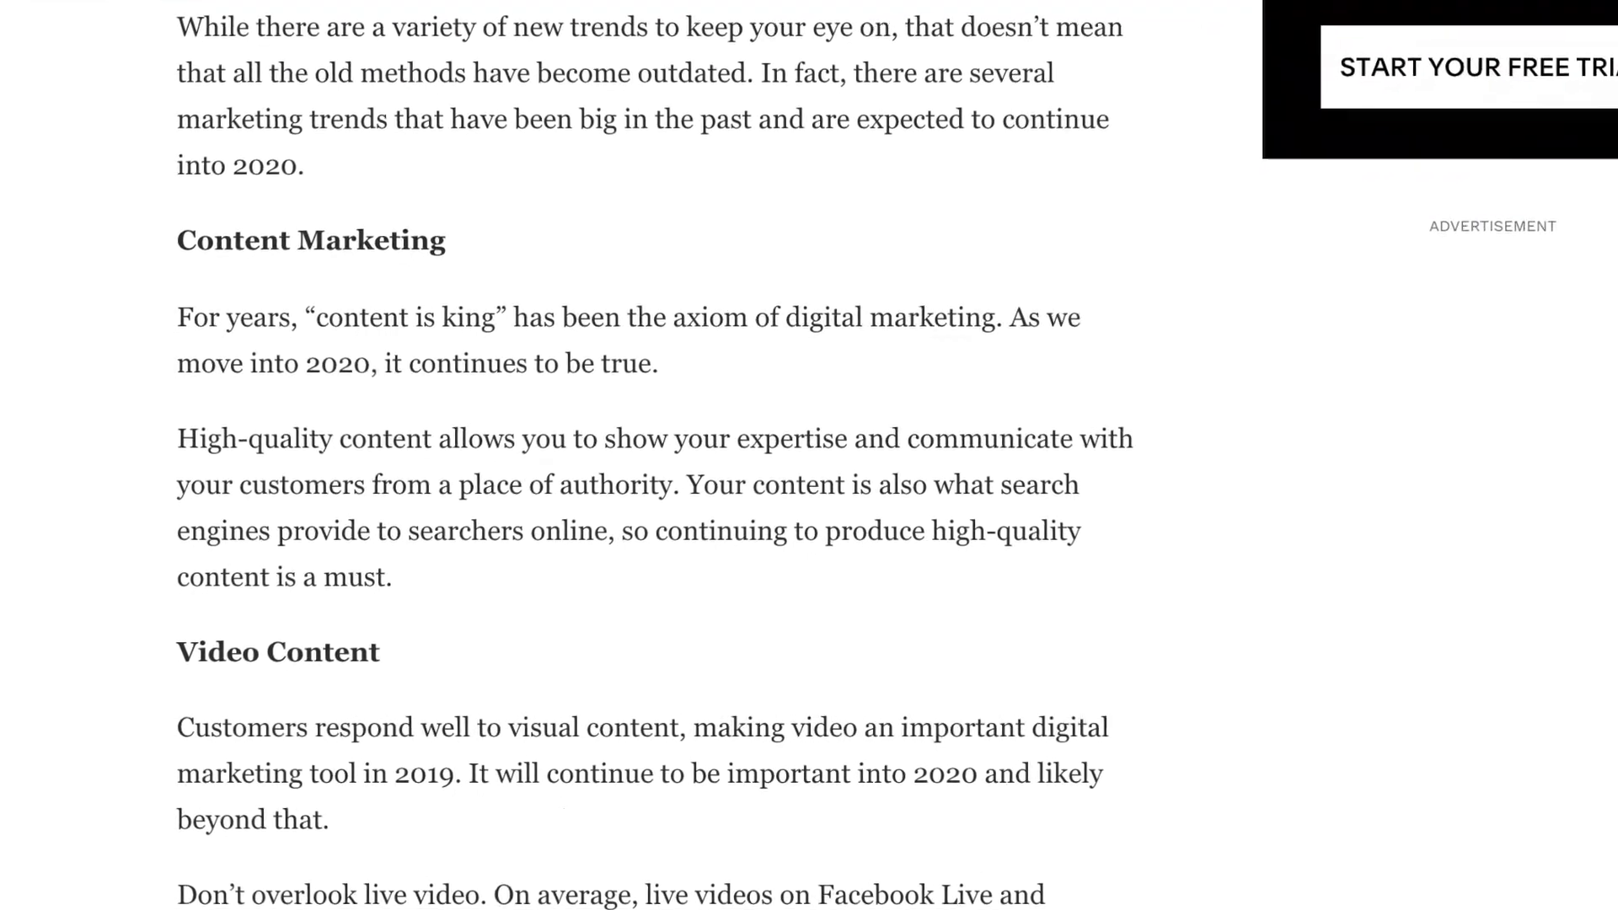
# - Navigate to Online Store > Blog posts in the admin sidebar
pyautogui.scroll(-3)
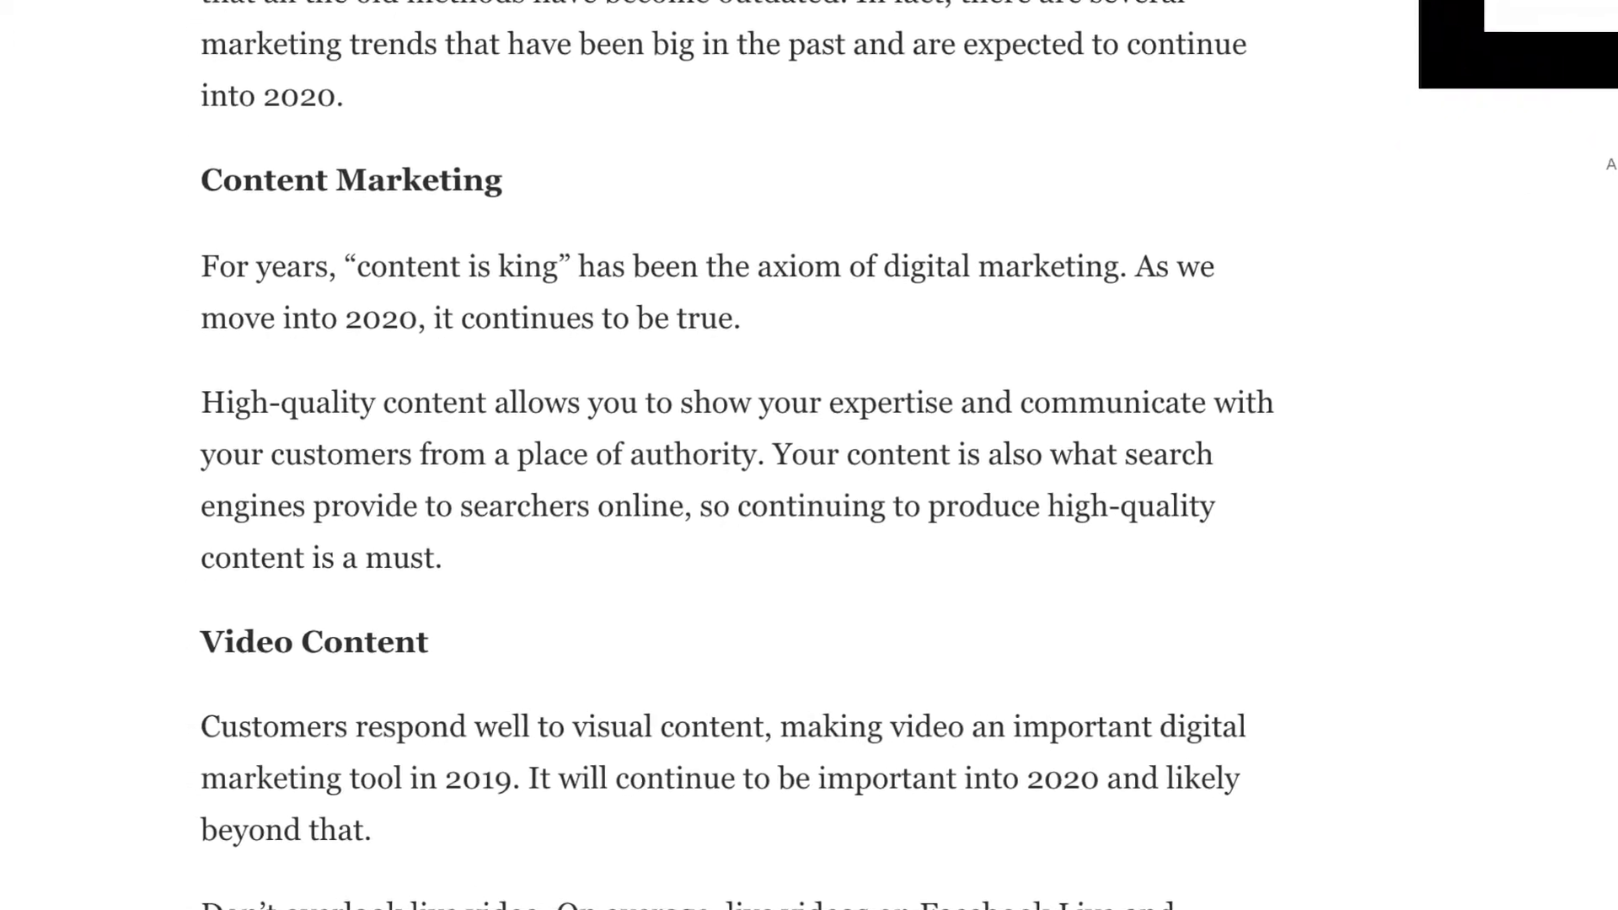
pyautogui.scroll(-3)
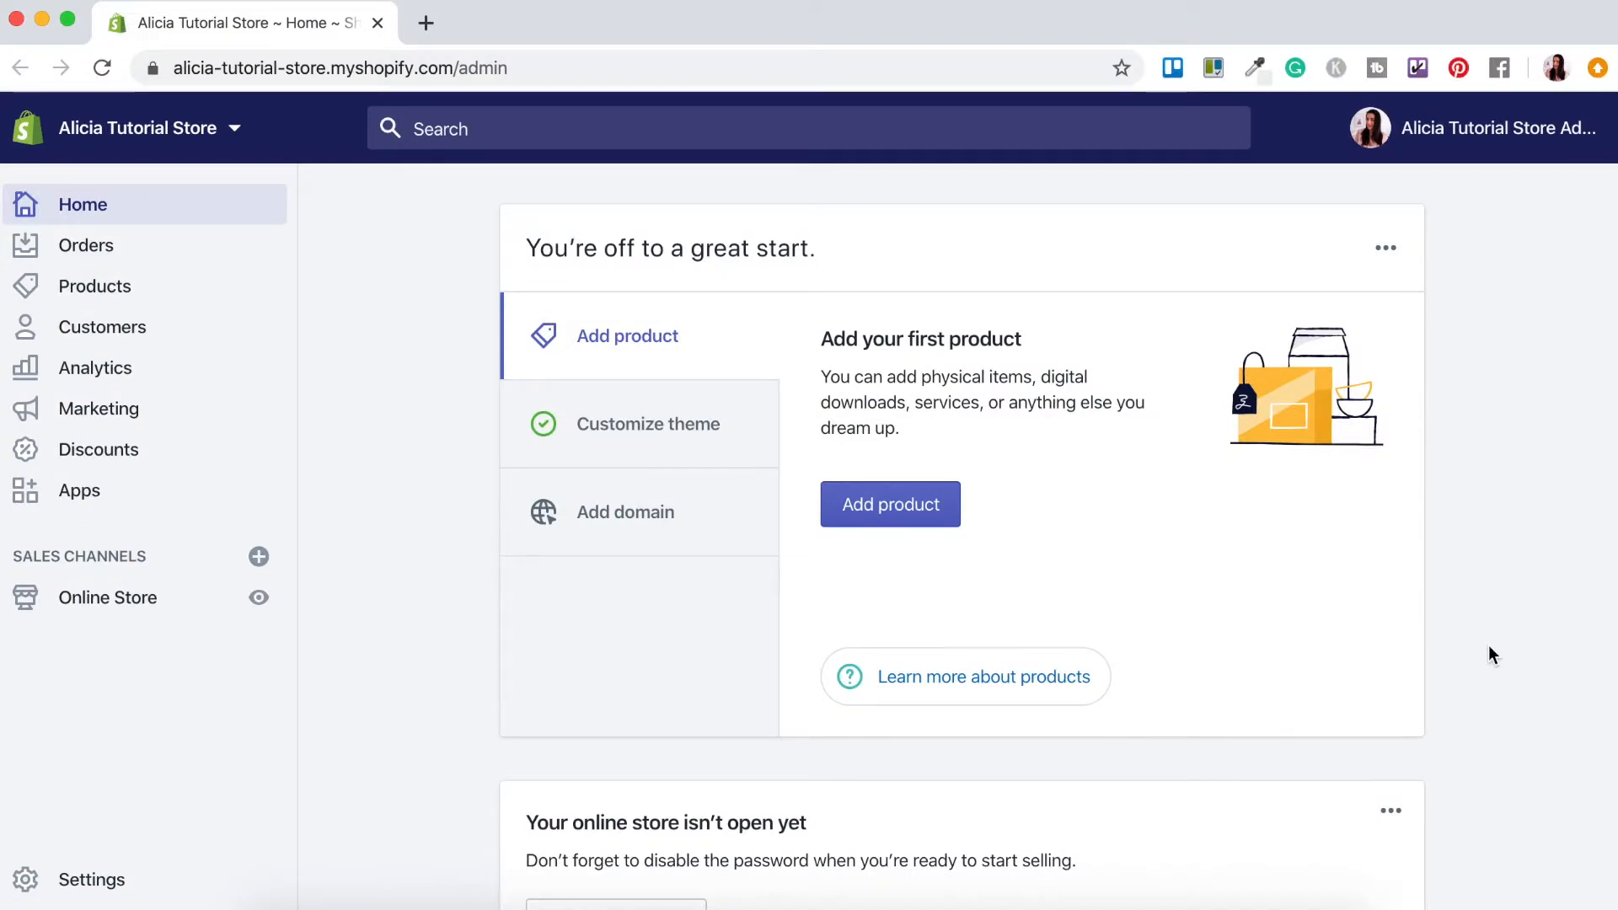
pyautogui.moveTo(204, 597)
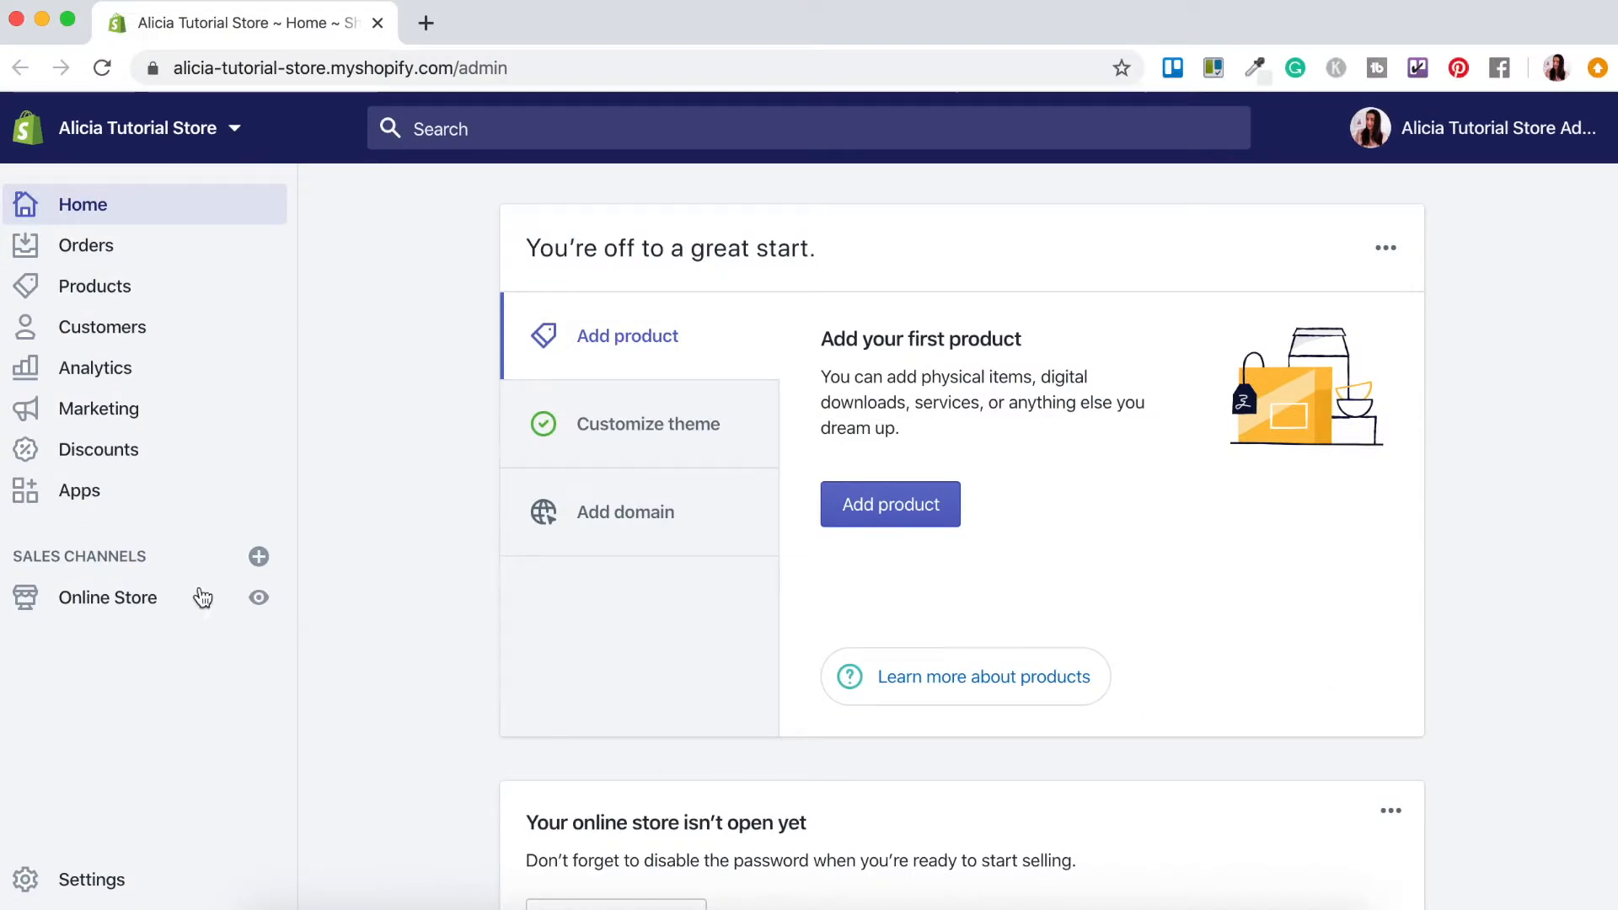
pyautogui.click(108, 597)
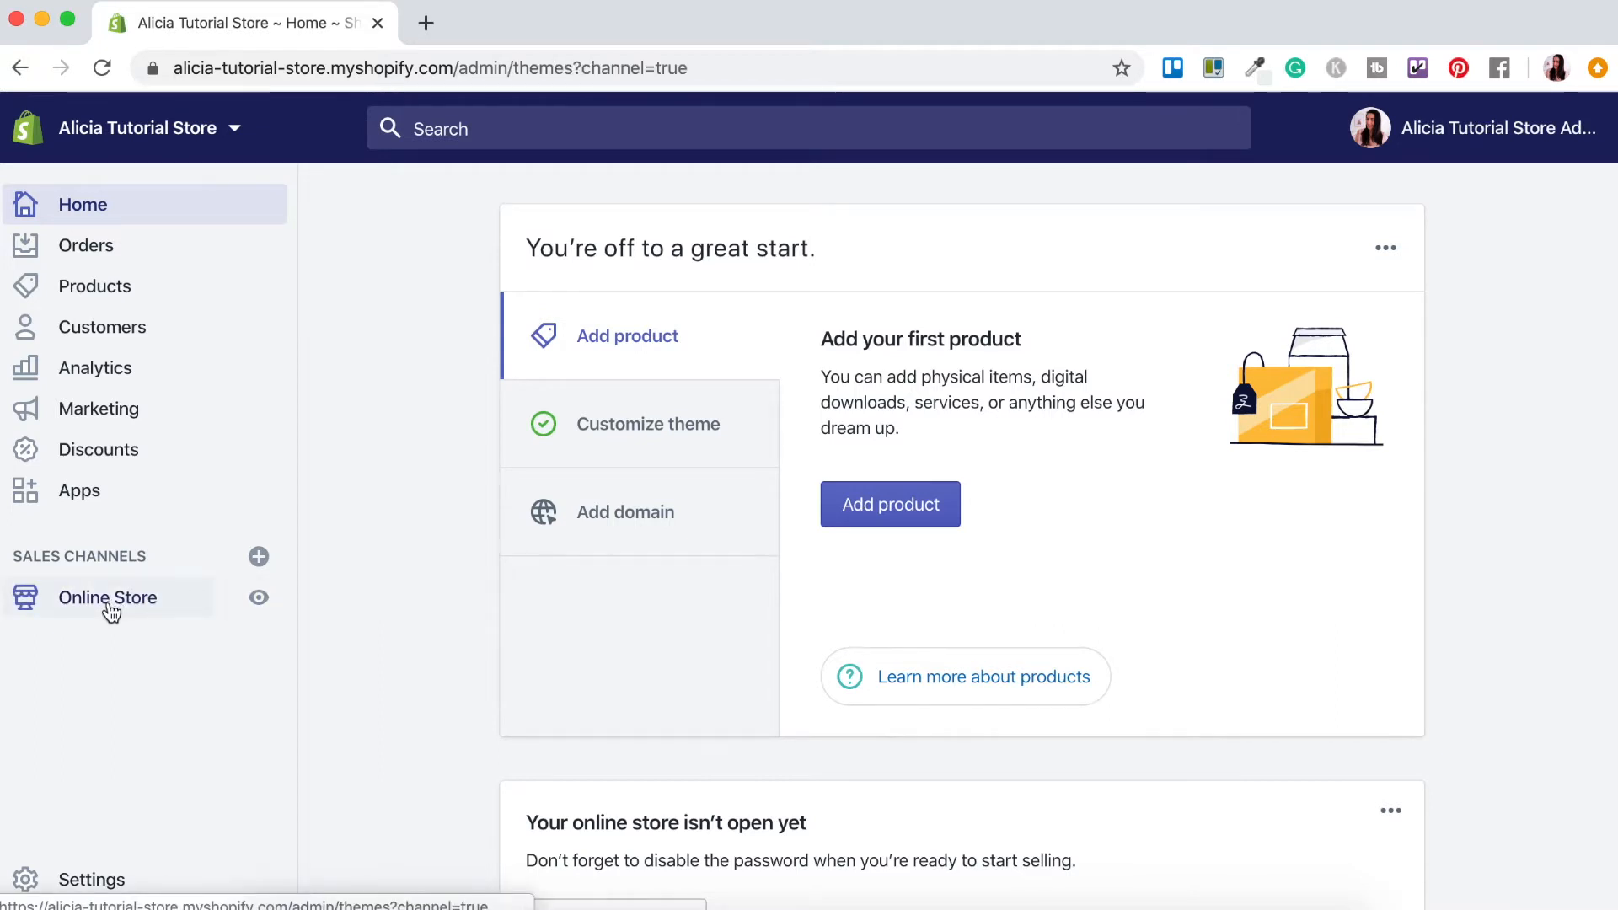
pyautogui.click(108, 597)
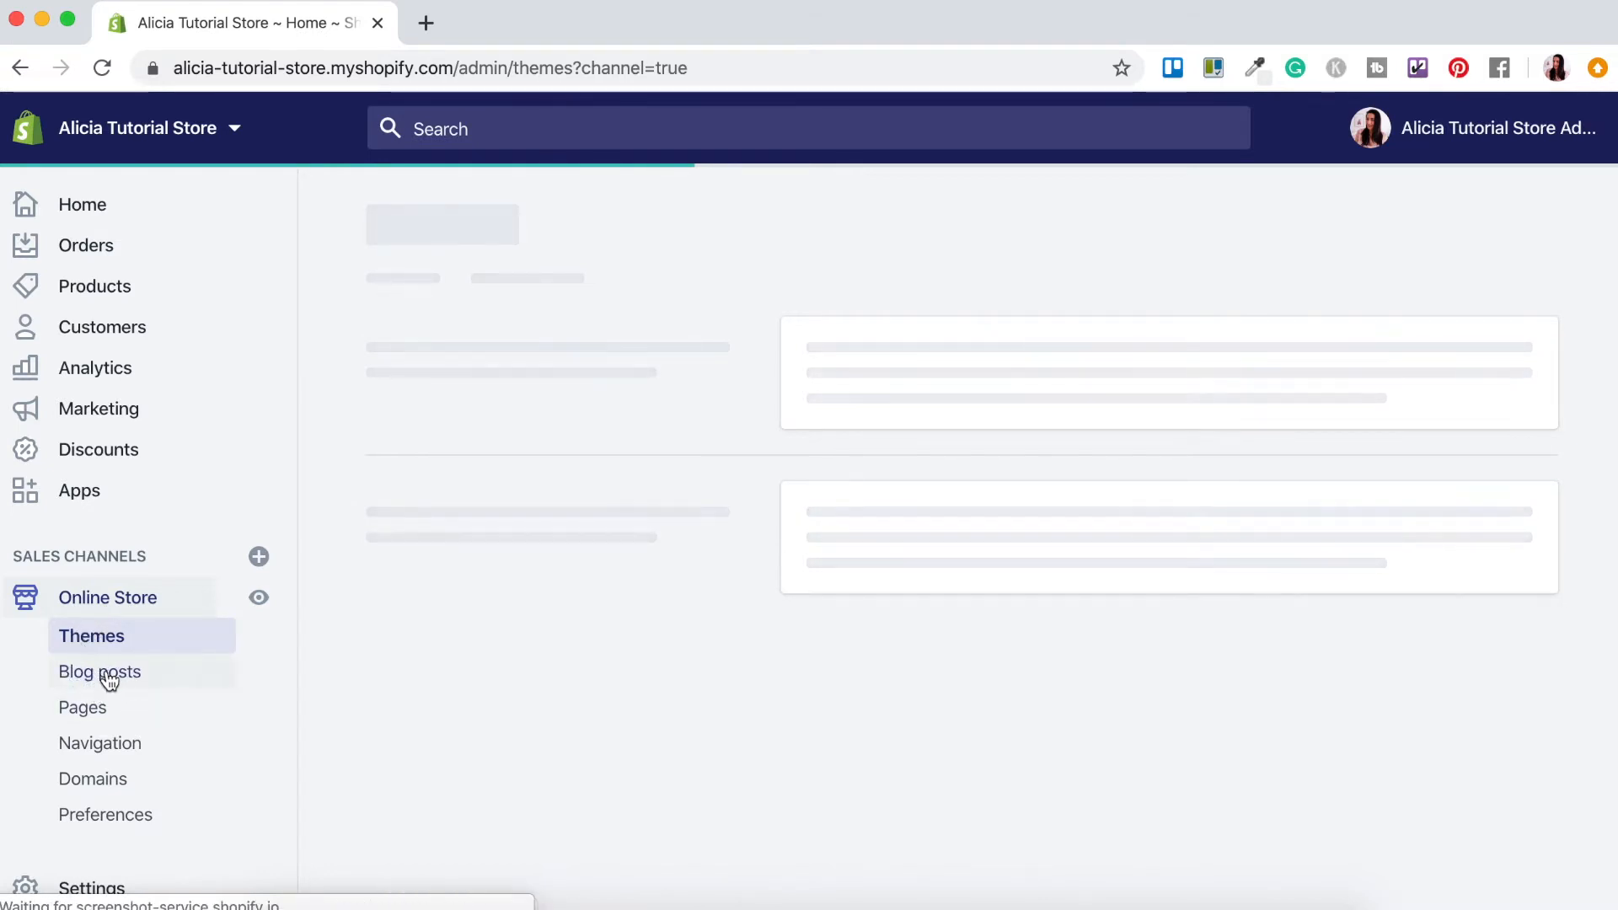
pyautogui.click(100, 673)
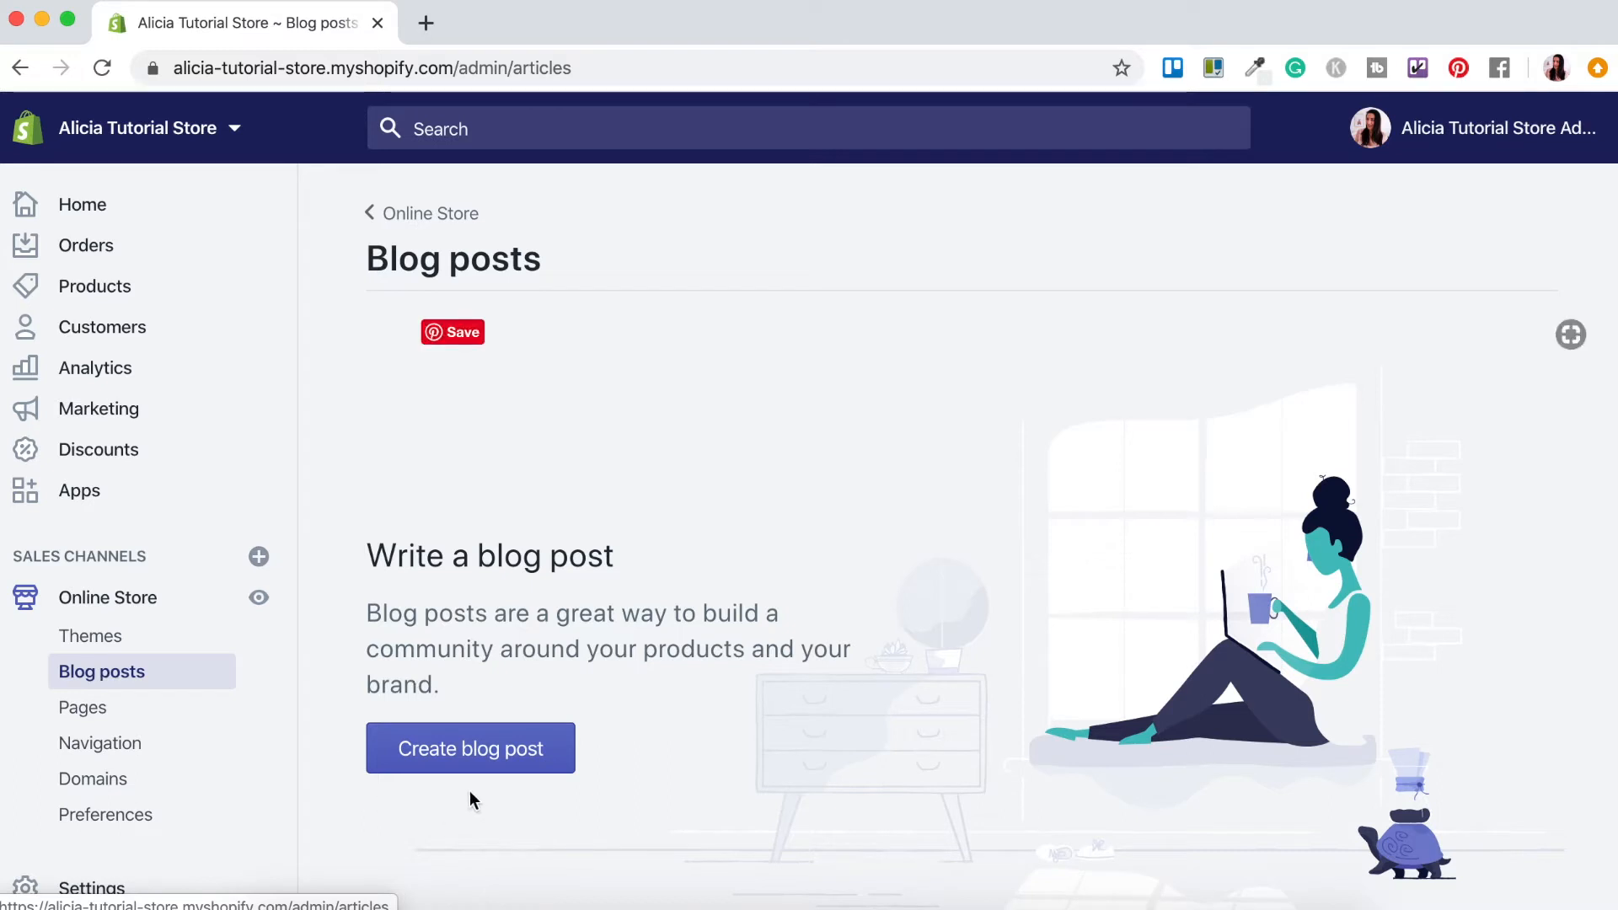
# - Create a new blog post from the empty Blog posts page
pyautogui.click(471, 748)
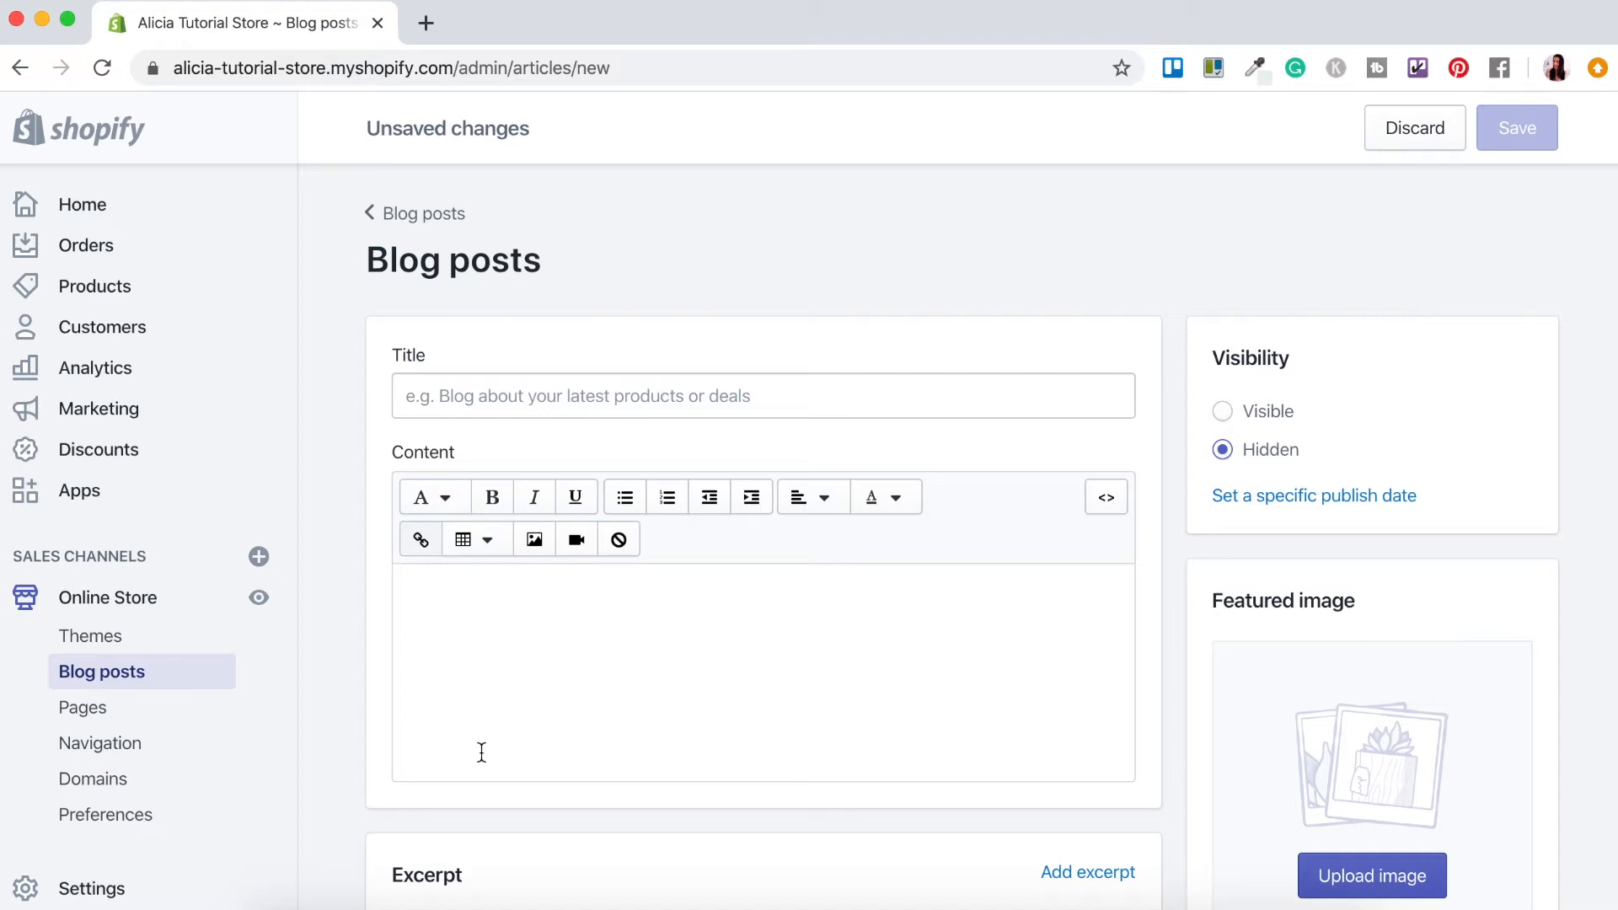
pyautogui.moveTo(379, 465)
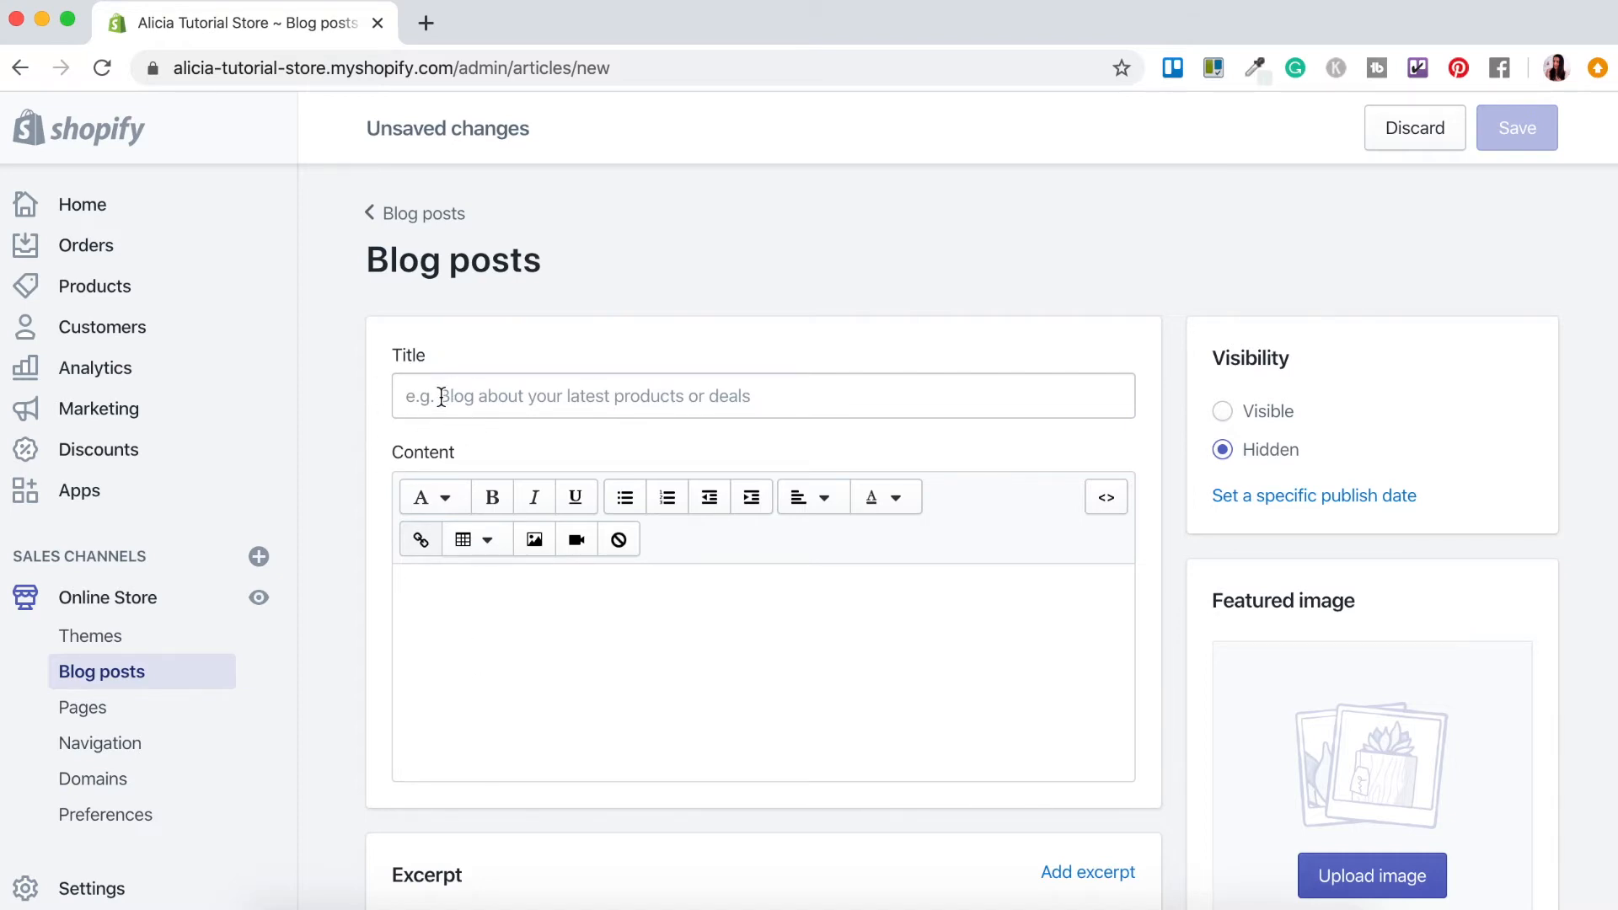
# - Enter 'My First Blog Post' as the post title
pyautogui.click(762, 394)
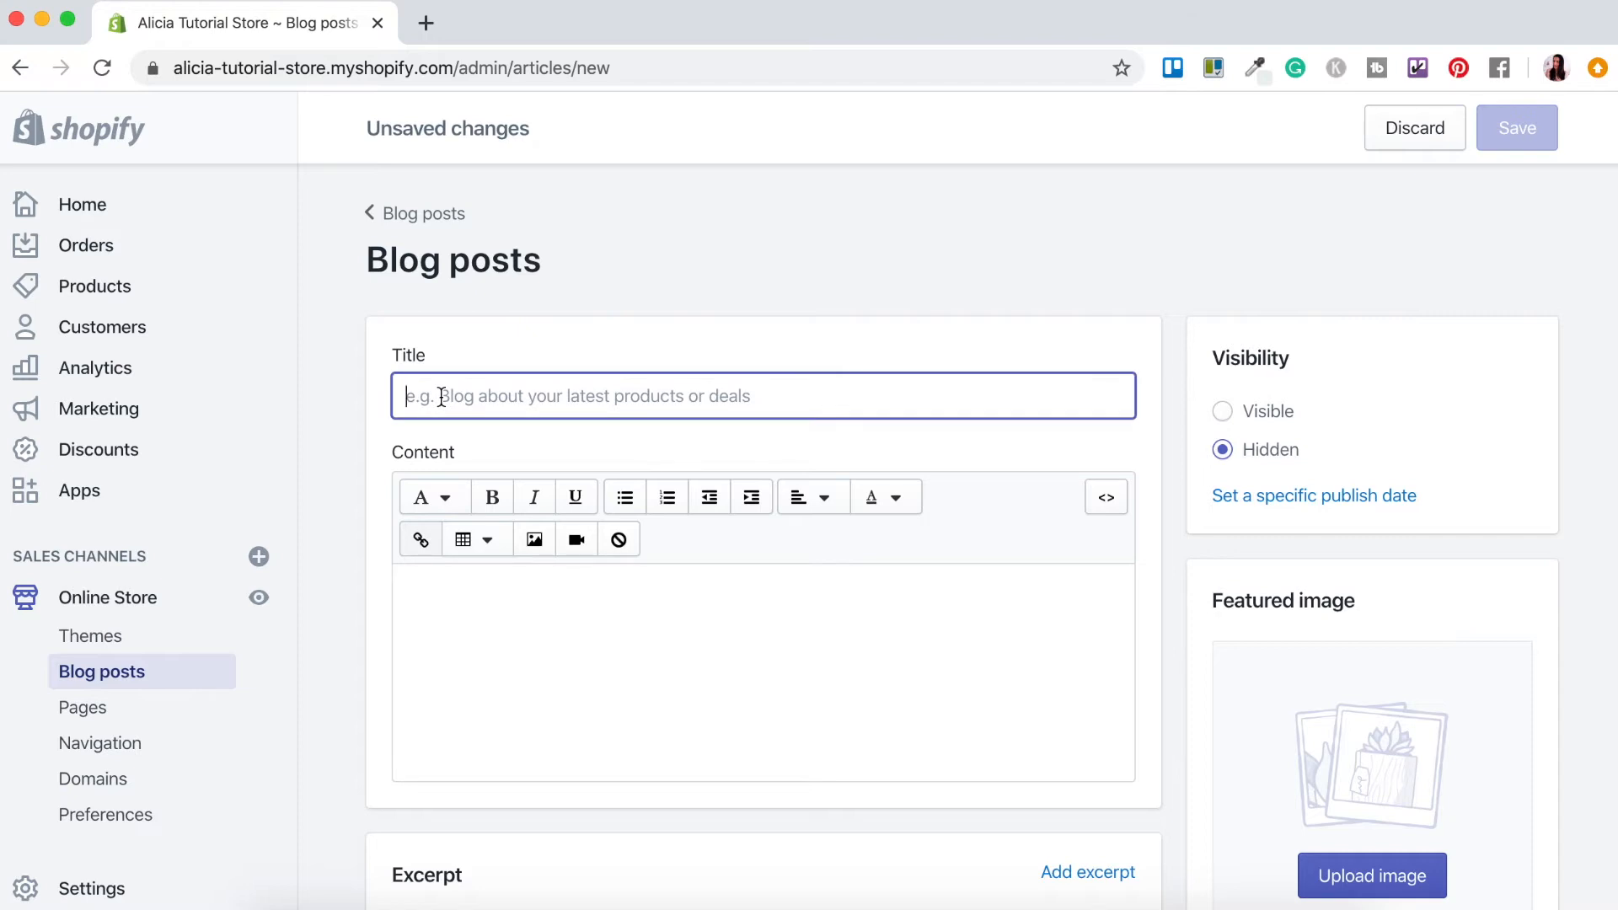
pyautogui.write('My First Blog Post')
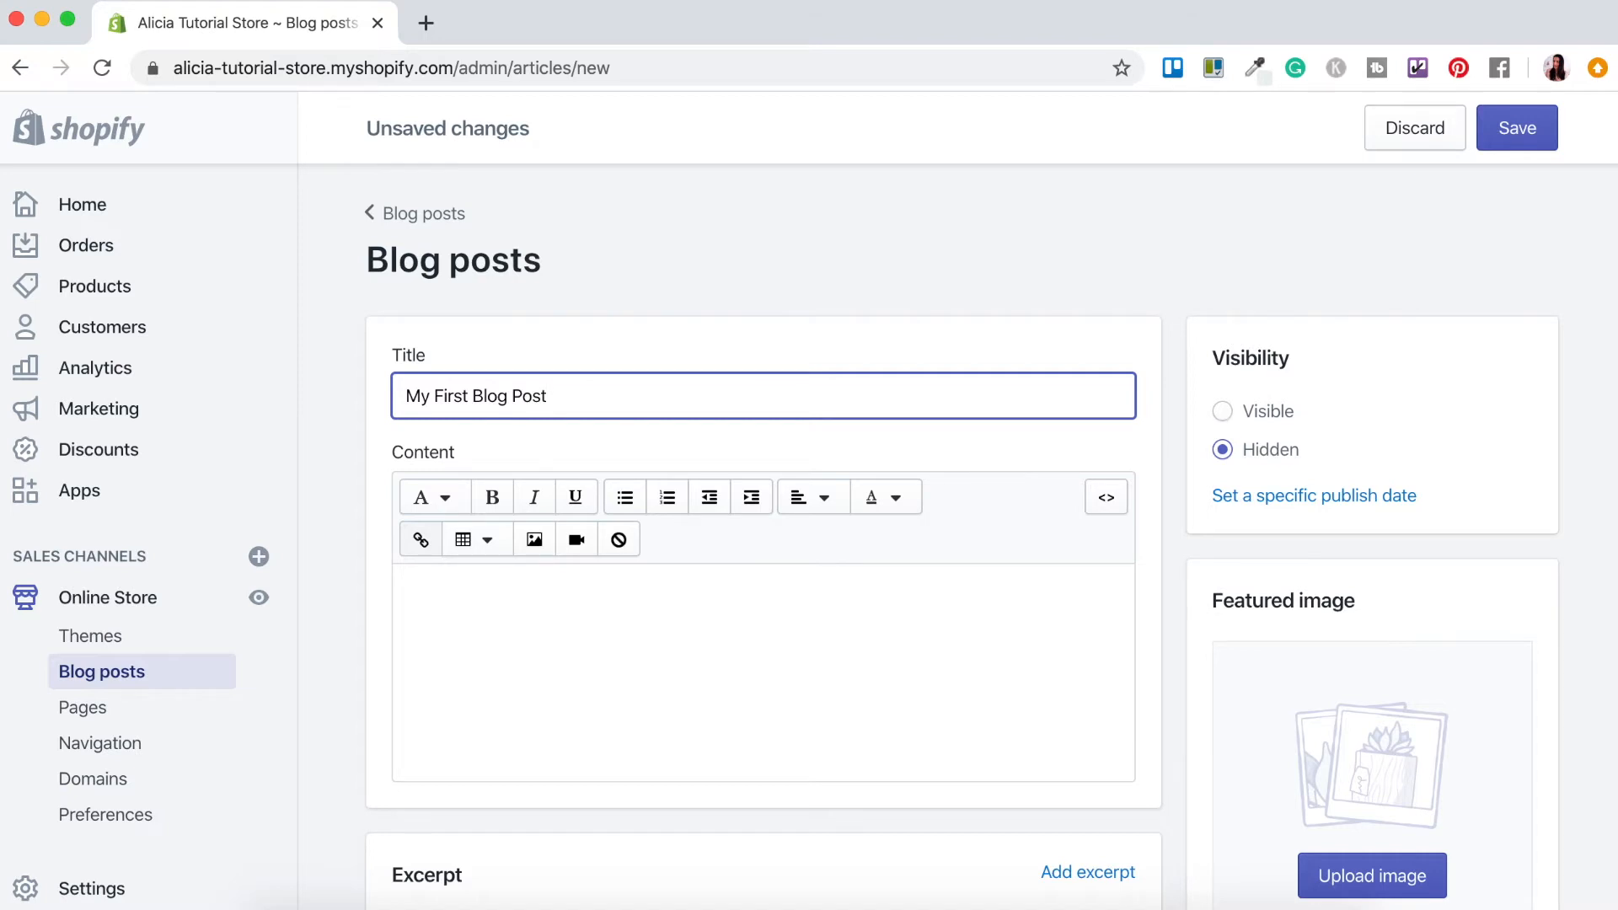
pyautogui.moveTo(78, 491)
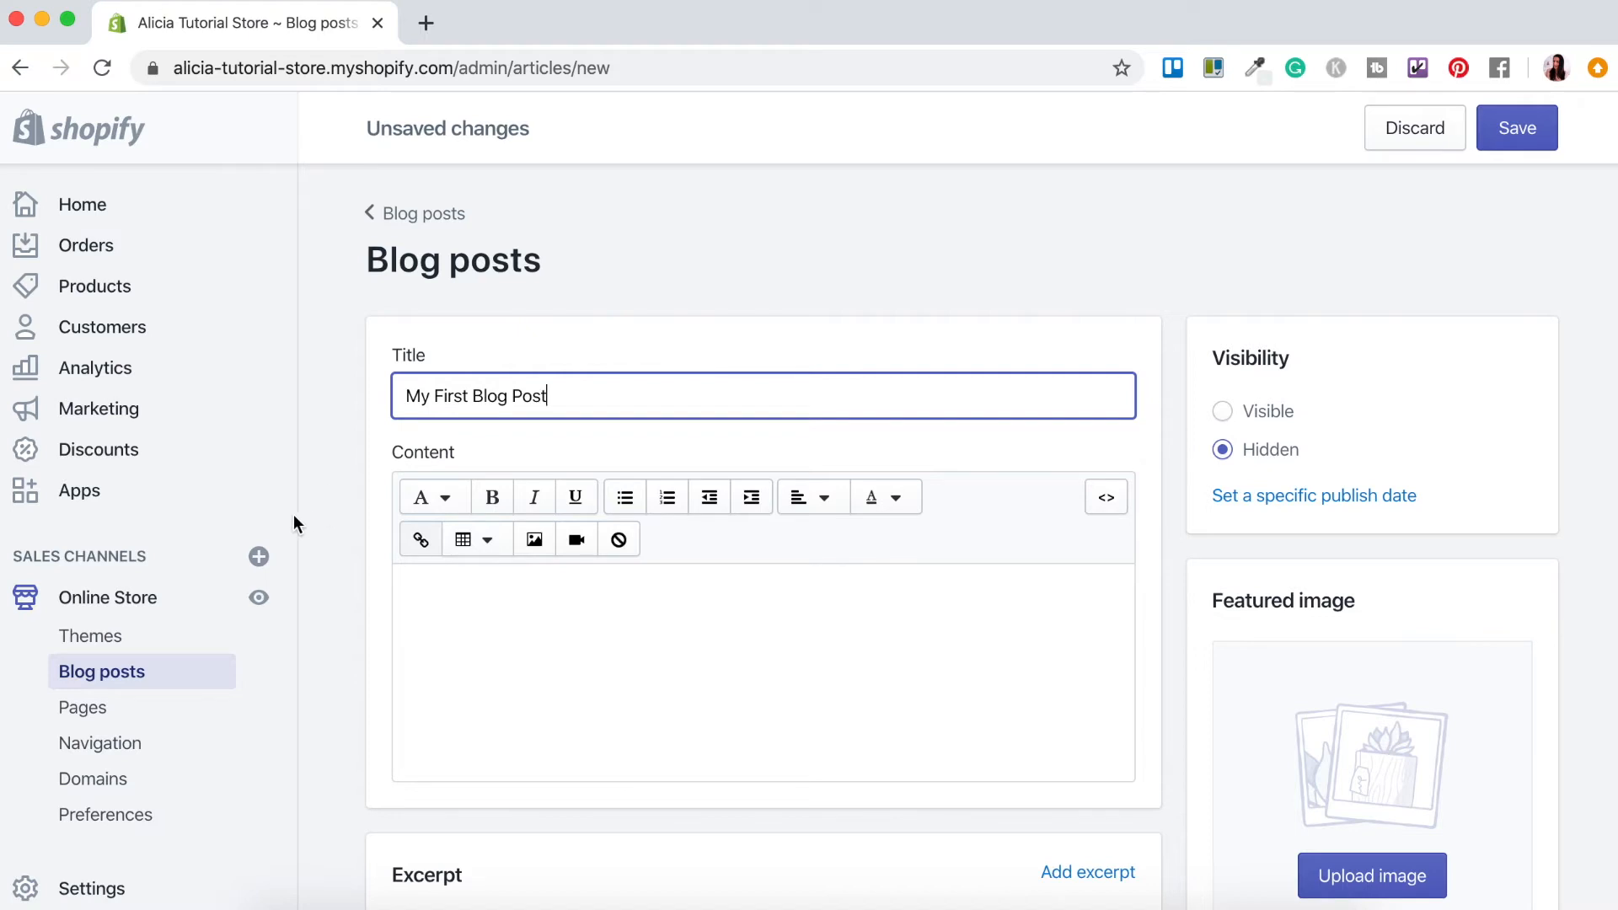
pyautogui.moveTo(534, 540)
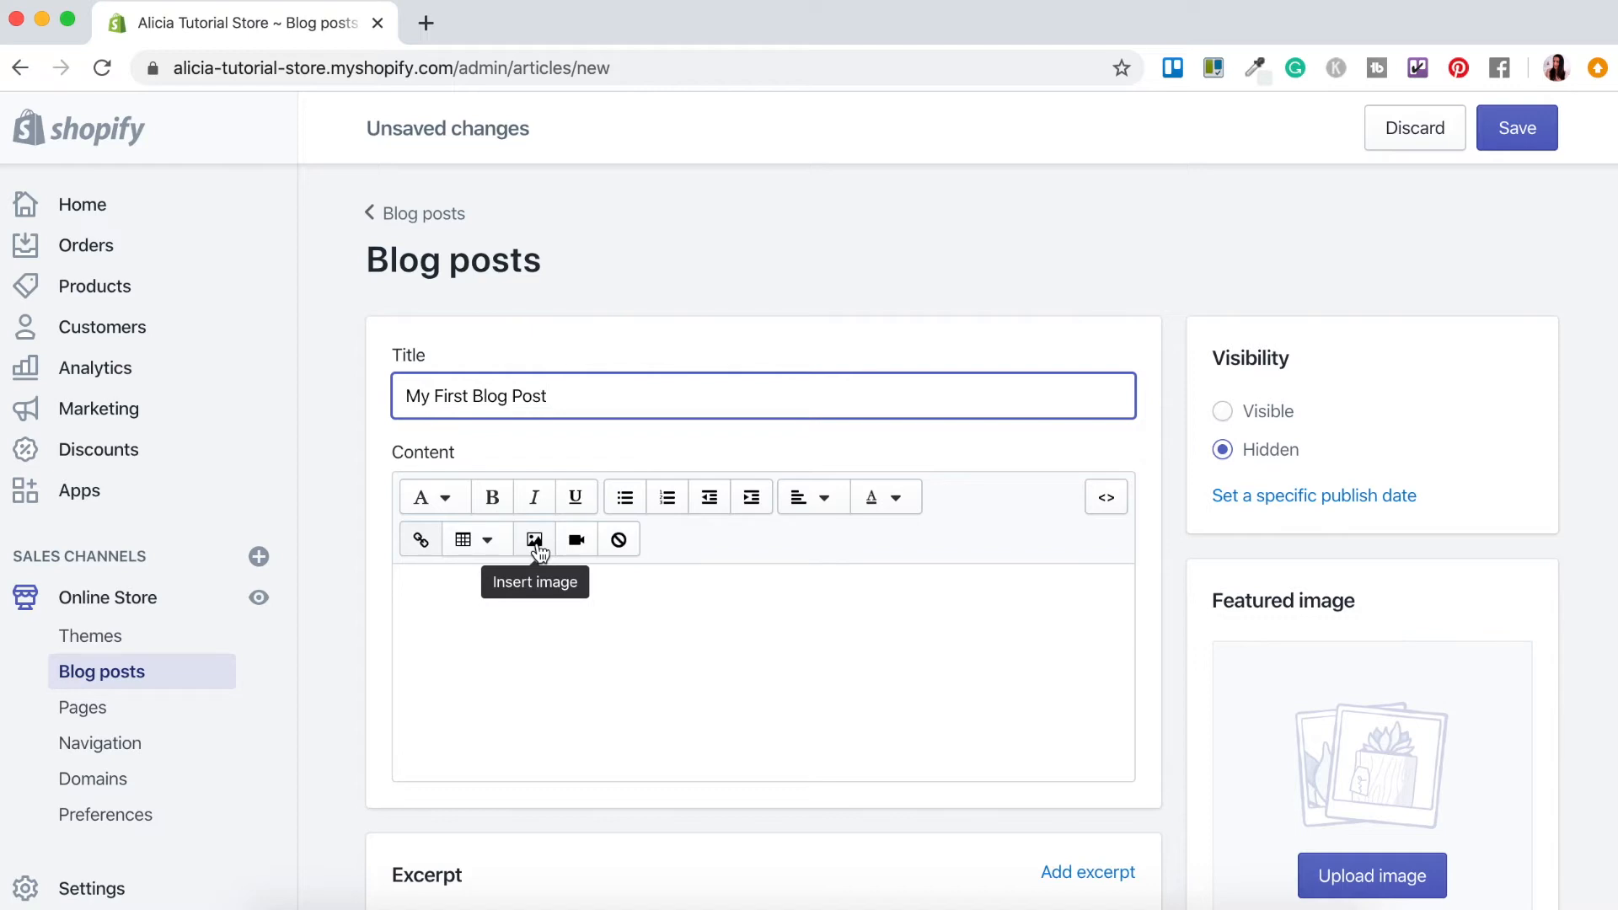
pyautogui.moveTo(618, 539)
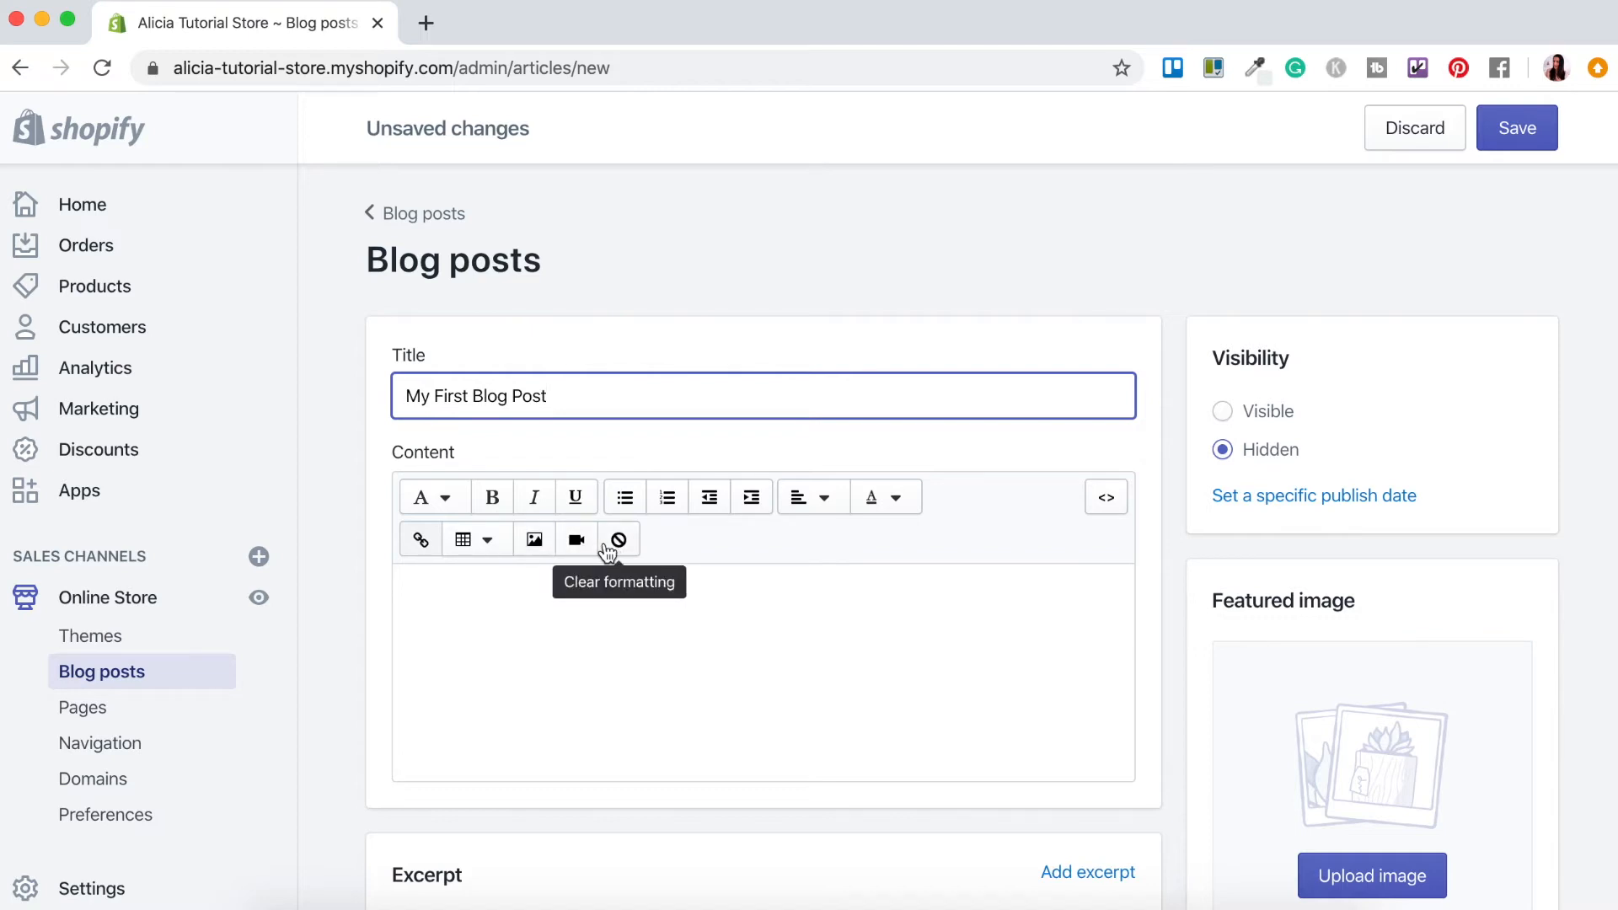
pyautogui.moveTo(577, 540)
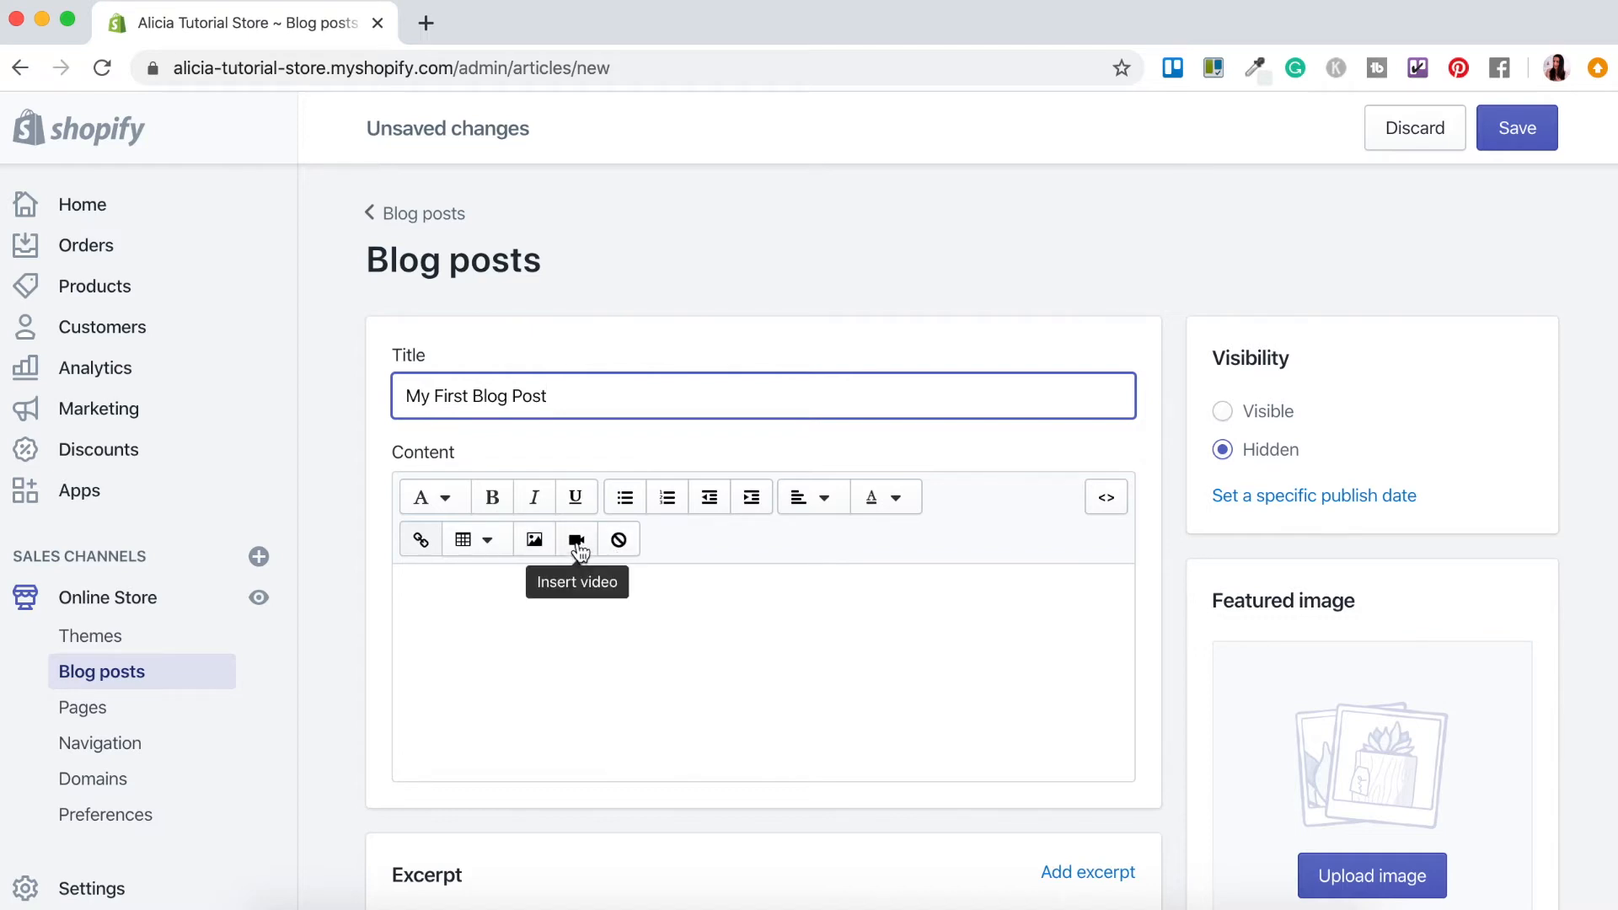
pyautogui.moveTo(812, 496)
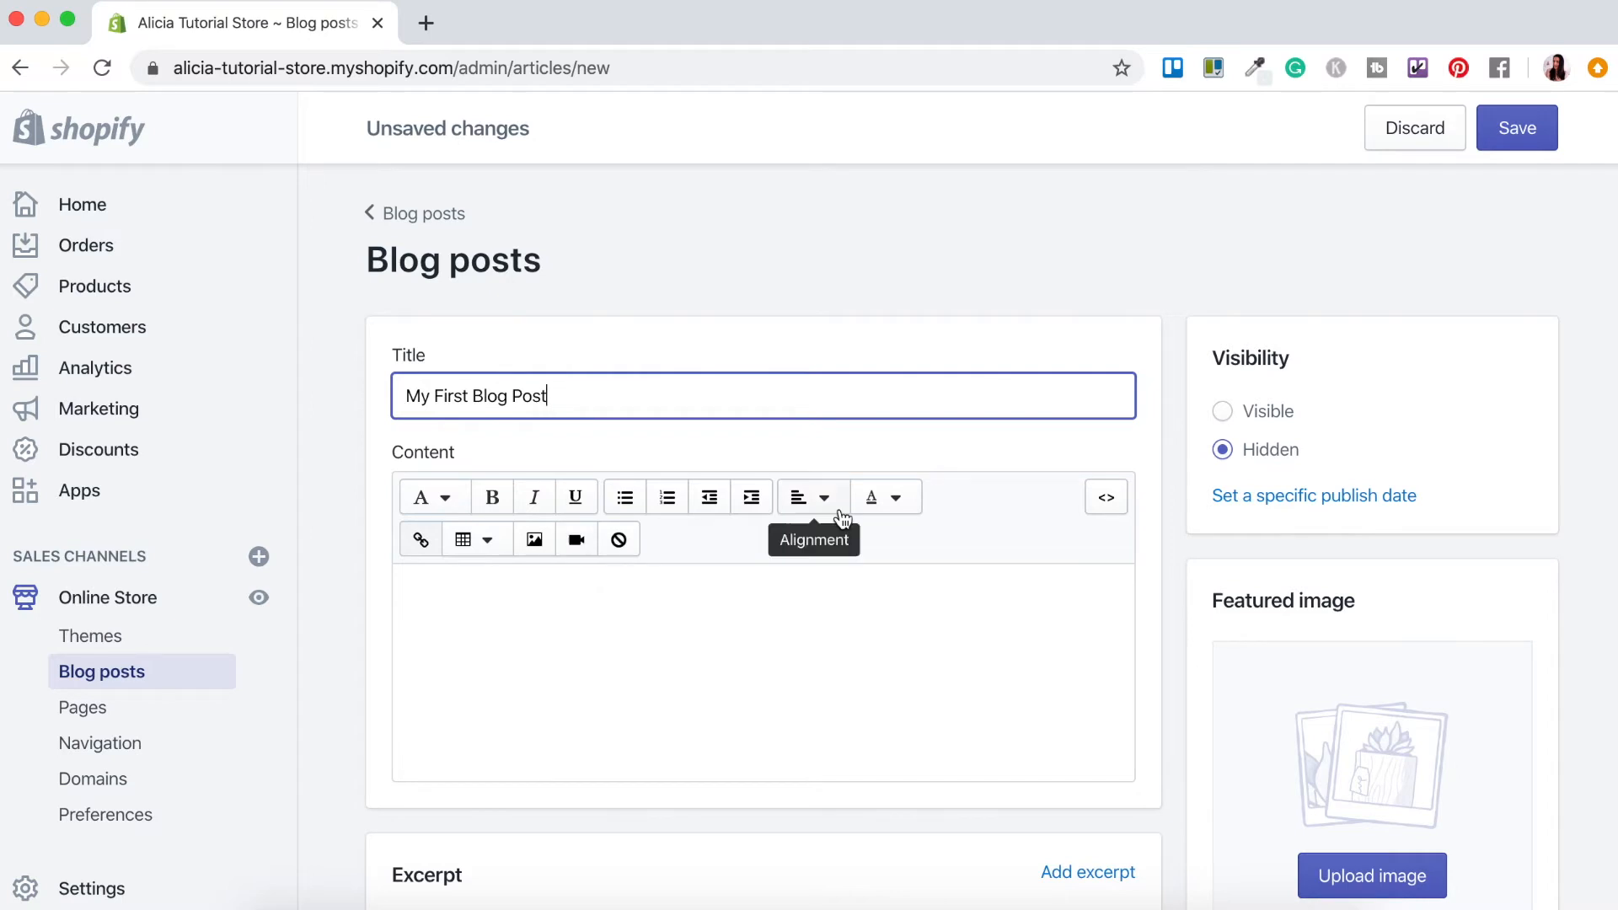
pyautogui.moveTo(667, 495)
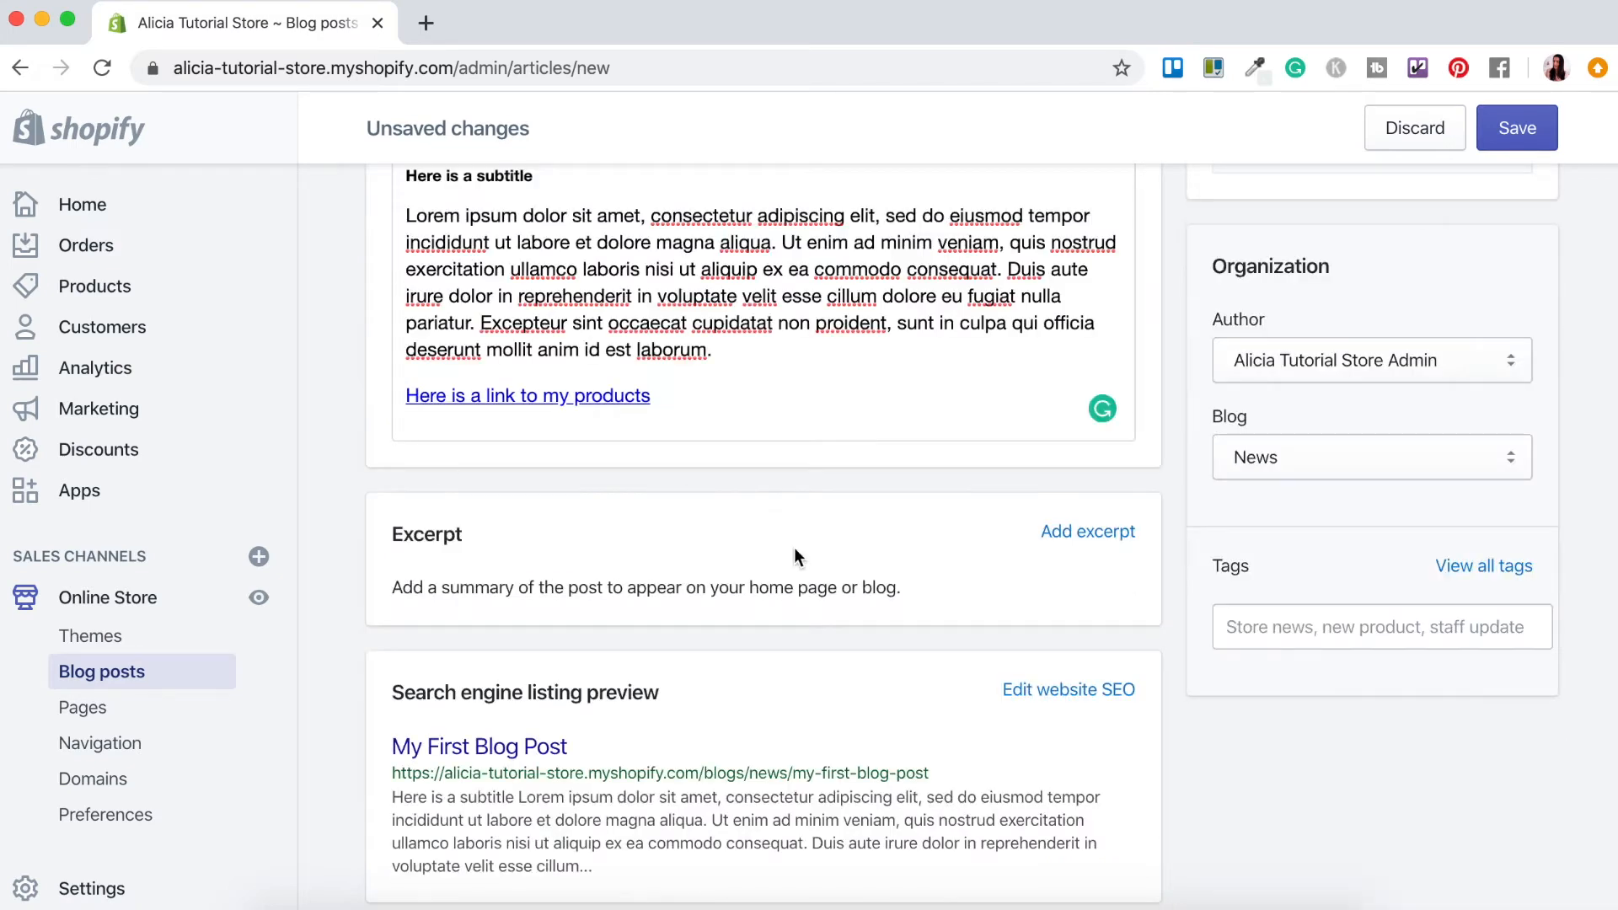
pyautogui.moveTo(573, 519)
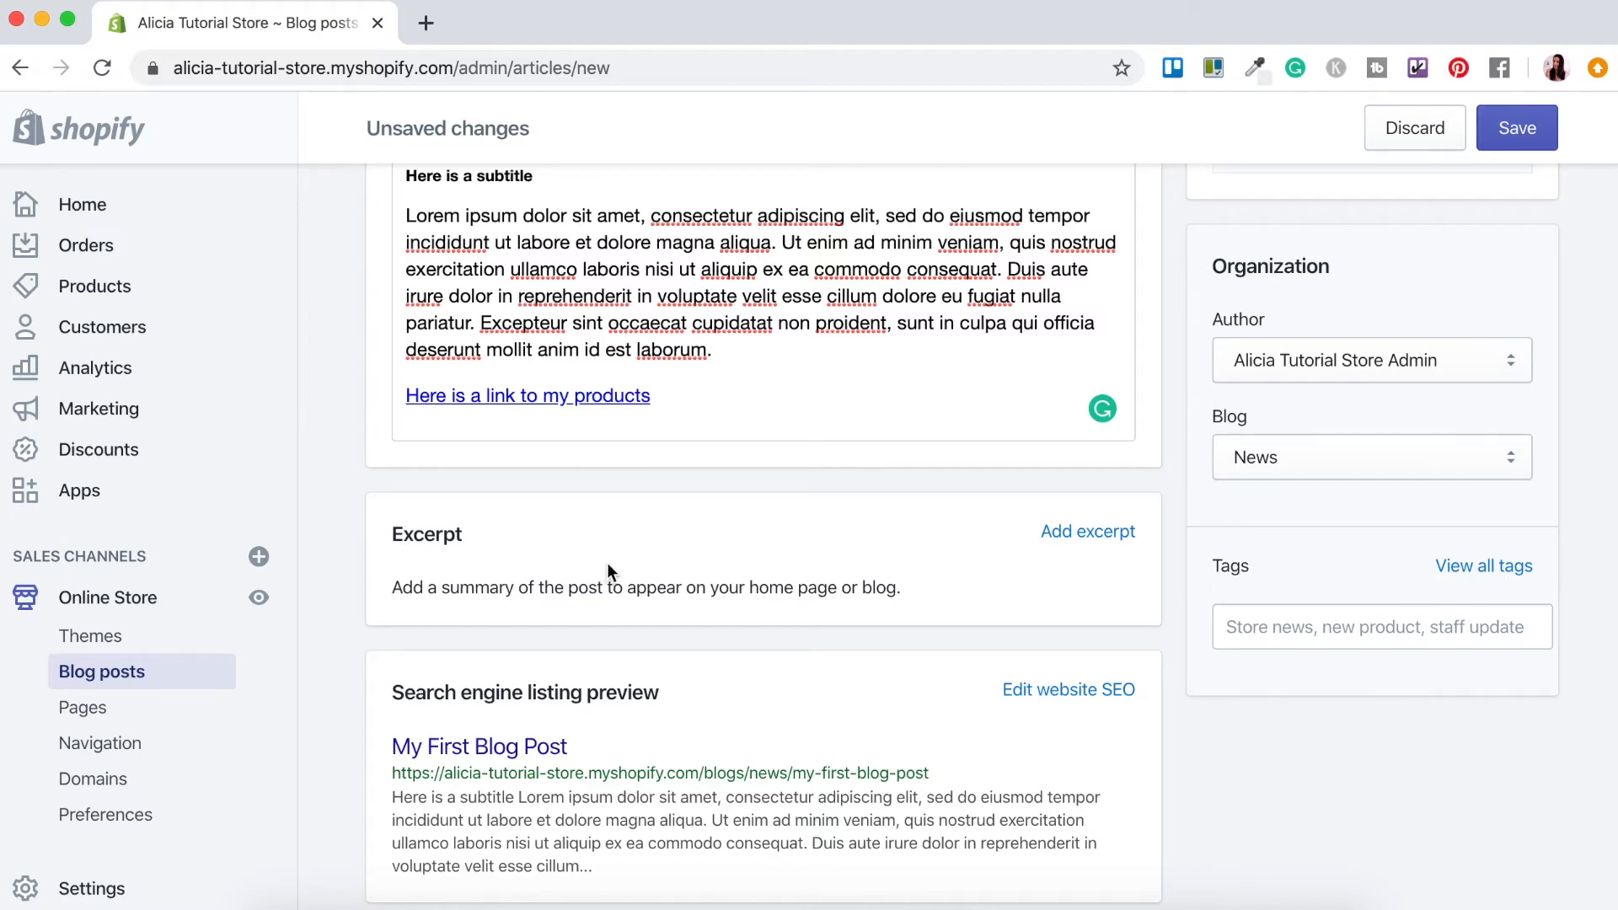
pyautogui.moveTo(622, 617)
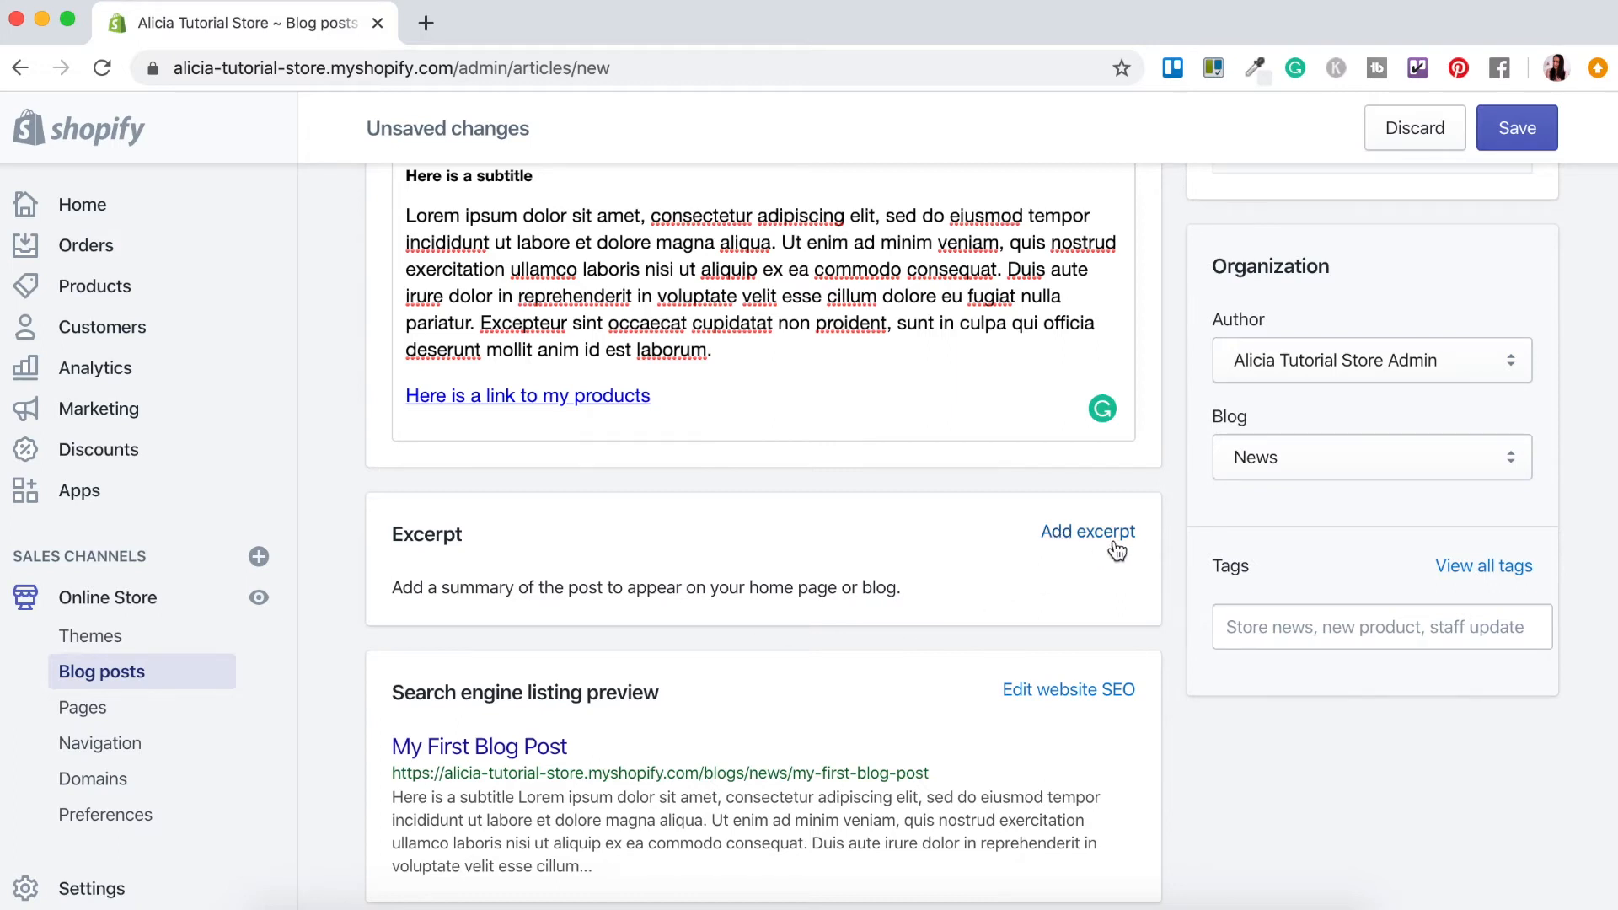
# - Add the excerpt 'This is the excerpt for my blog post.'
pyautogui.click(1087, 531)
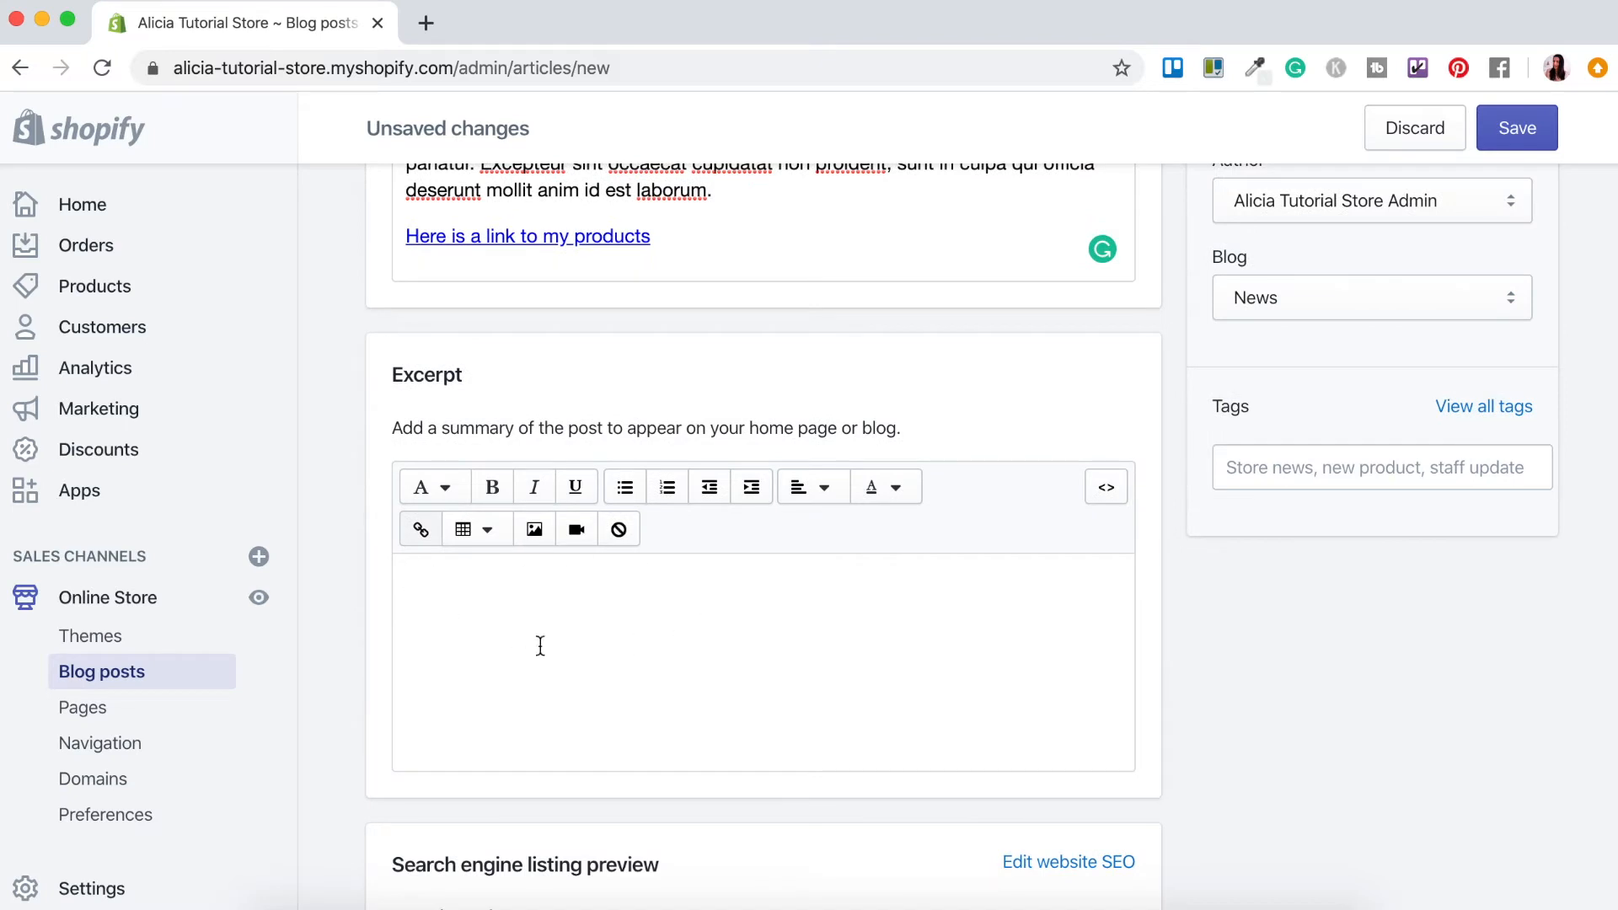
pyautogui.write('This is the')
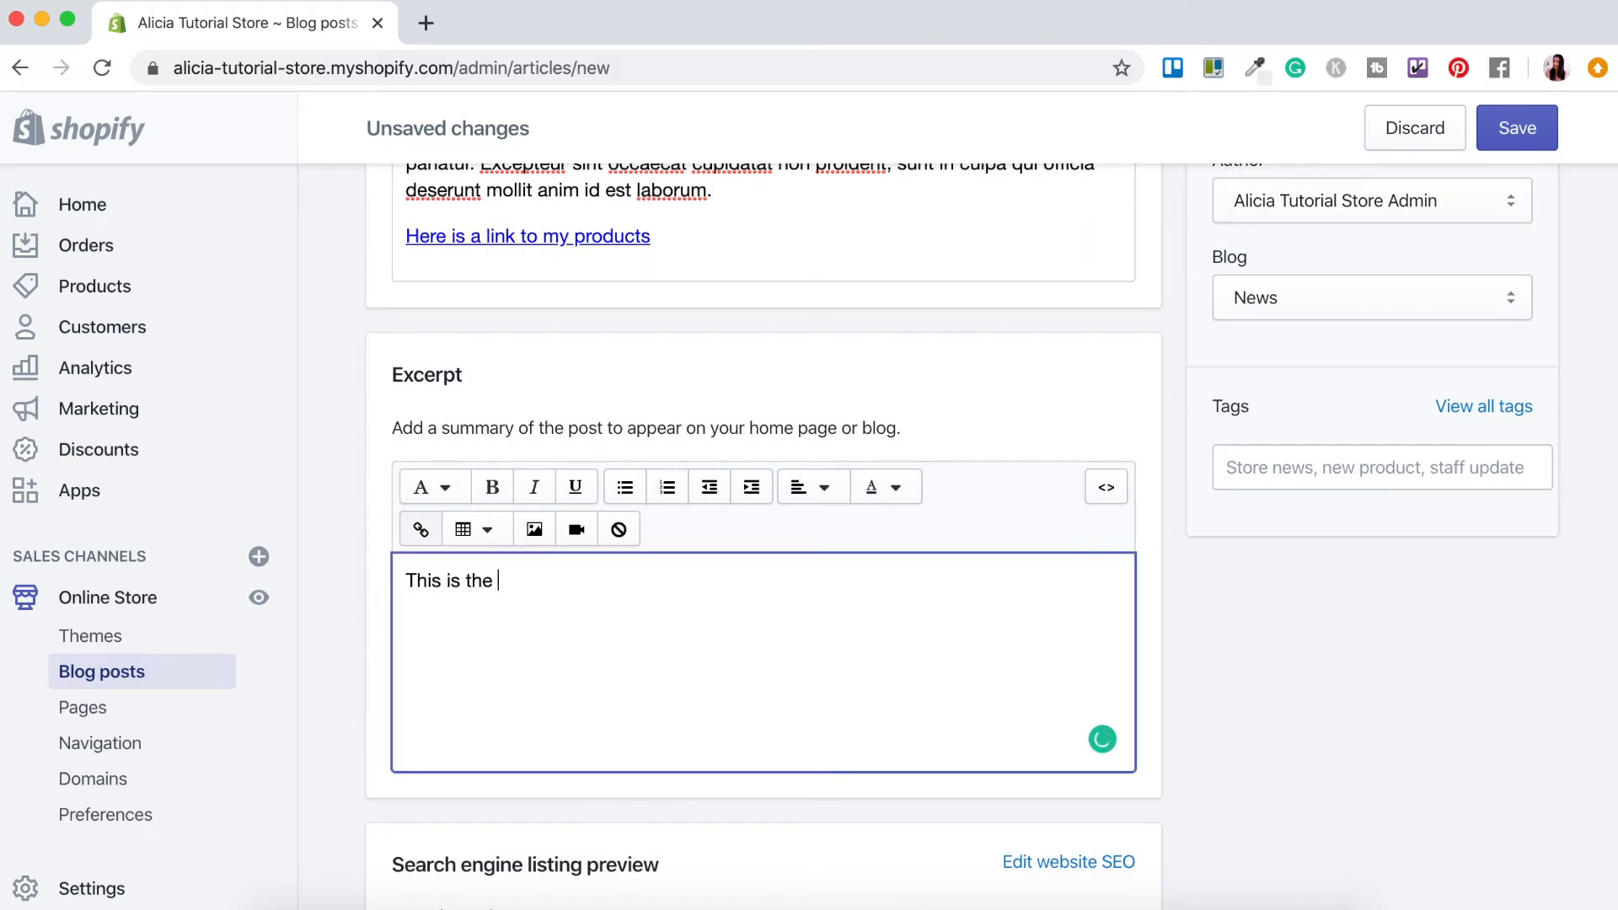
pyautogui.write('excerpt for my blog post.')
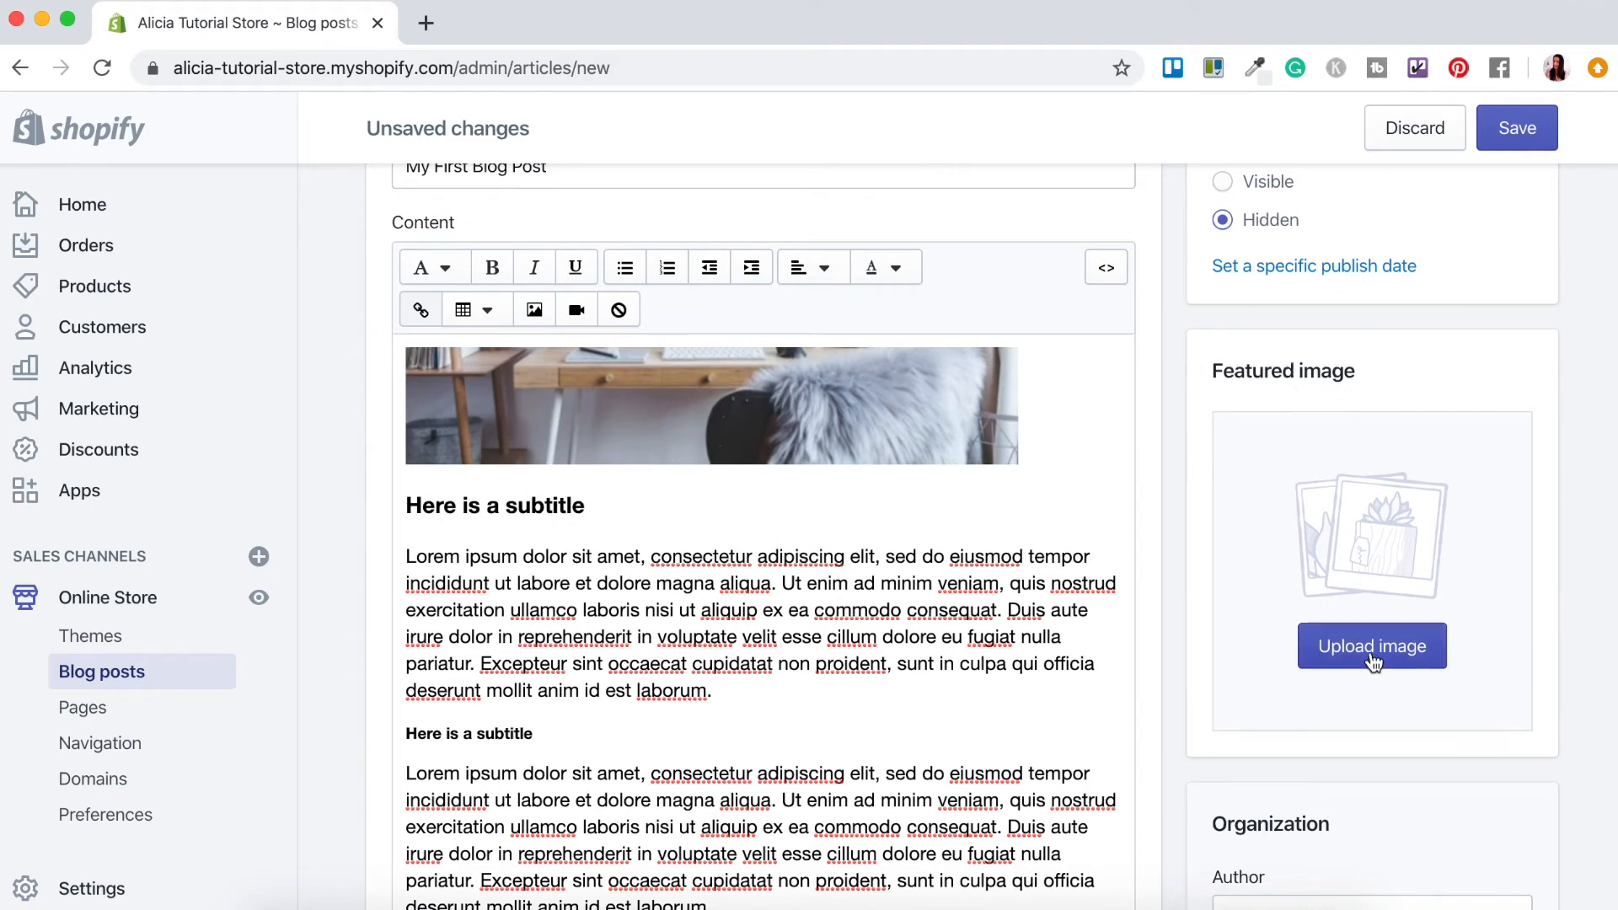
# - Upload the desk-and-computer photo as the post's featured image
pyautogui.click(1372, 646)
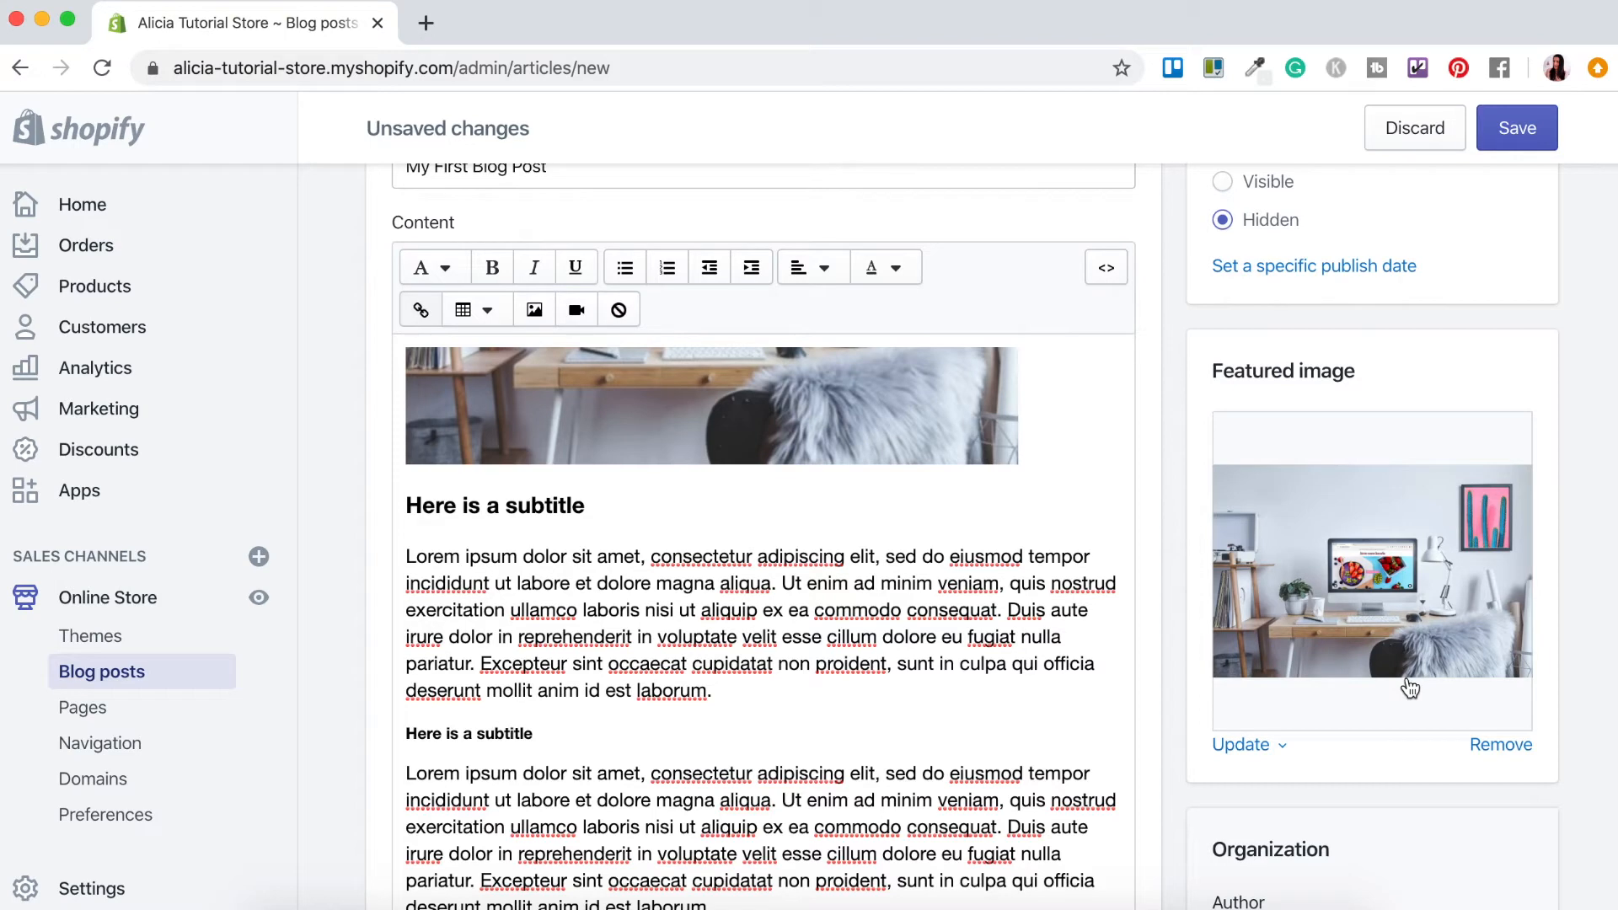
pyautogui.scroll(-3)
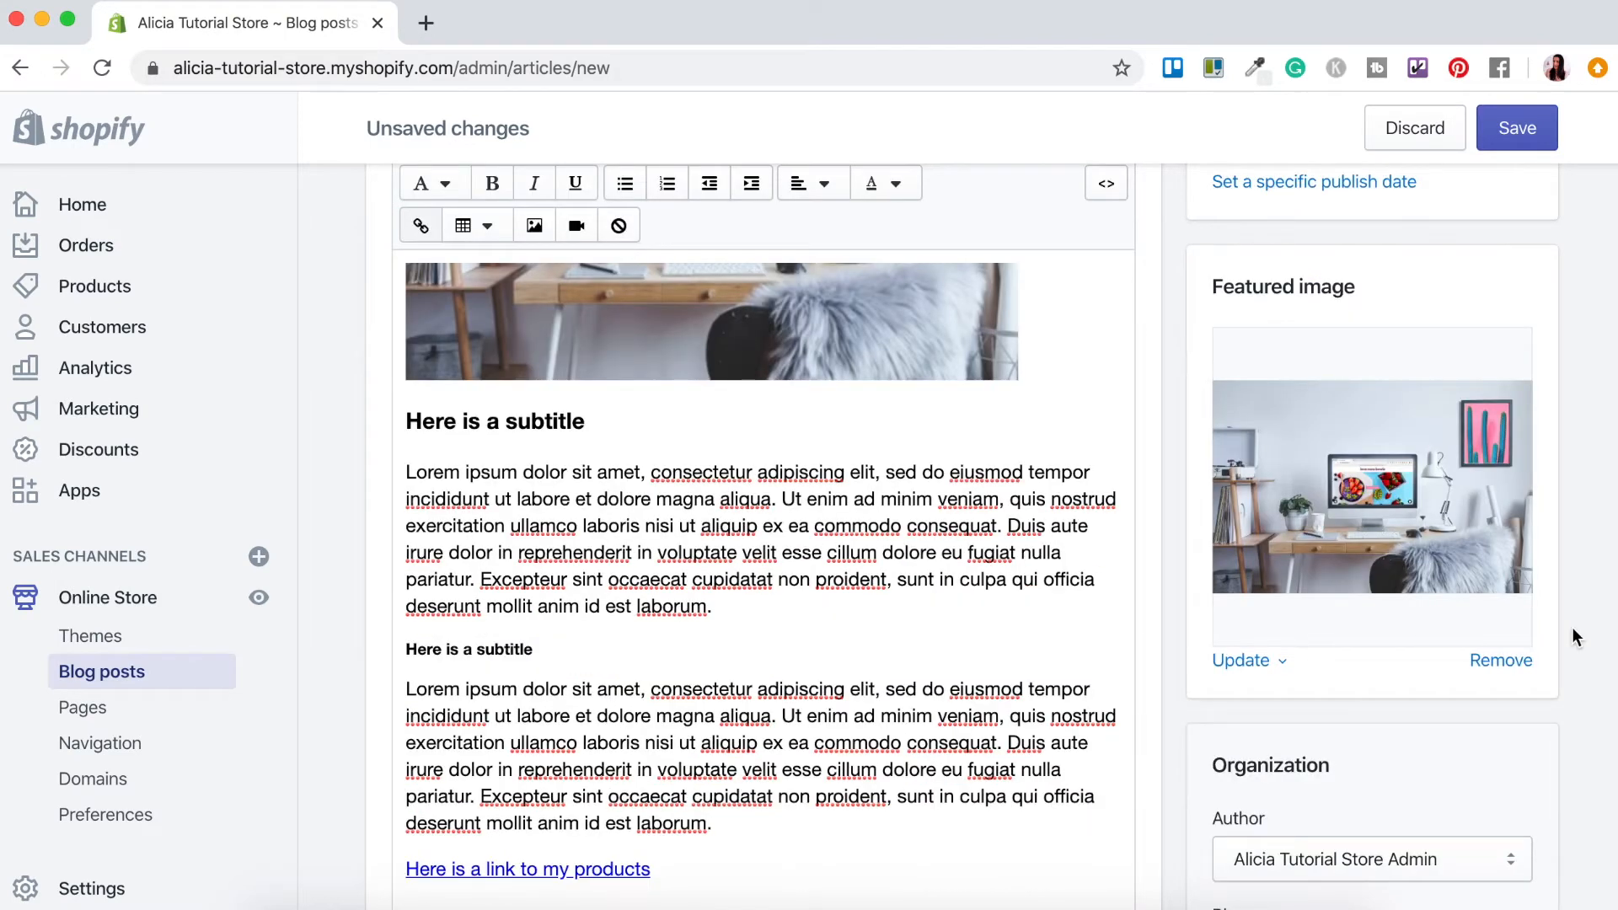
pyautogui.scroll(-3)
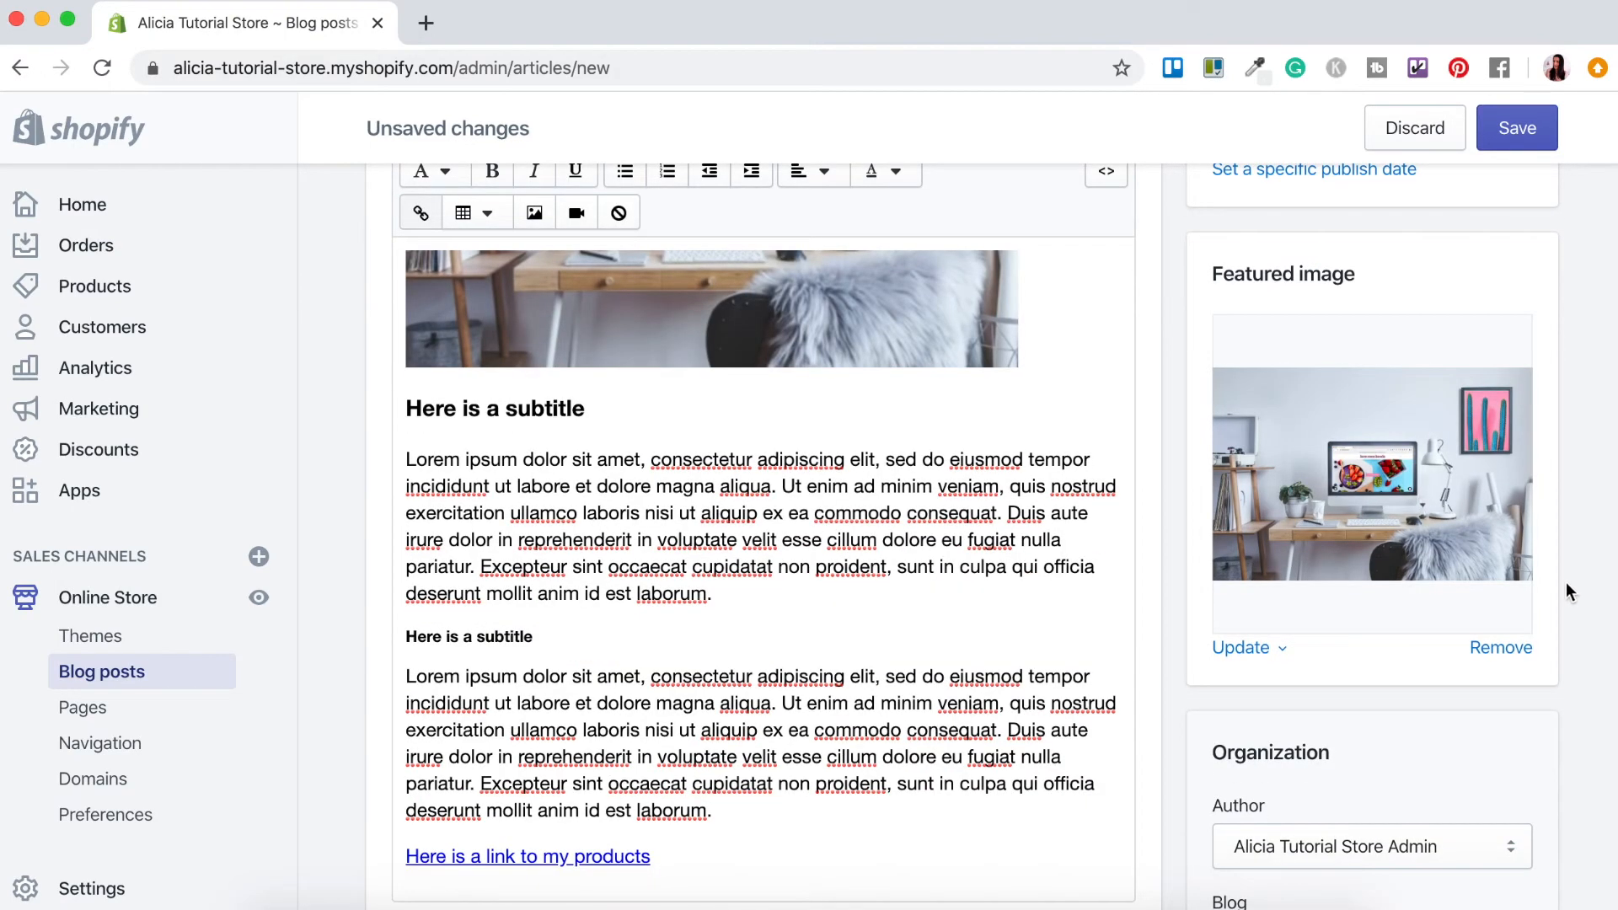
pyautogui.scroll(-3)
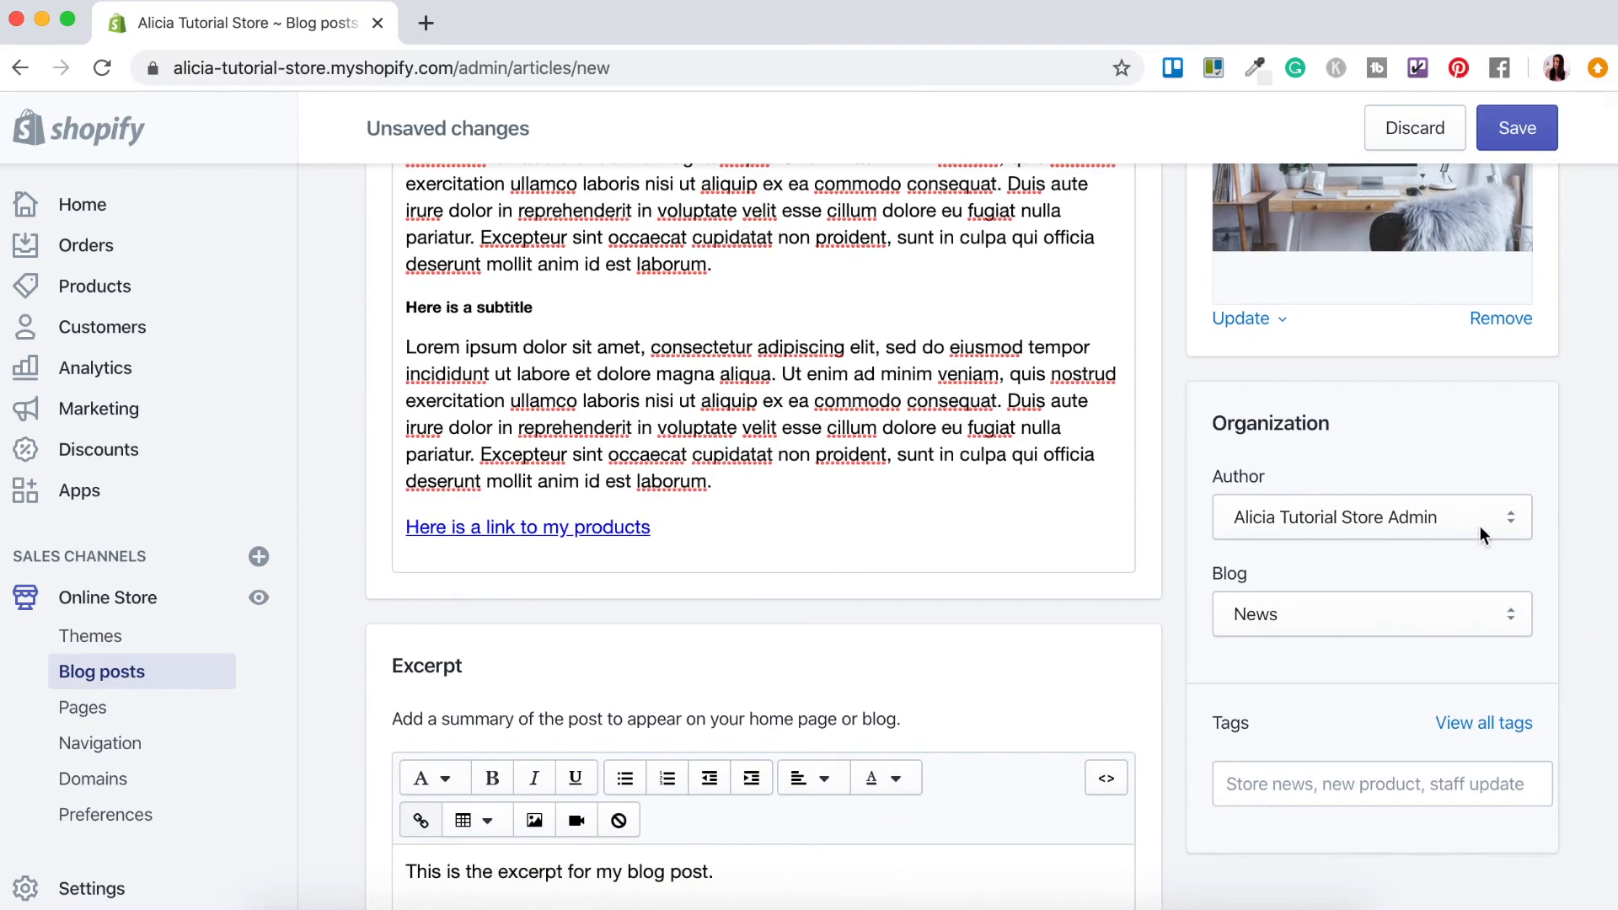
pyautogui.click(1370, 517)
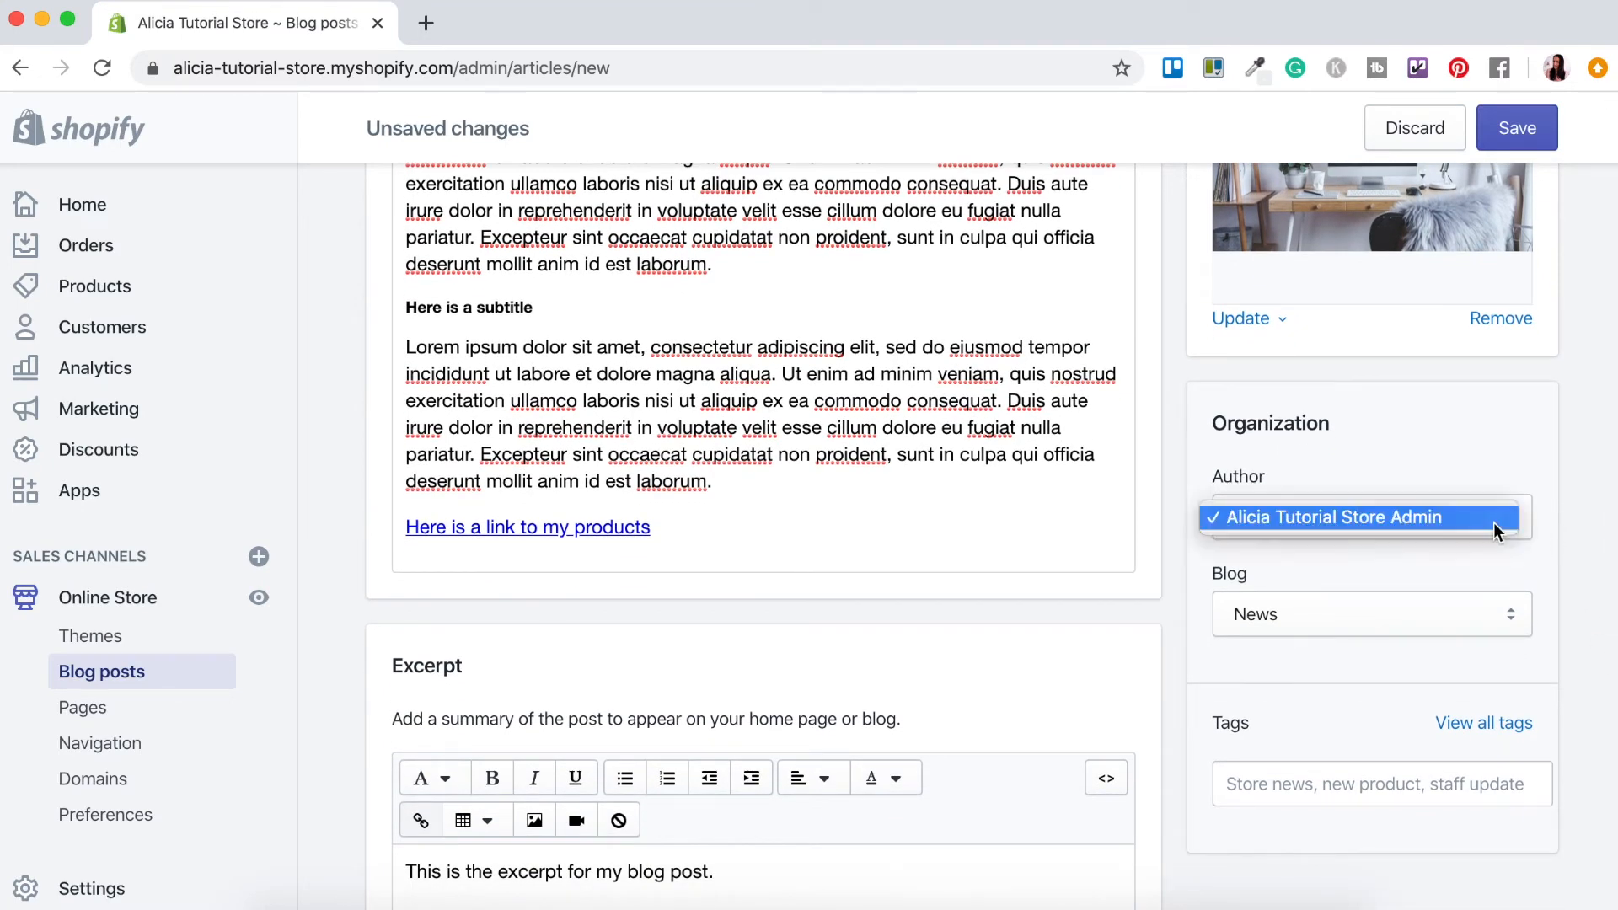
pyautogui.click(1337, 517)
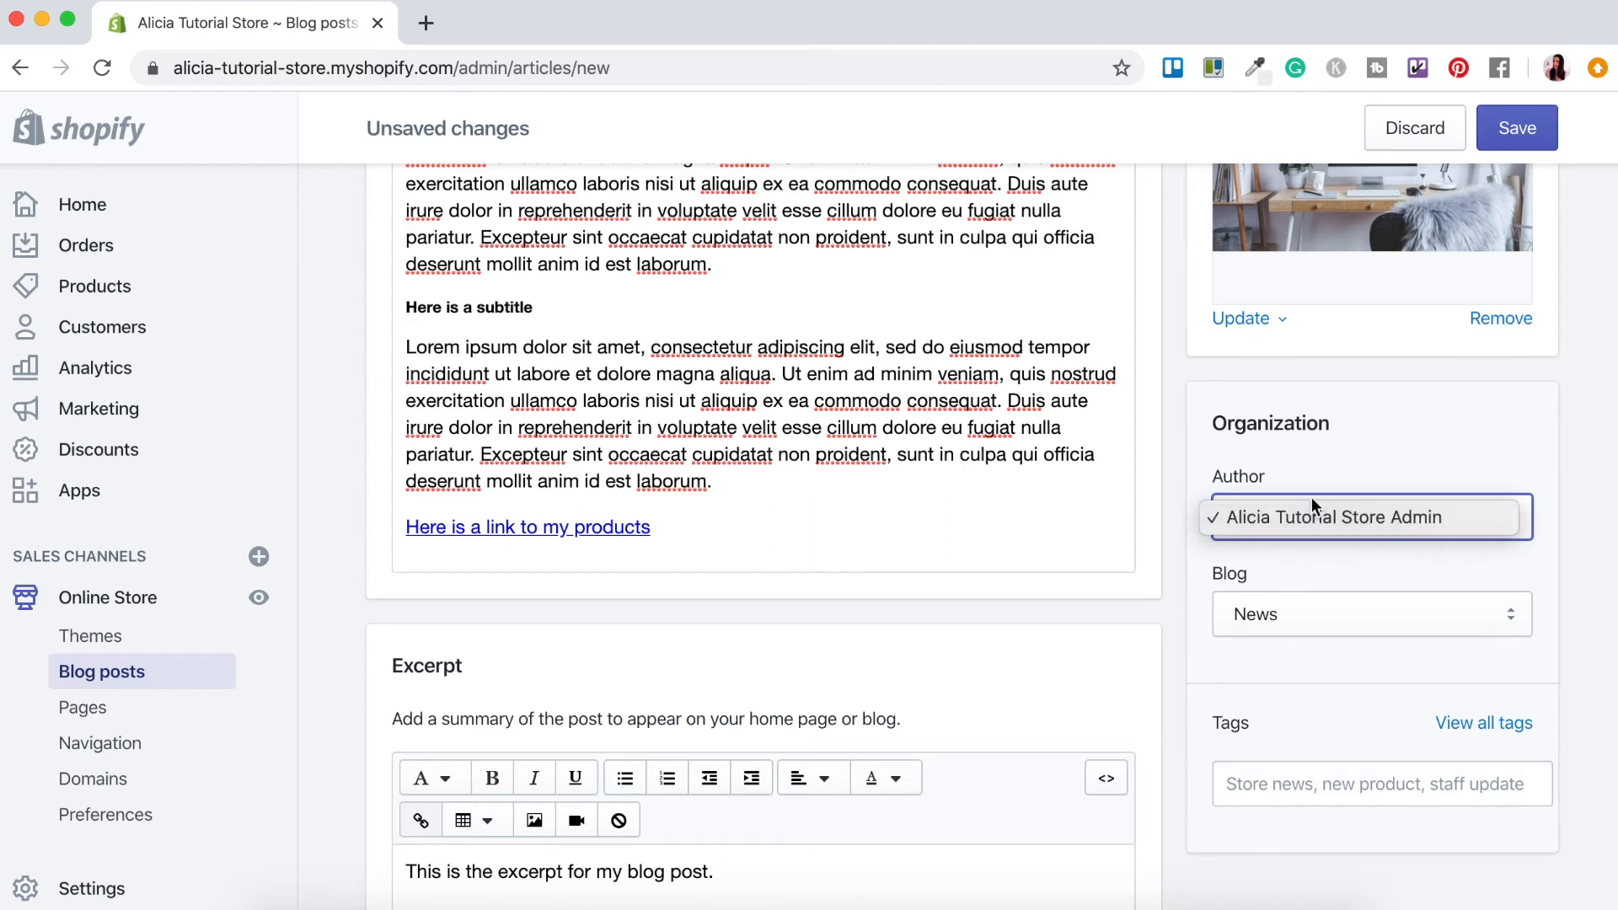
pyautogui.click(1336, 518)
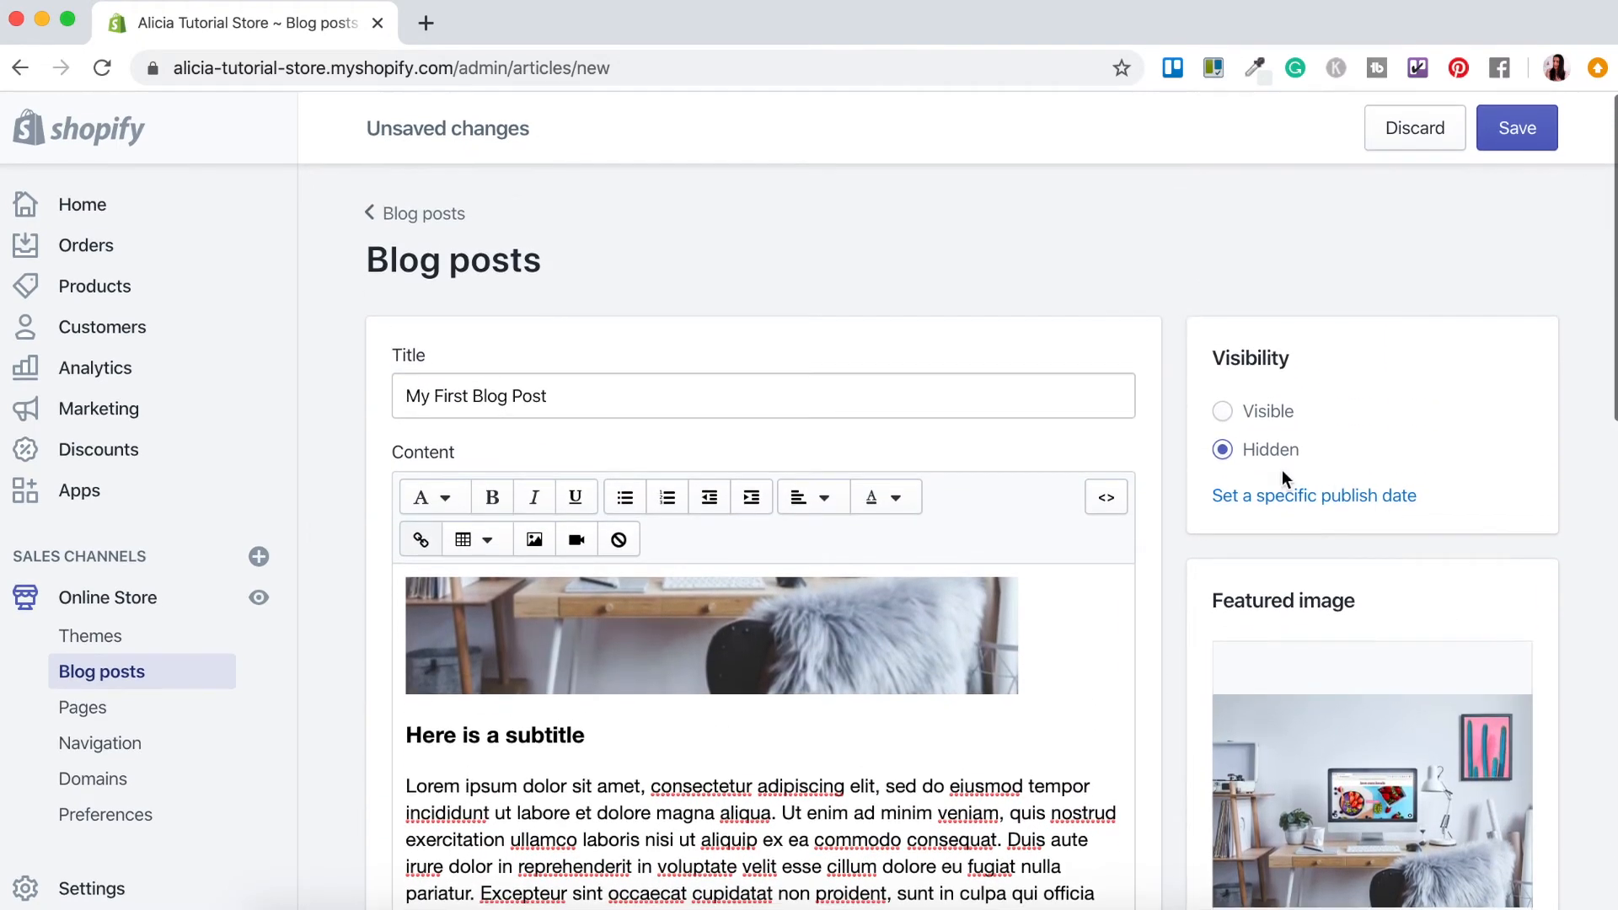
pyautogui.moveTo(1303, 411)
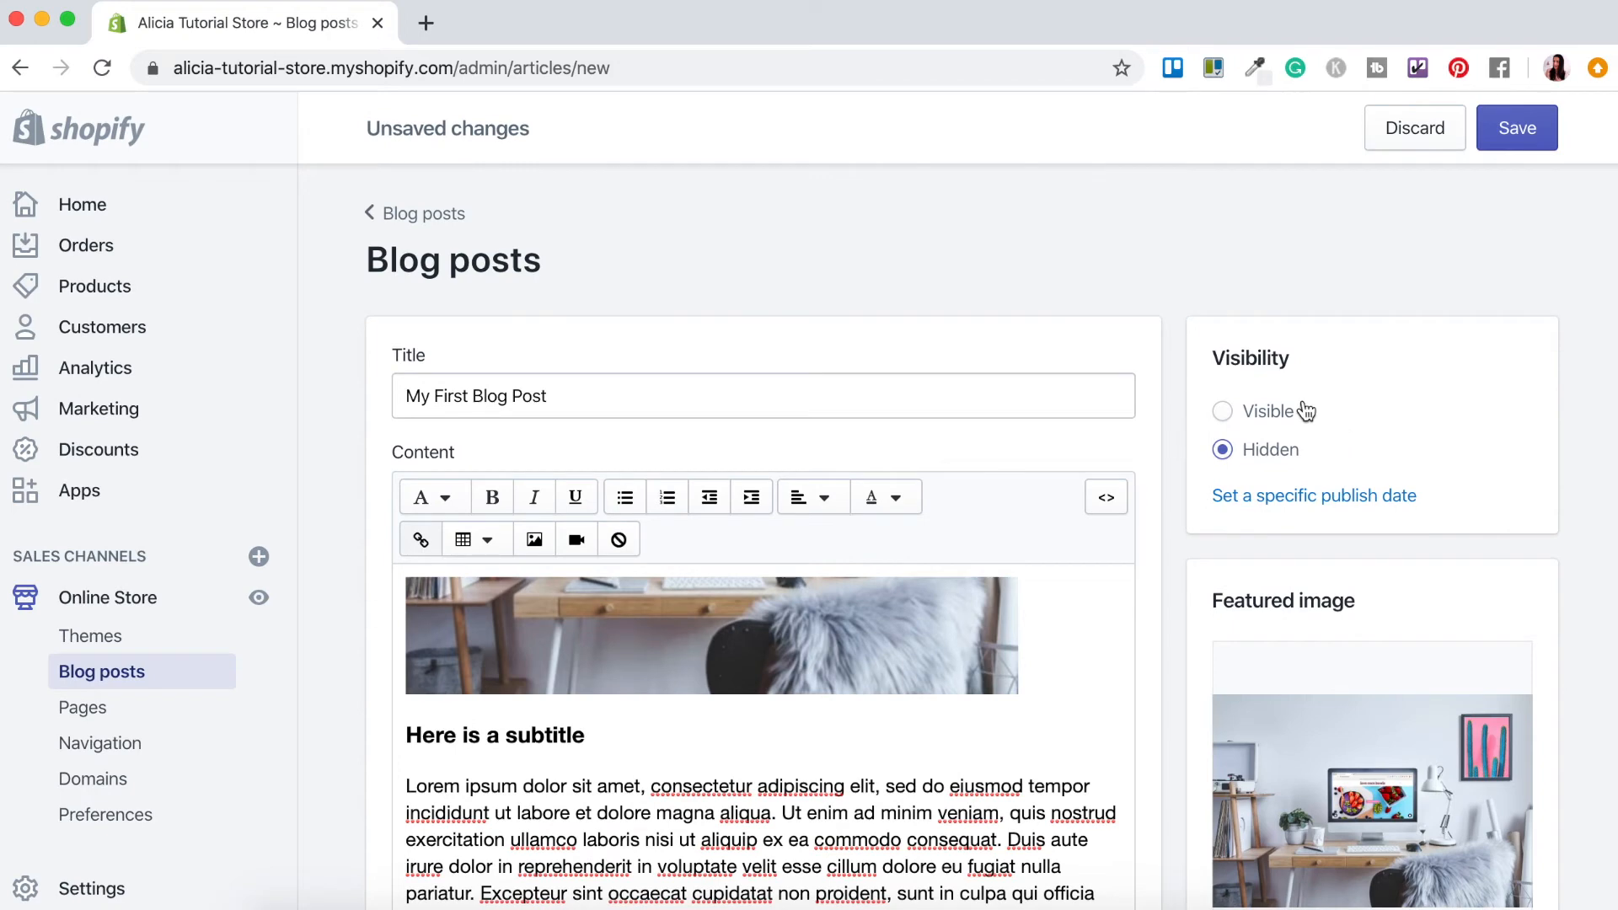
# - Set visibility to Visible with no scheduled publish date and save the post
pyautogui.click(1222, 411)
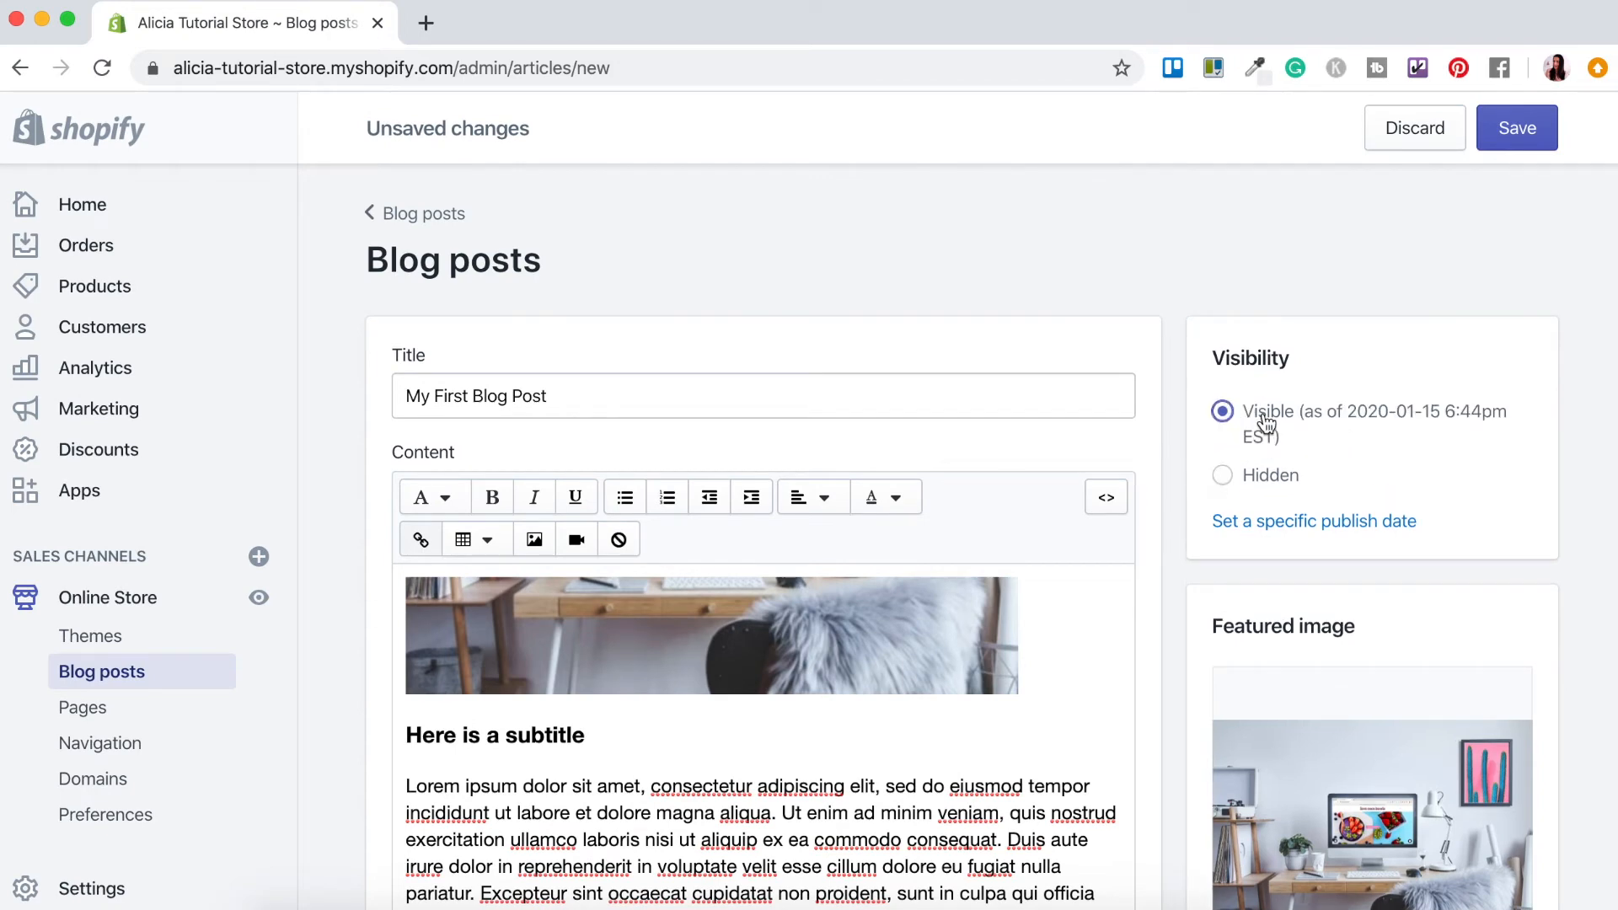
pyautogui.moveTo(1360, 440)
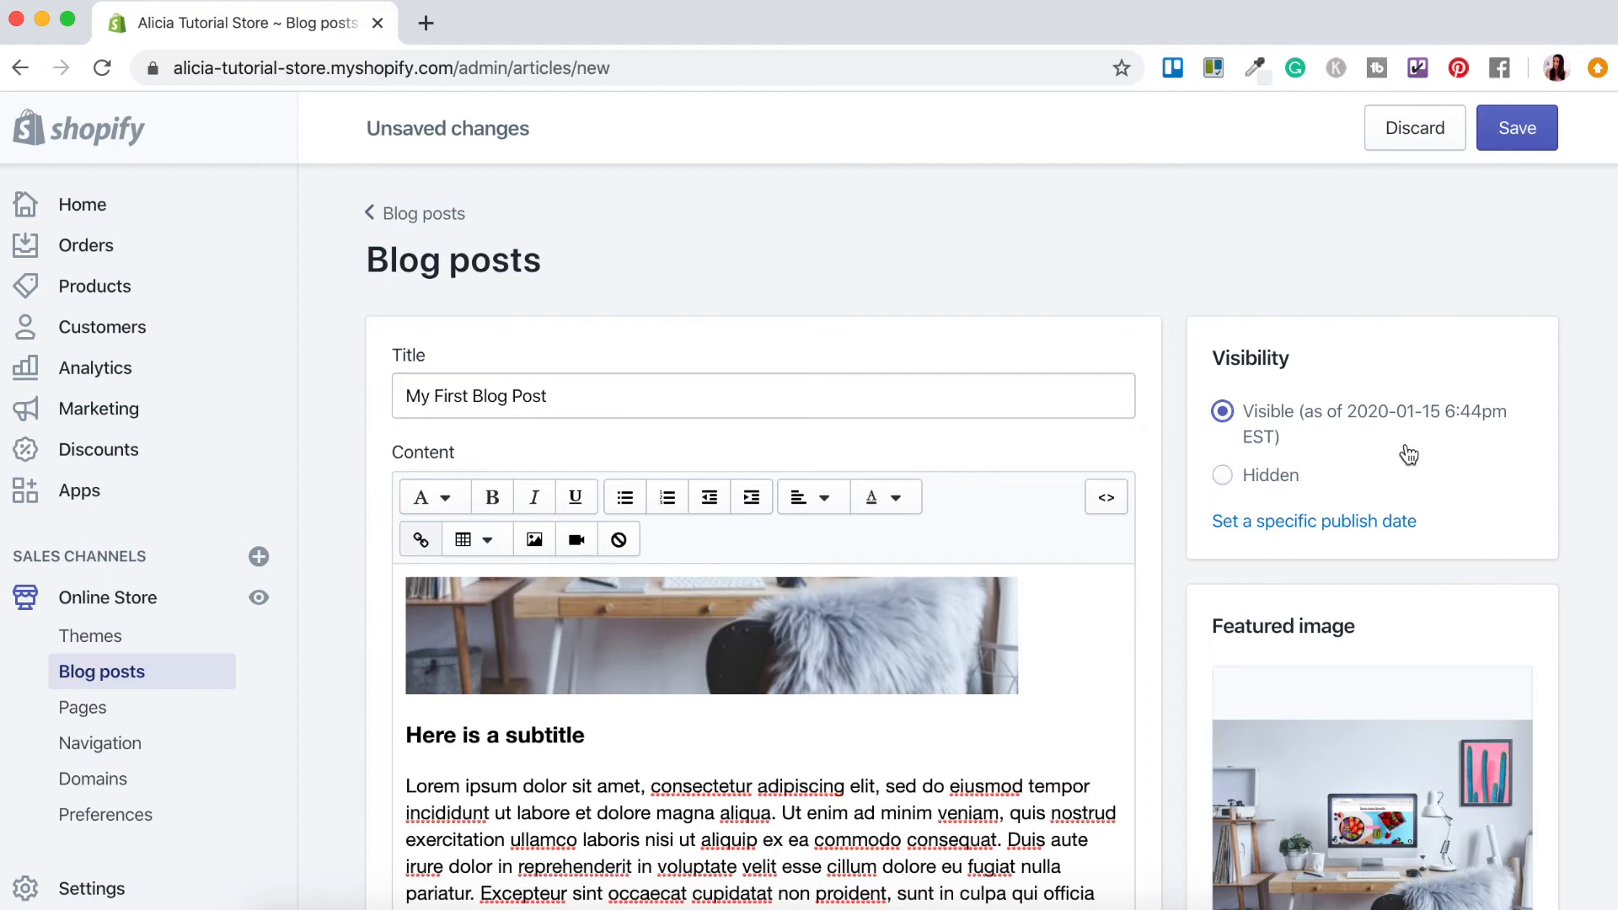
pyautogui.moveTo(1390, 476)
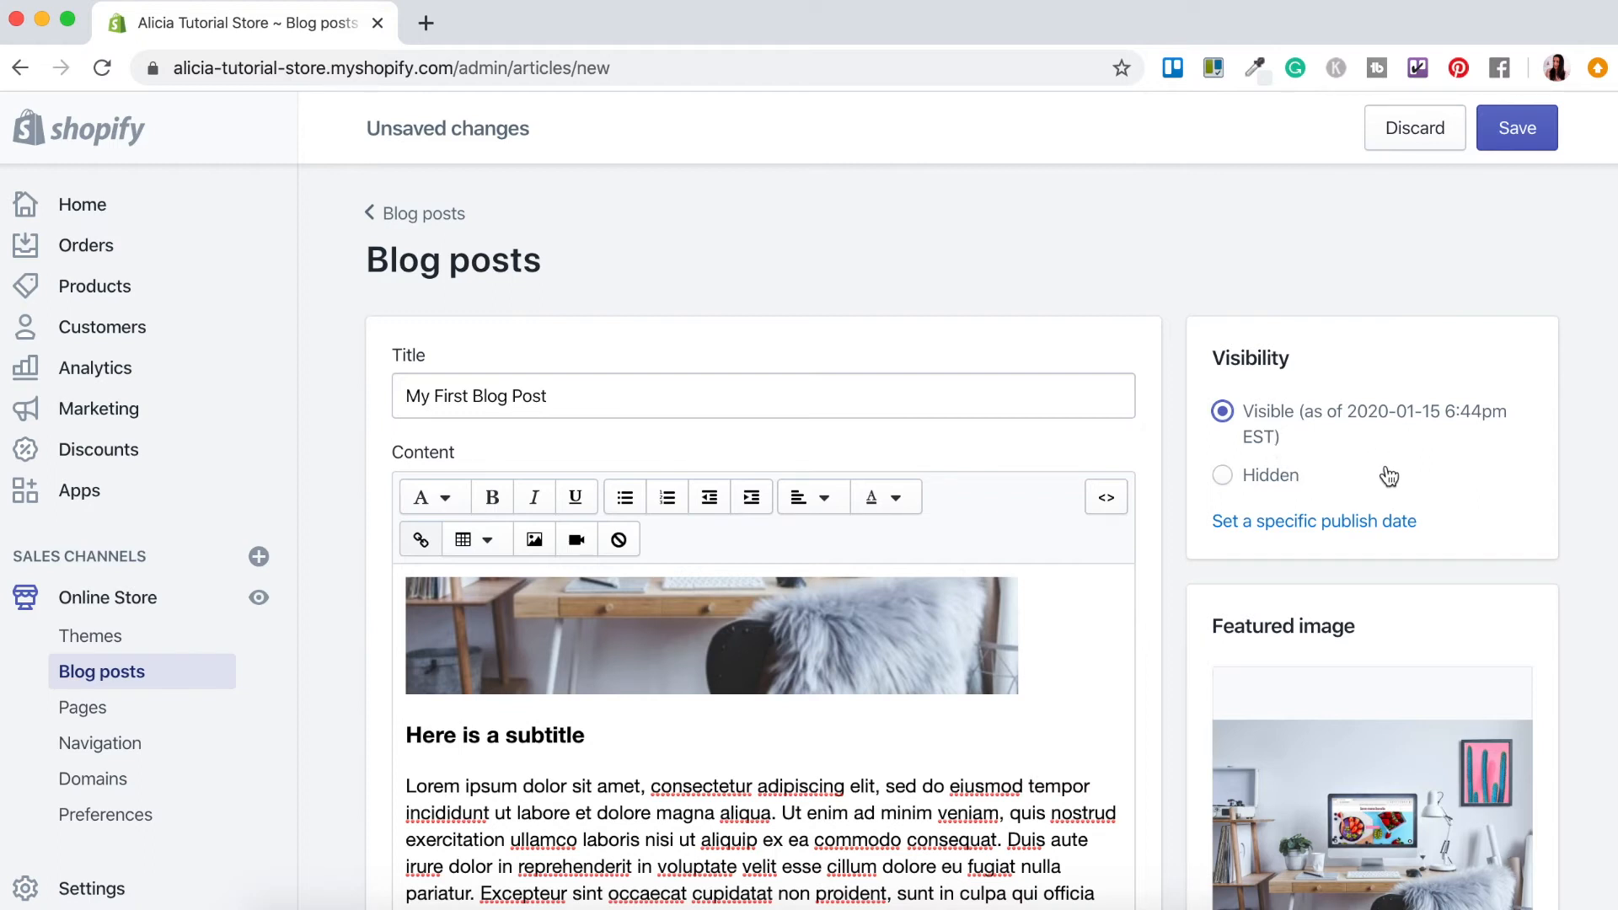
pyautogui.moveTo(1283, 562)
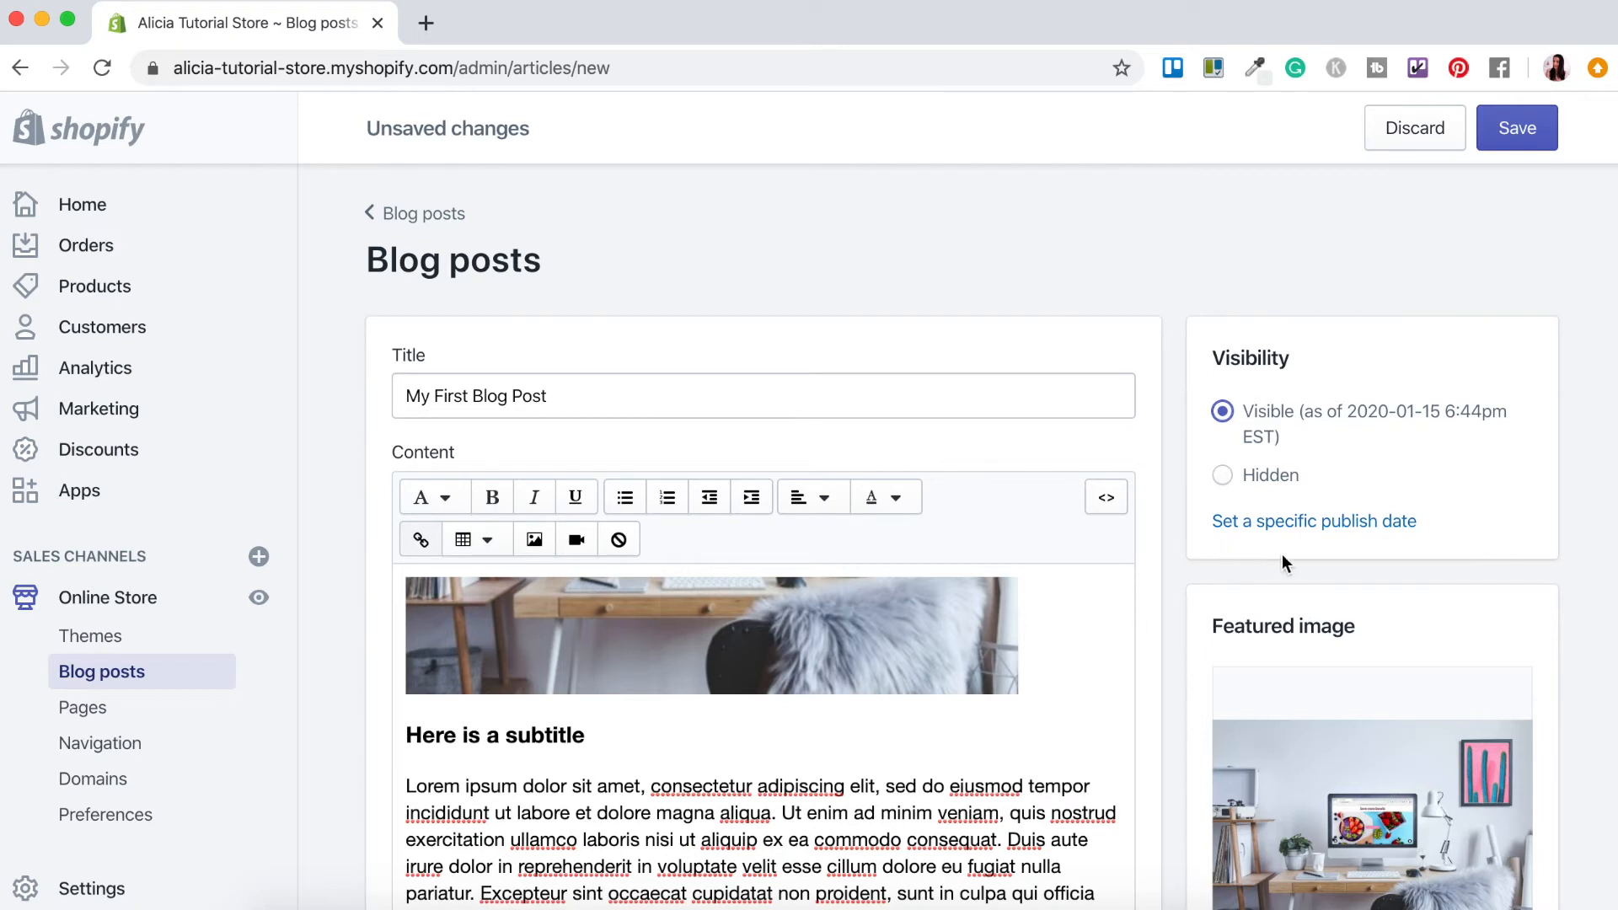
pyautogui.moveTo(1299, 534)
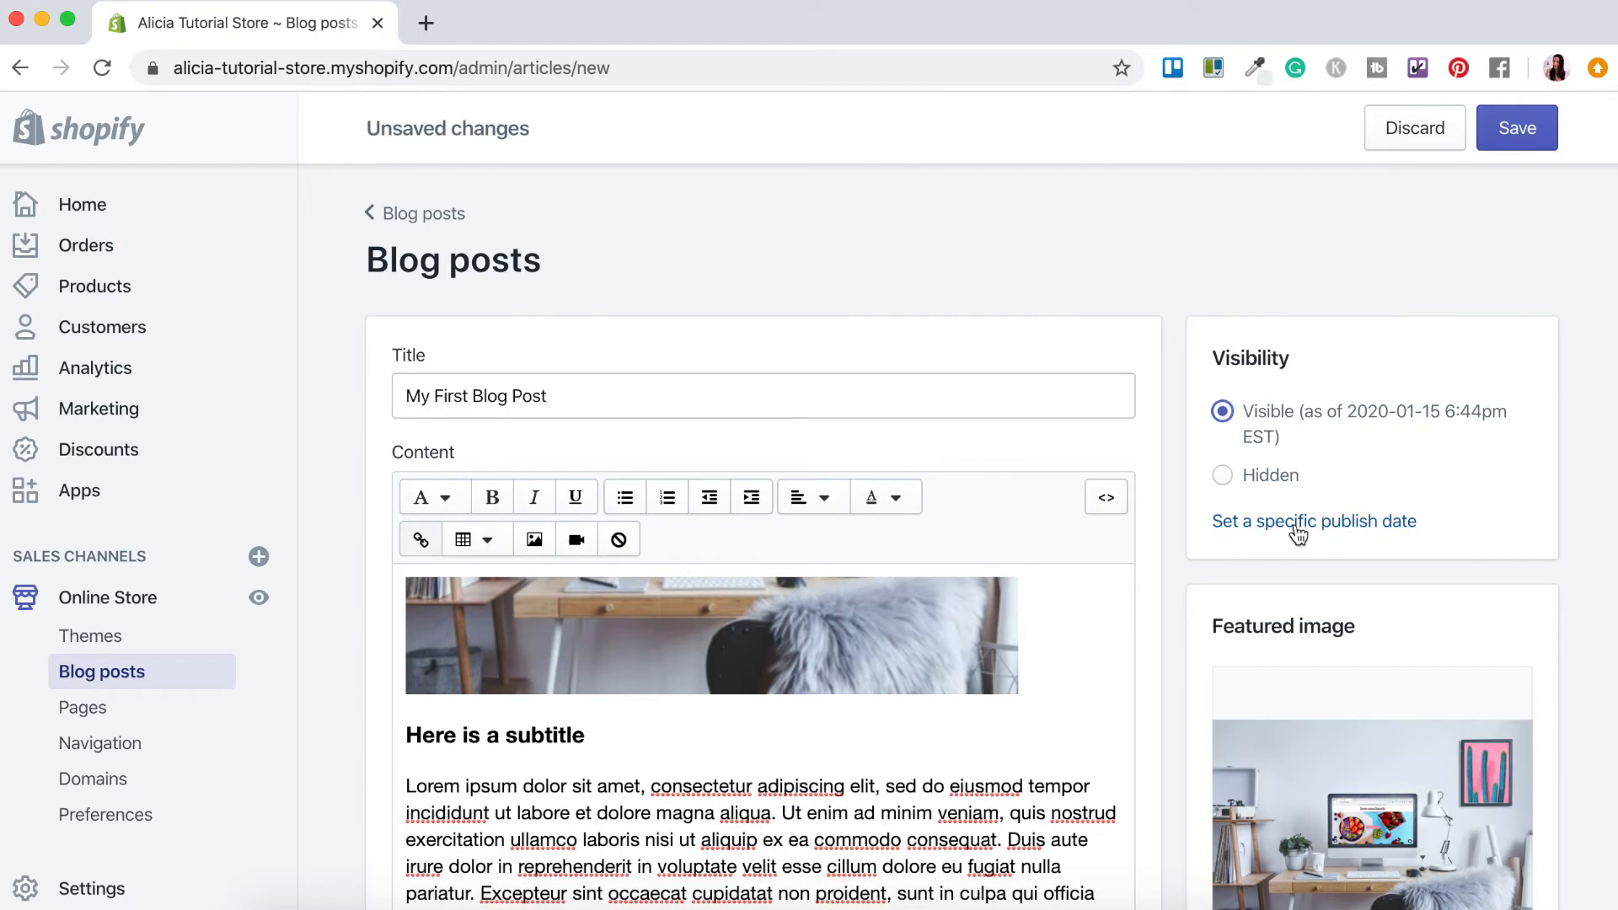
pyautogui.click(1312, 521)
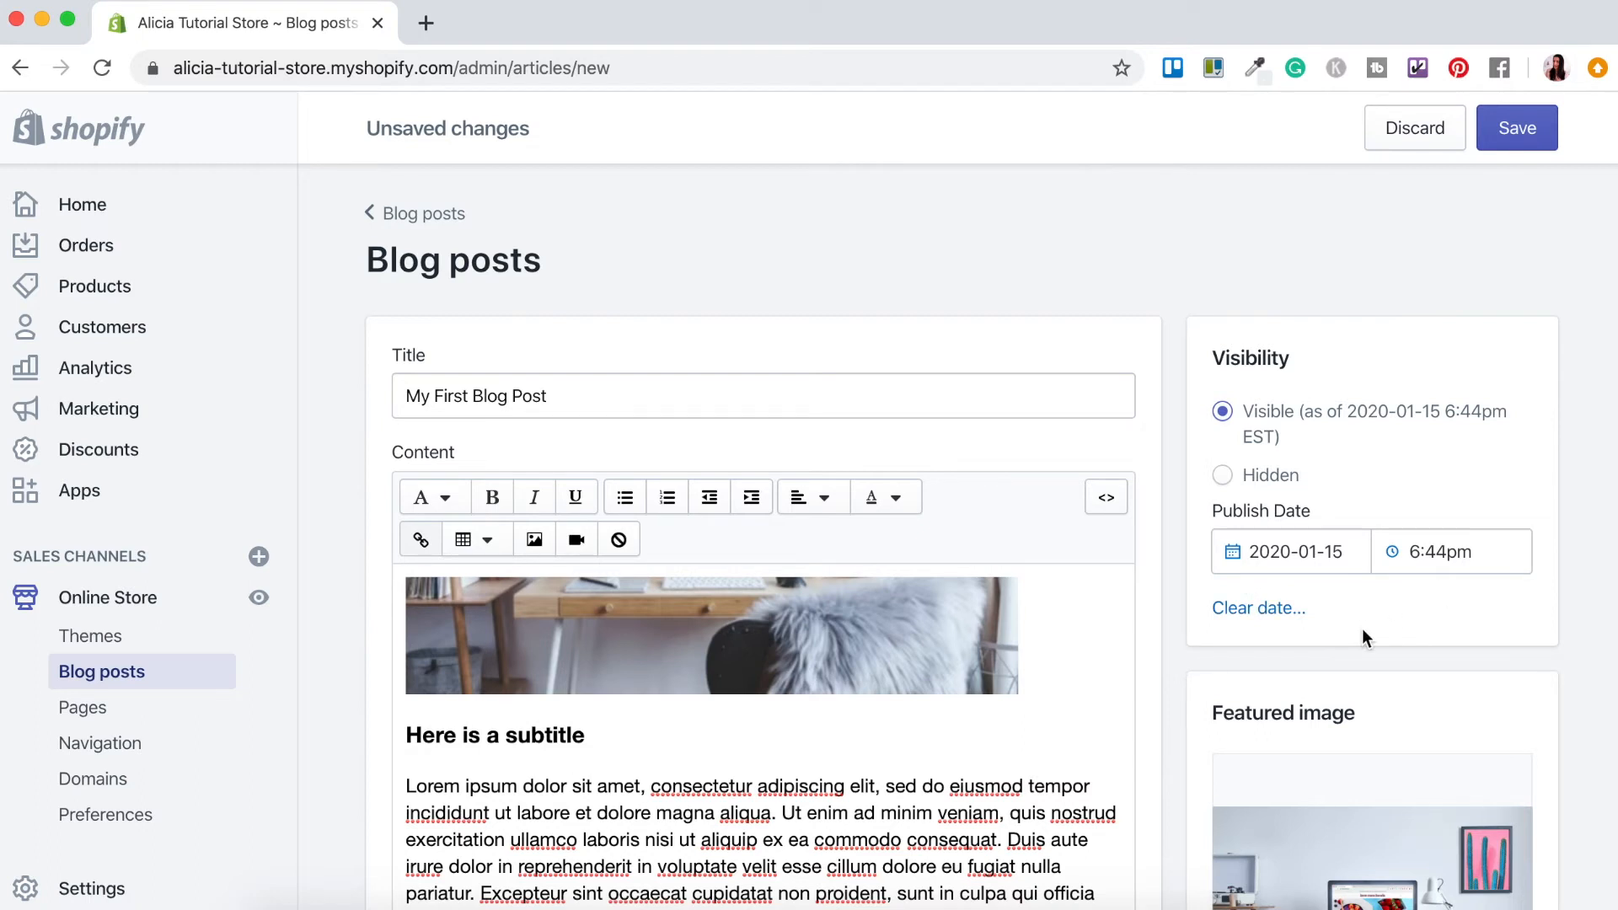
pyautogui.click(1221, 476)
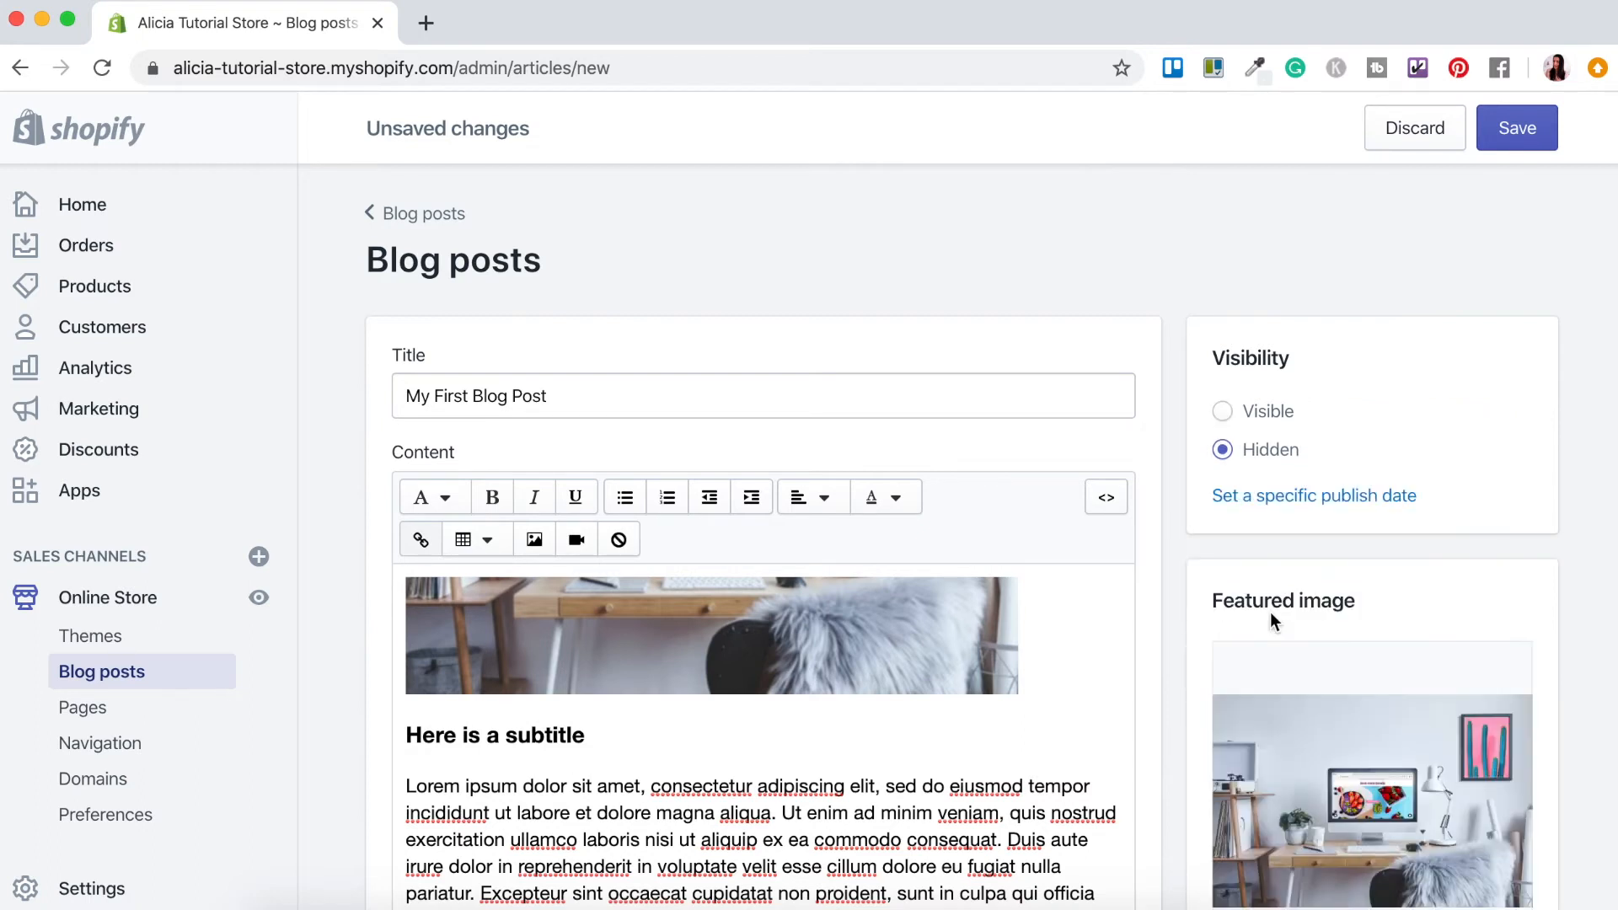
pyautogui.click(1222, 411)
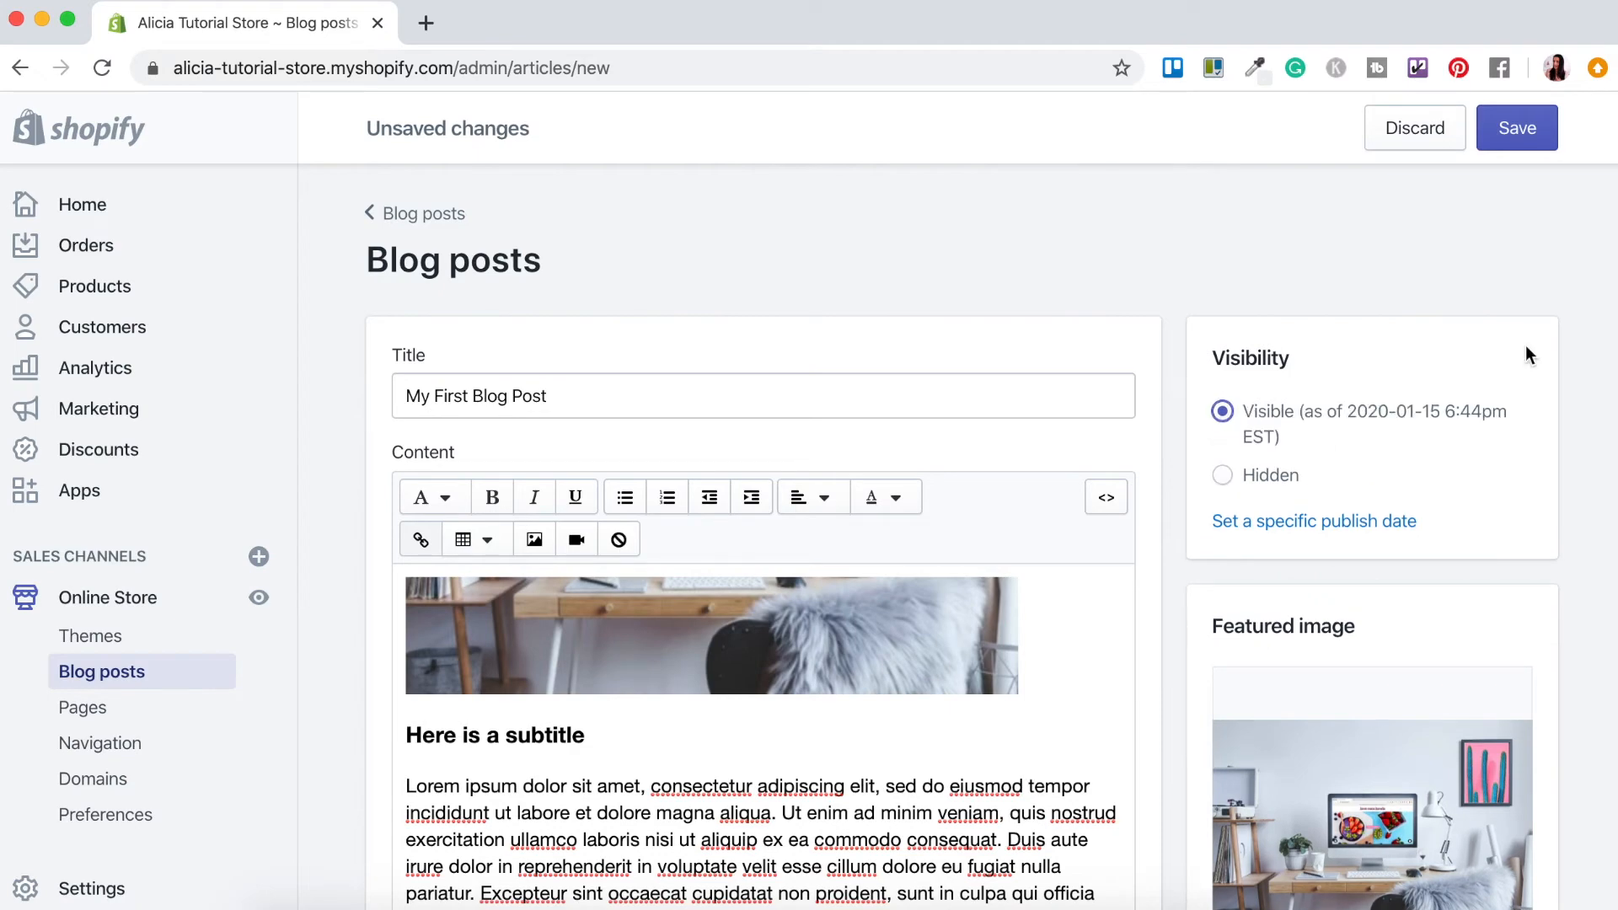
pyautogui.click(1517, 128)
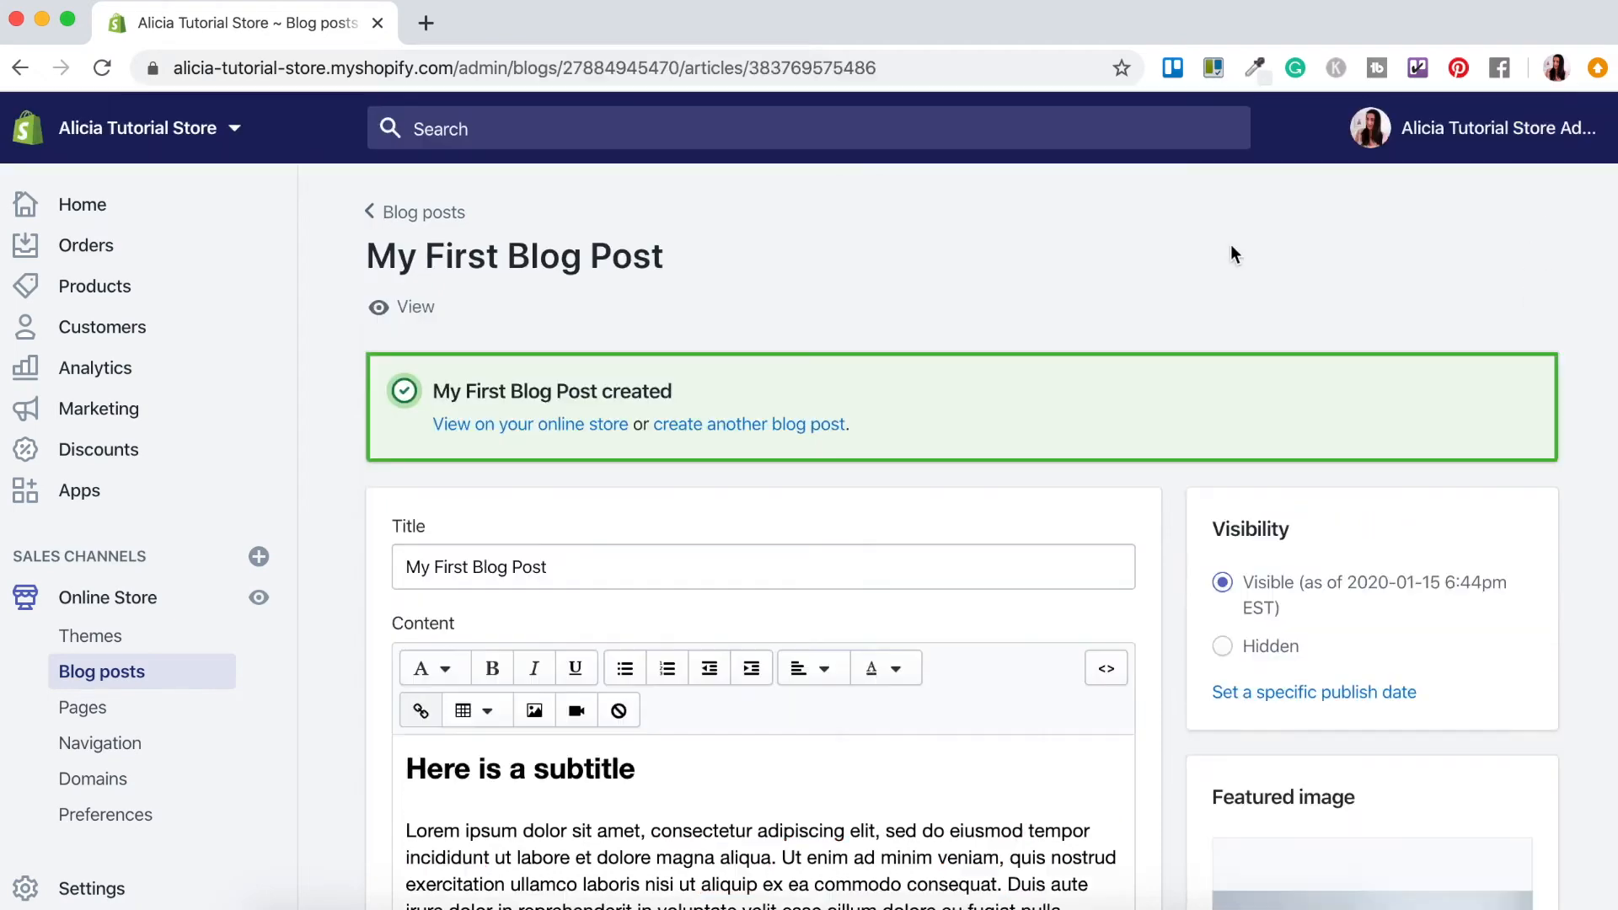
pyautogui.moveTo(281, 617)
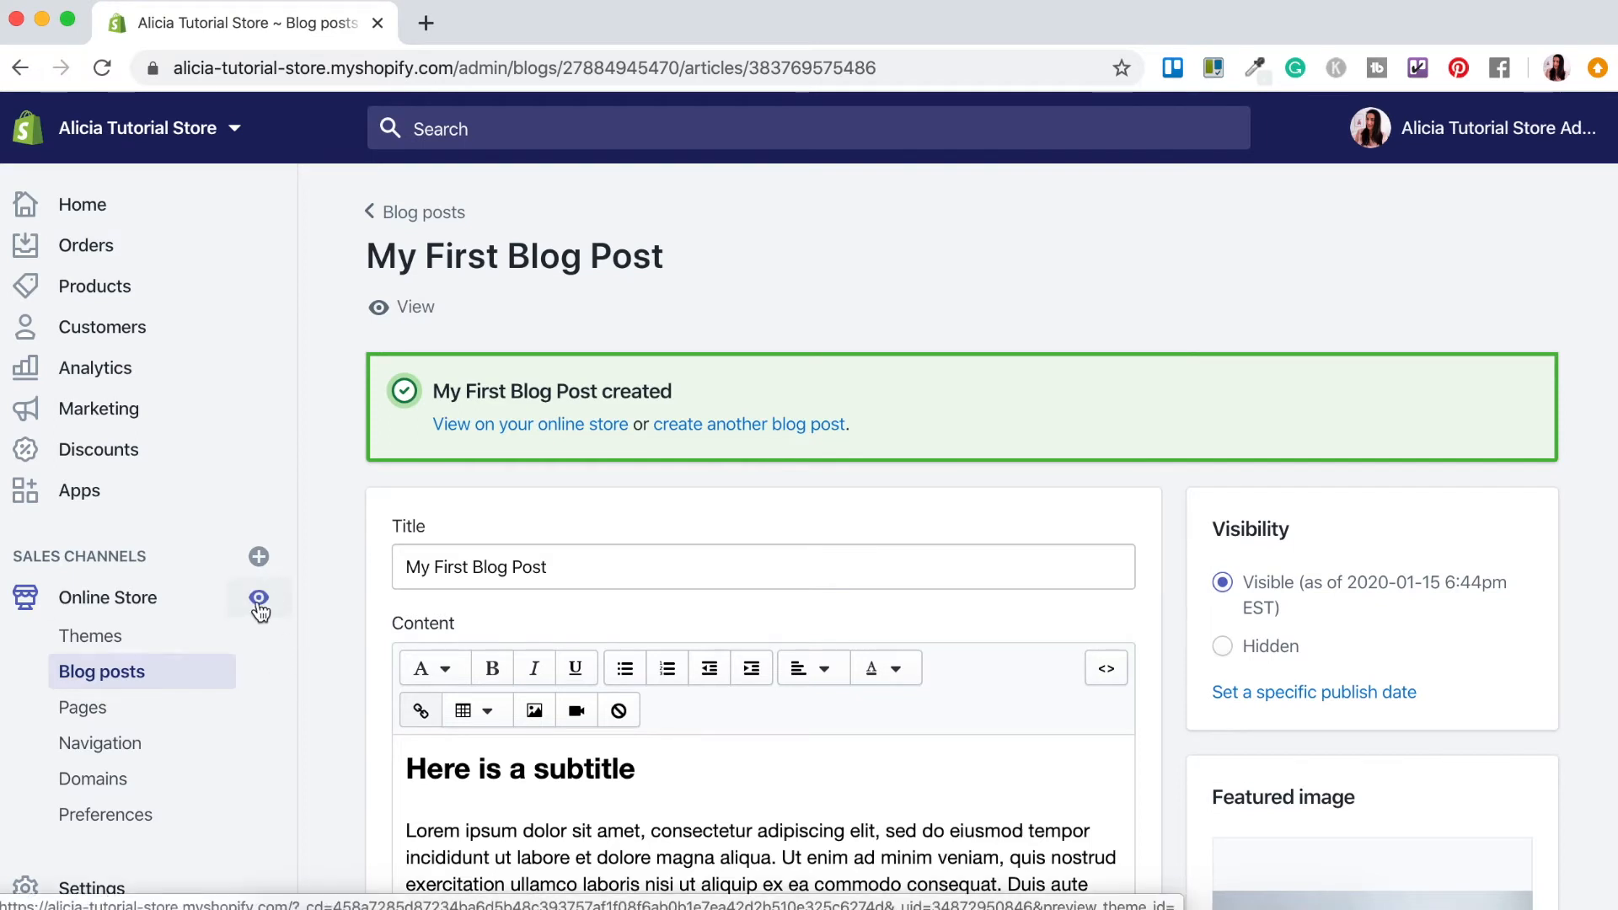
# - Preview the live storefront home page in a new tab and scroll to its footer
pyautogui.click(531, 424)
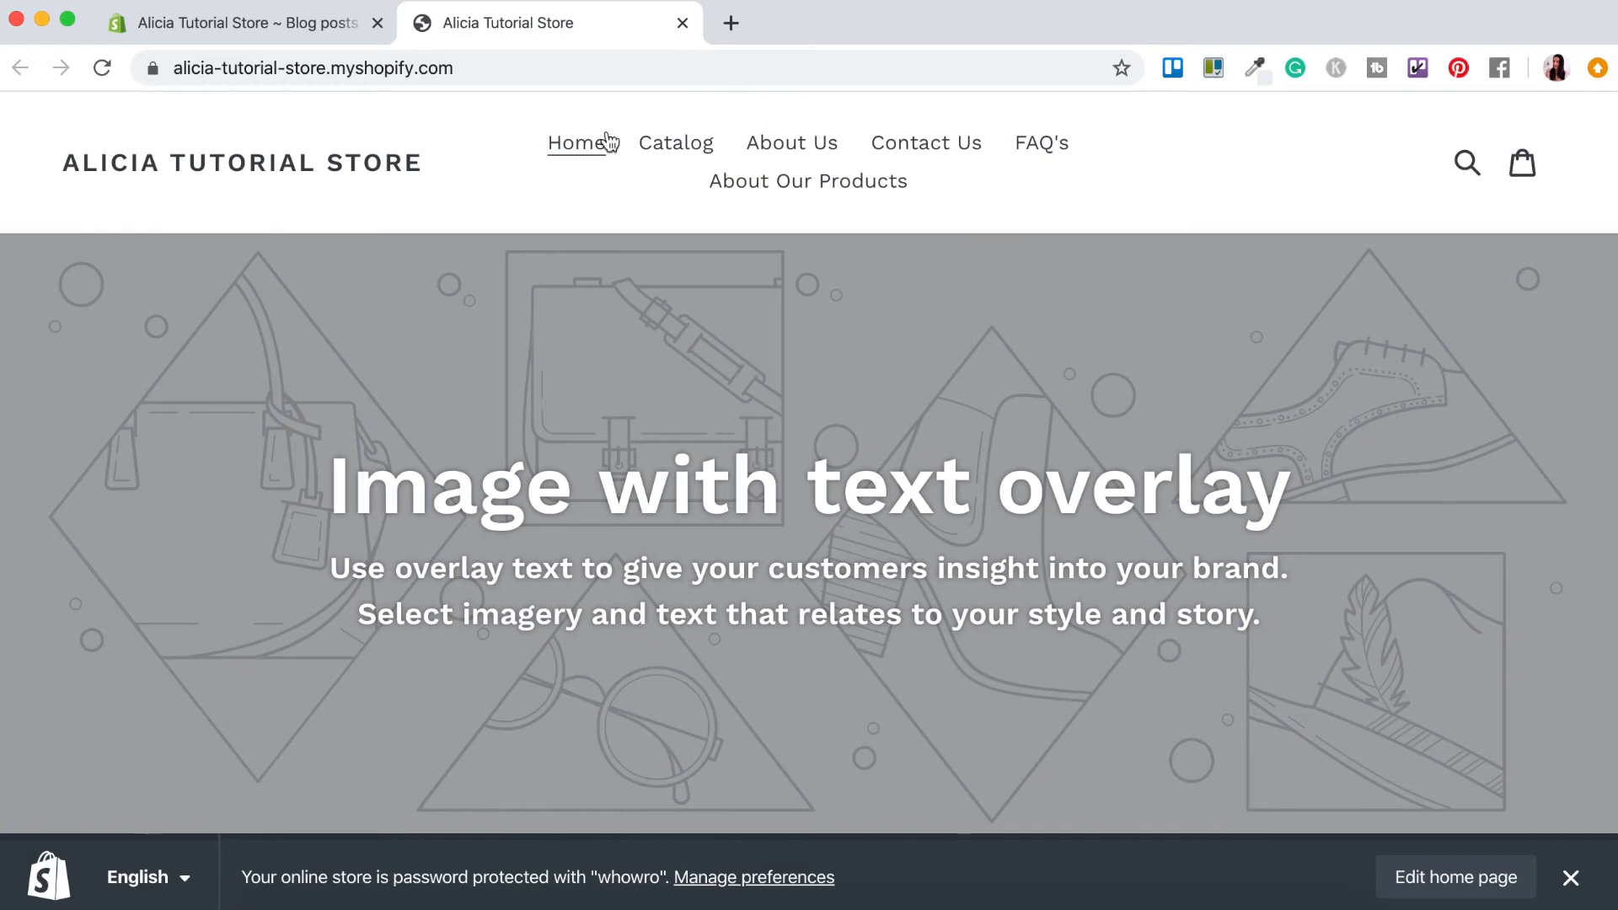
pyautogui.moveTo(1109, 229)
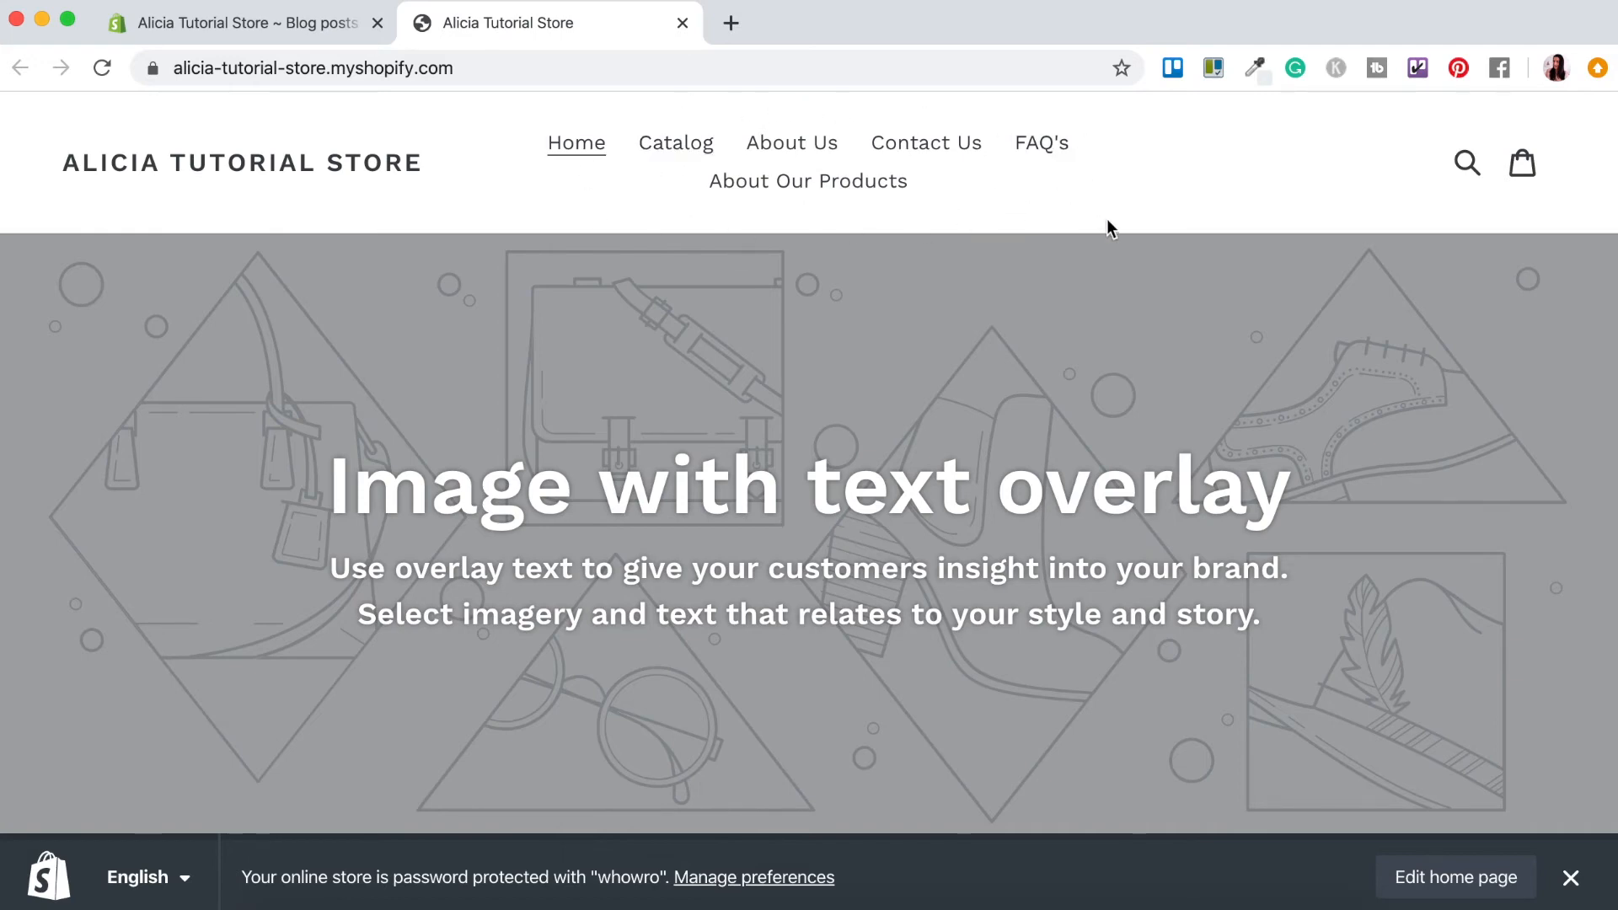
pyautogui.scroll(-3)
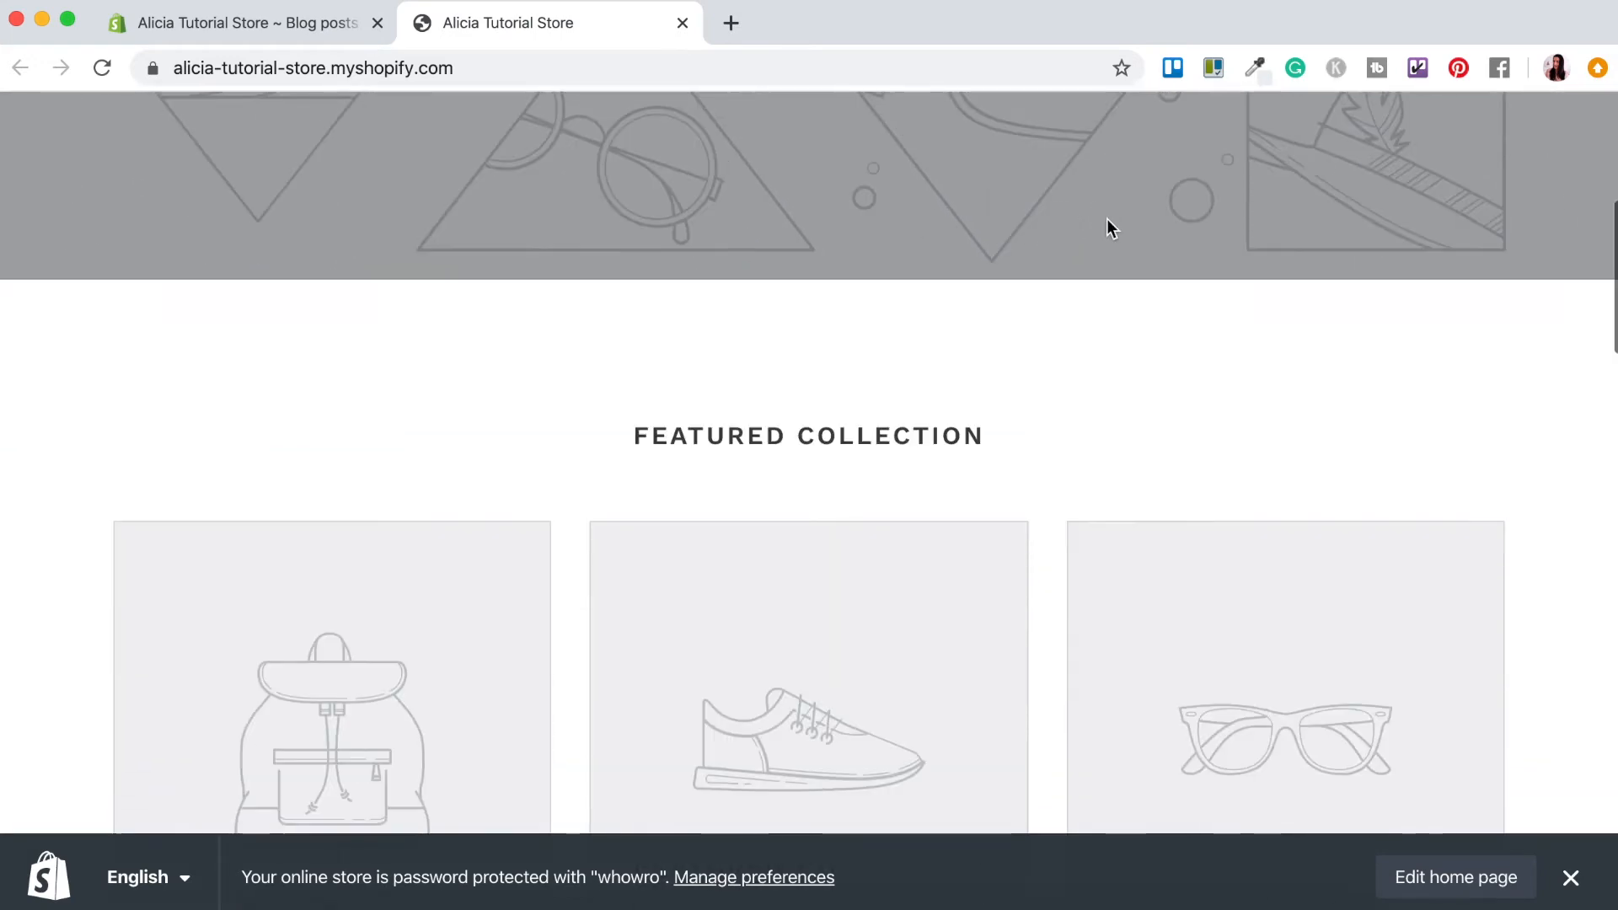
pyautogui.scroll(-3)
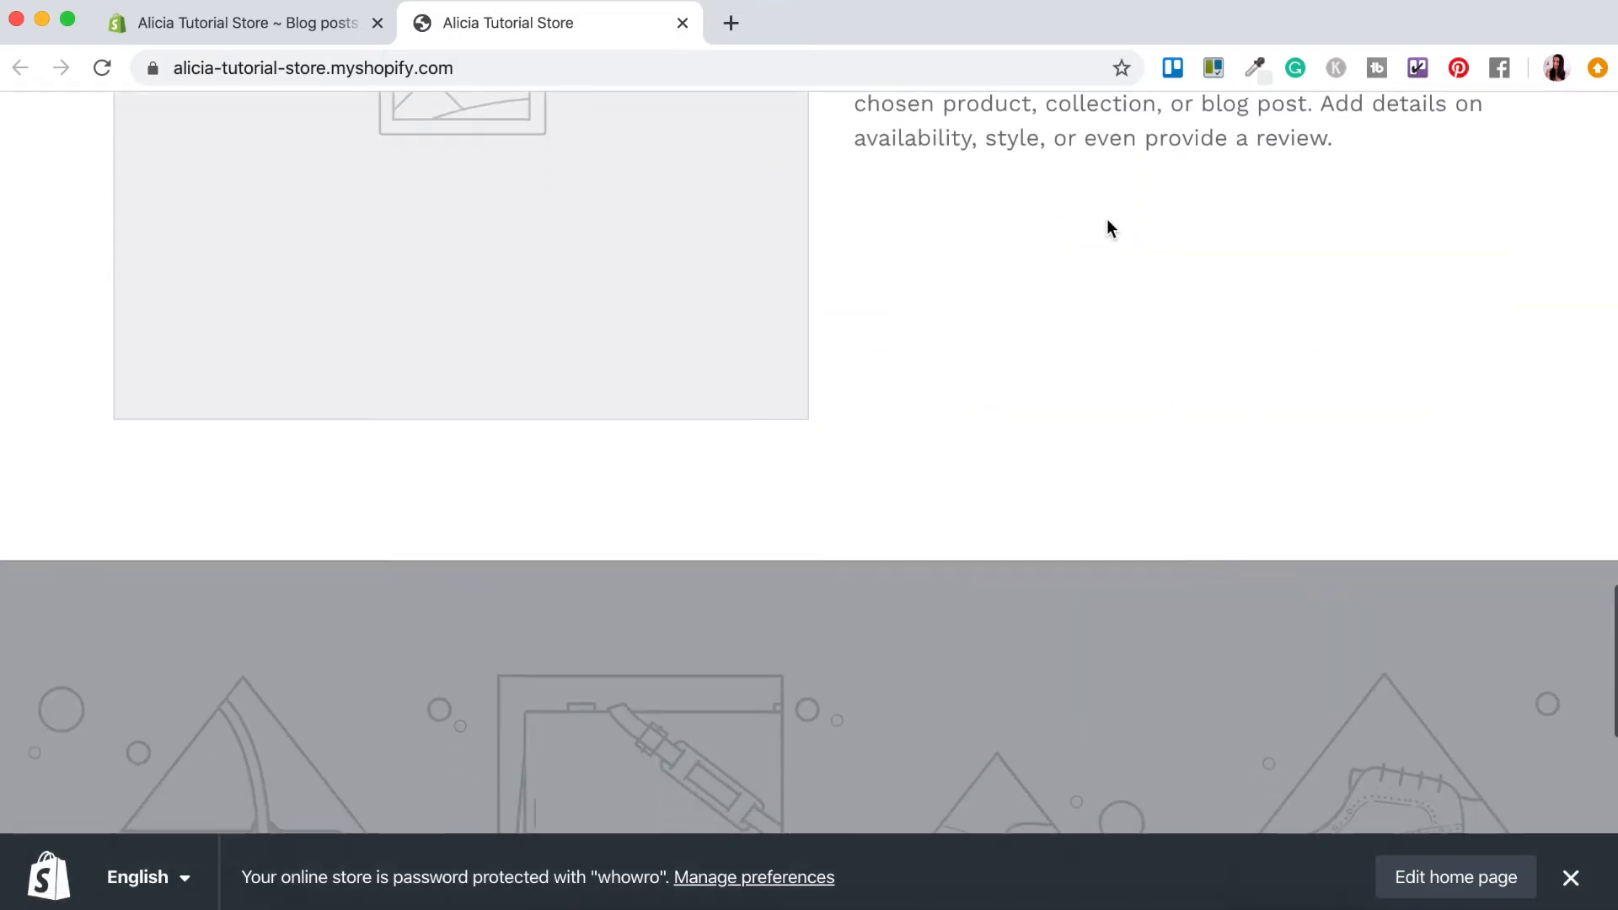
pyautogui.scroll(-3)
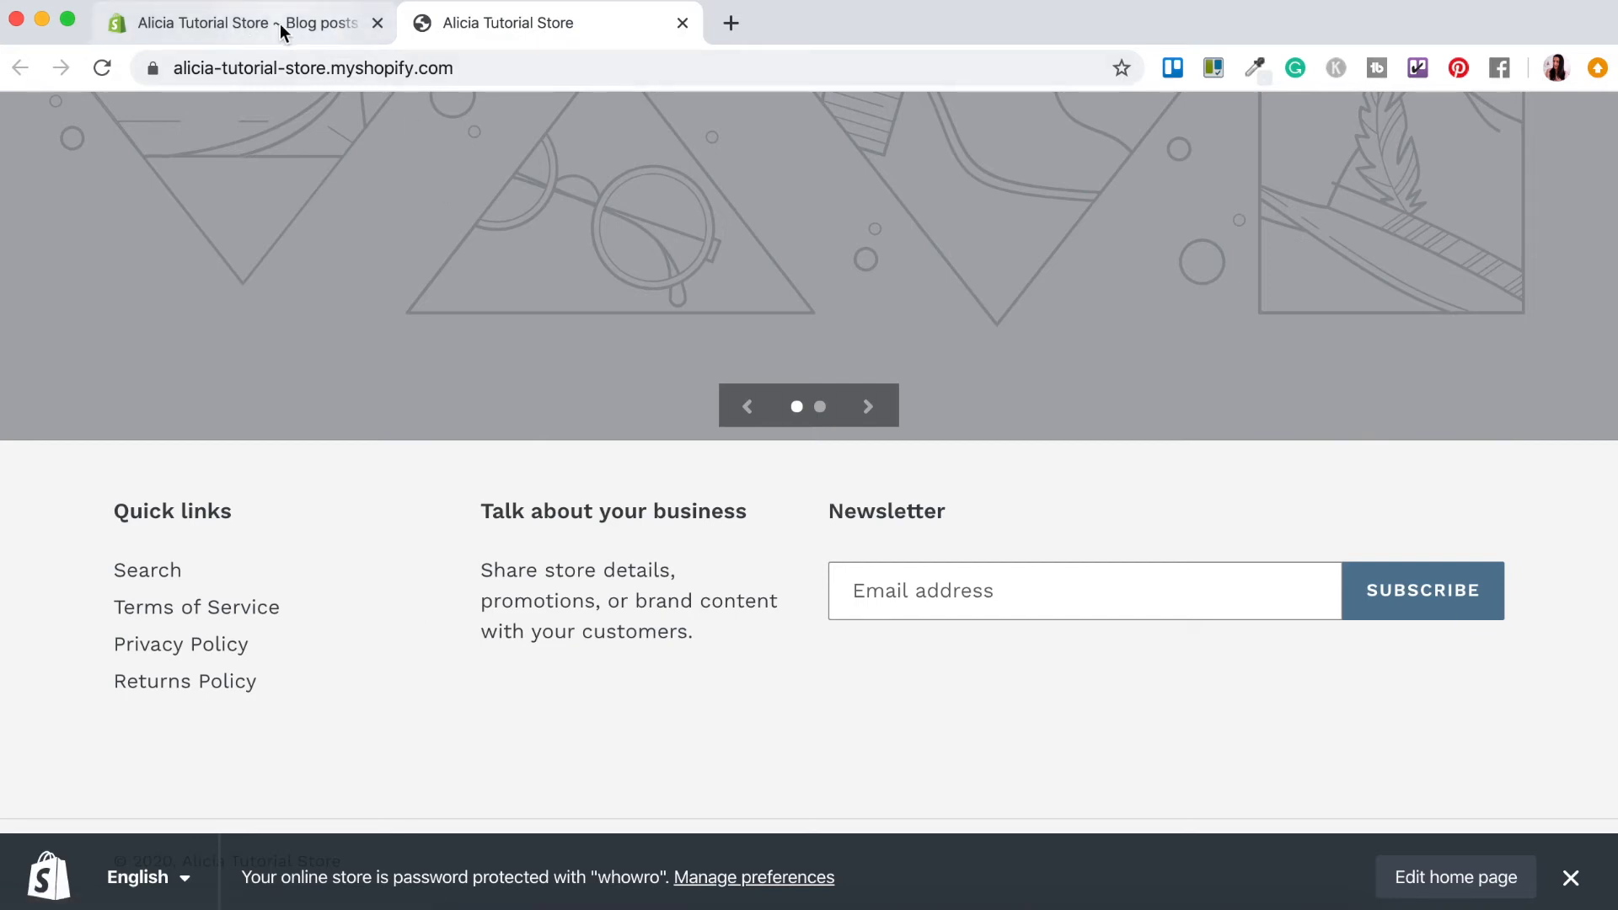
# - From the admin tab, go to Navigation and edit the Main menu
pyautogui.click(238, 22)
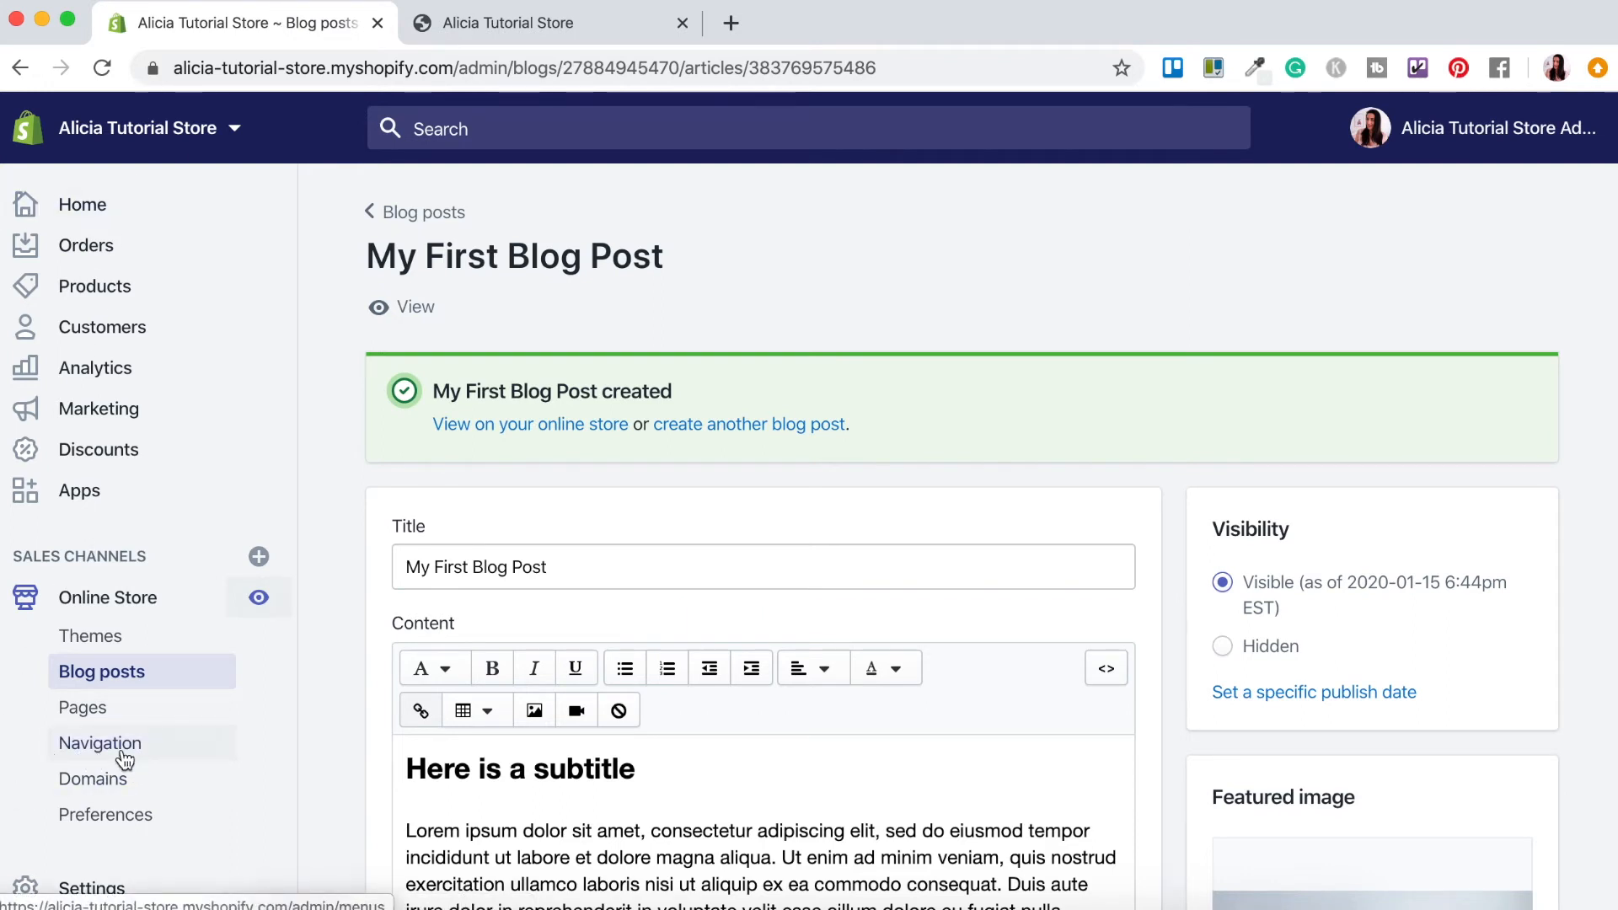
pyautogui.click(99, 743)
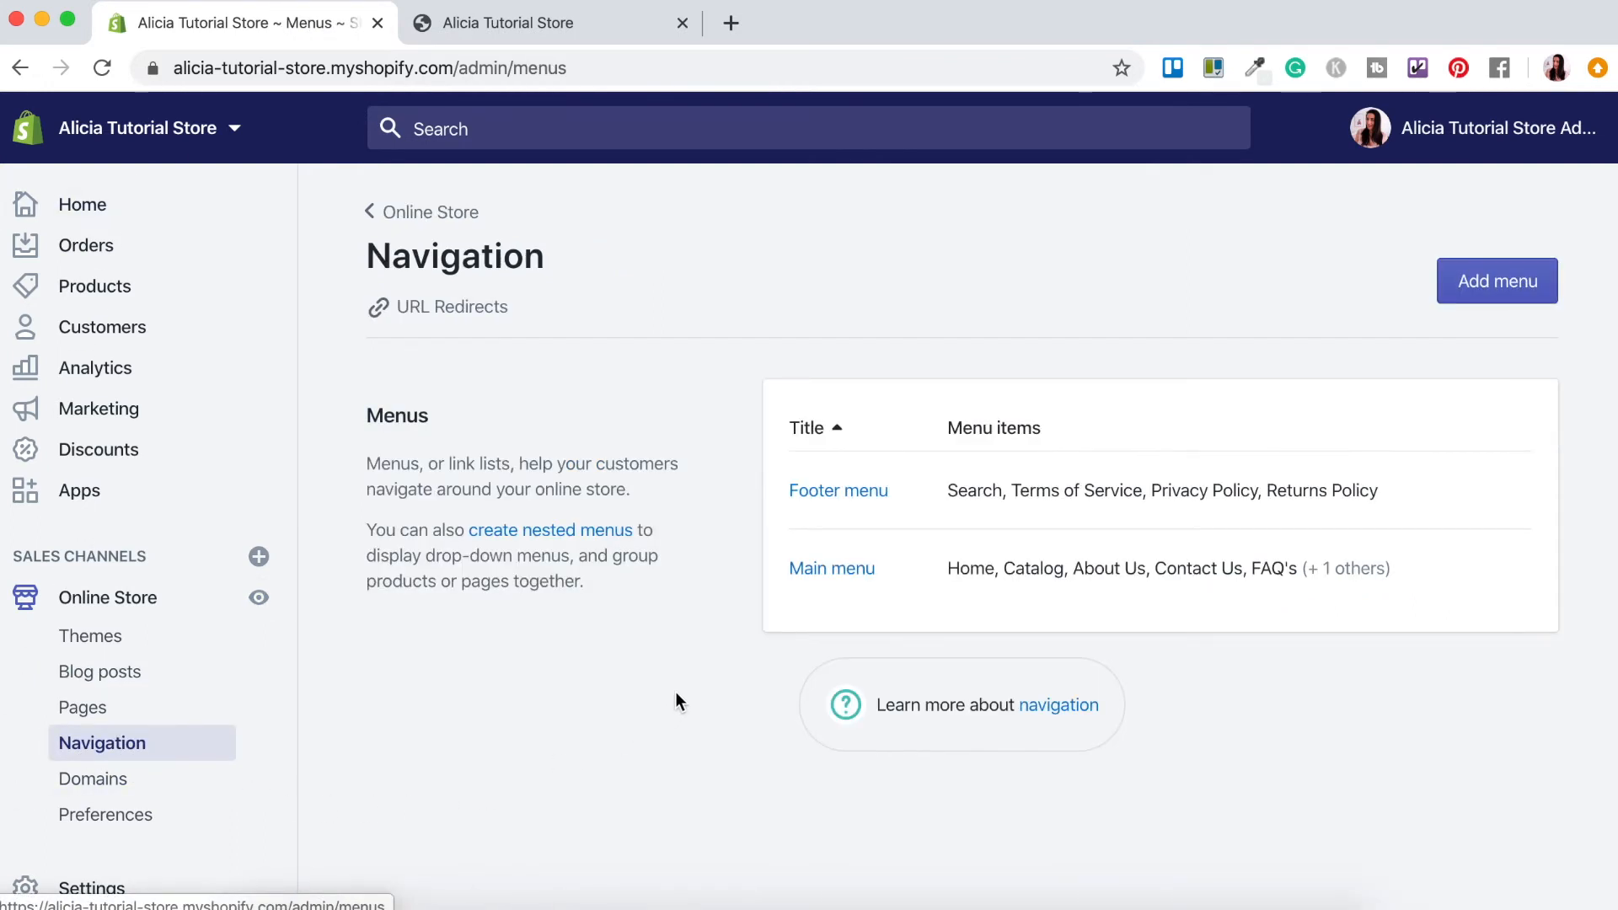
pyautogui.moveTo(884, 596)
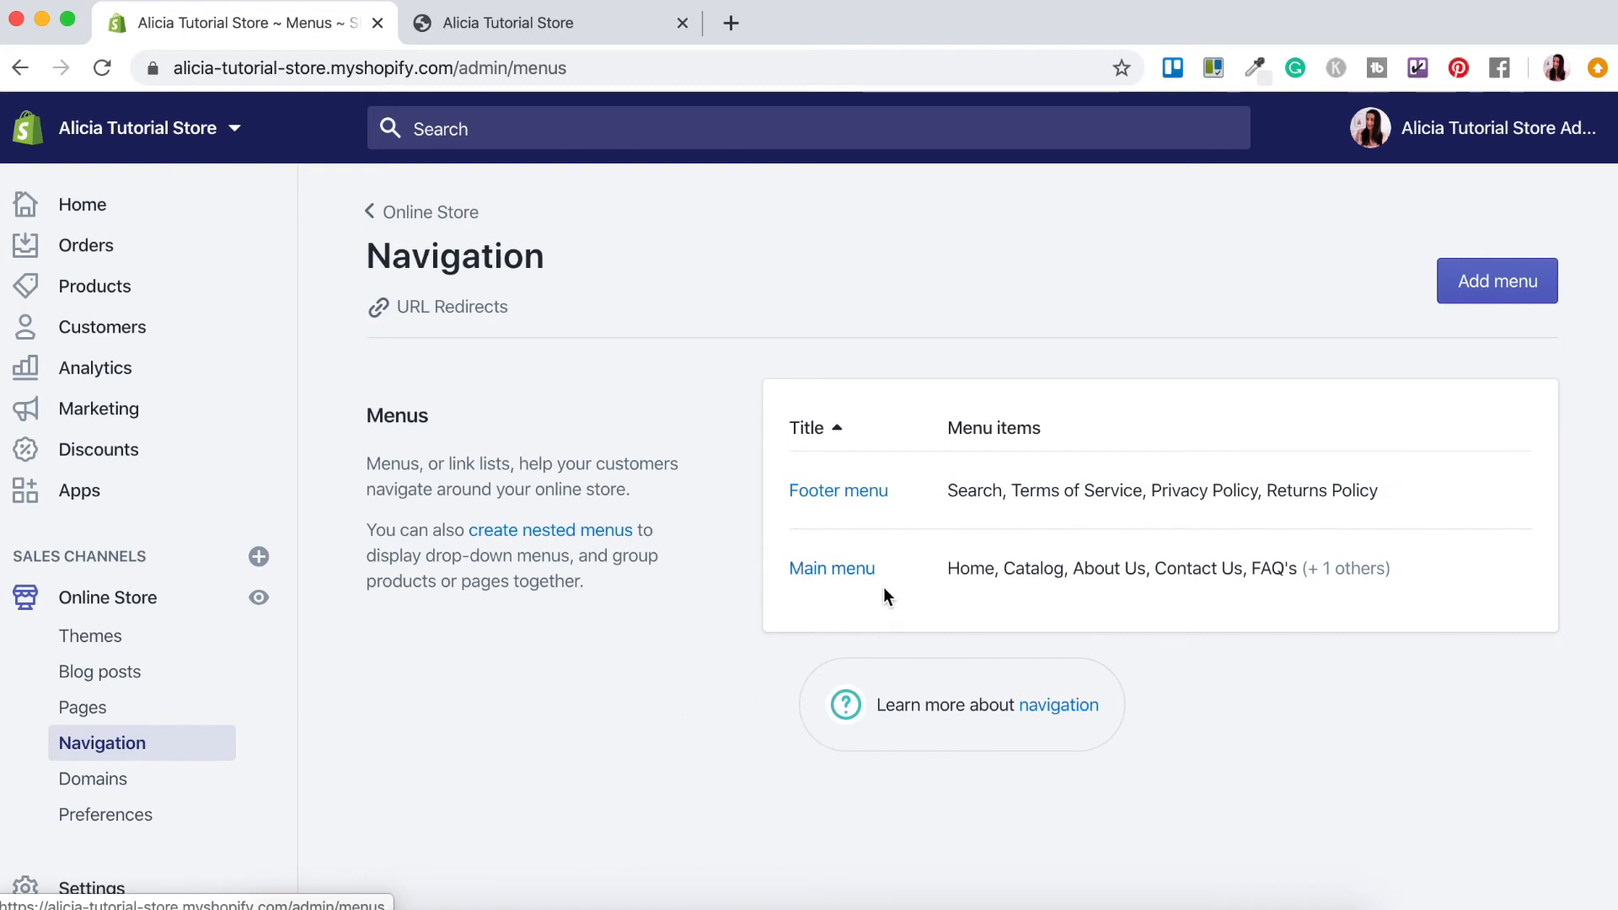
pyautogui.click(831, 568)
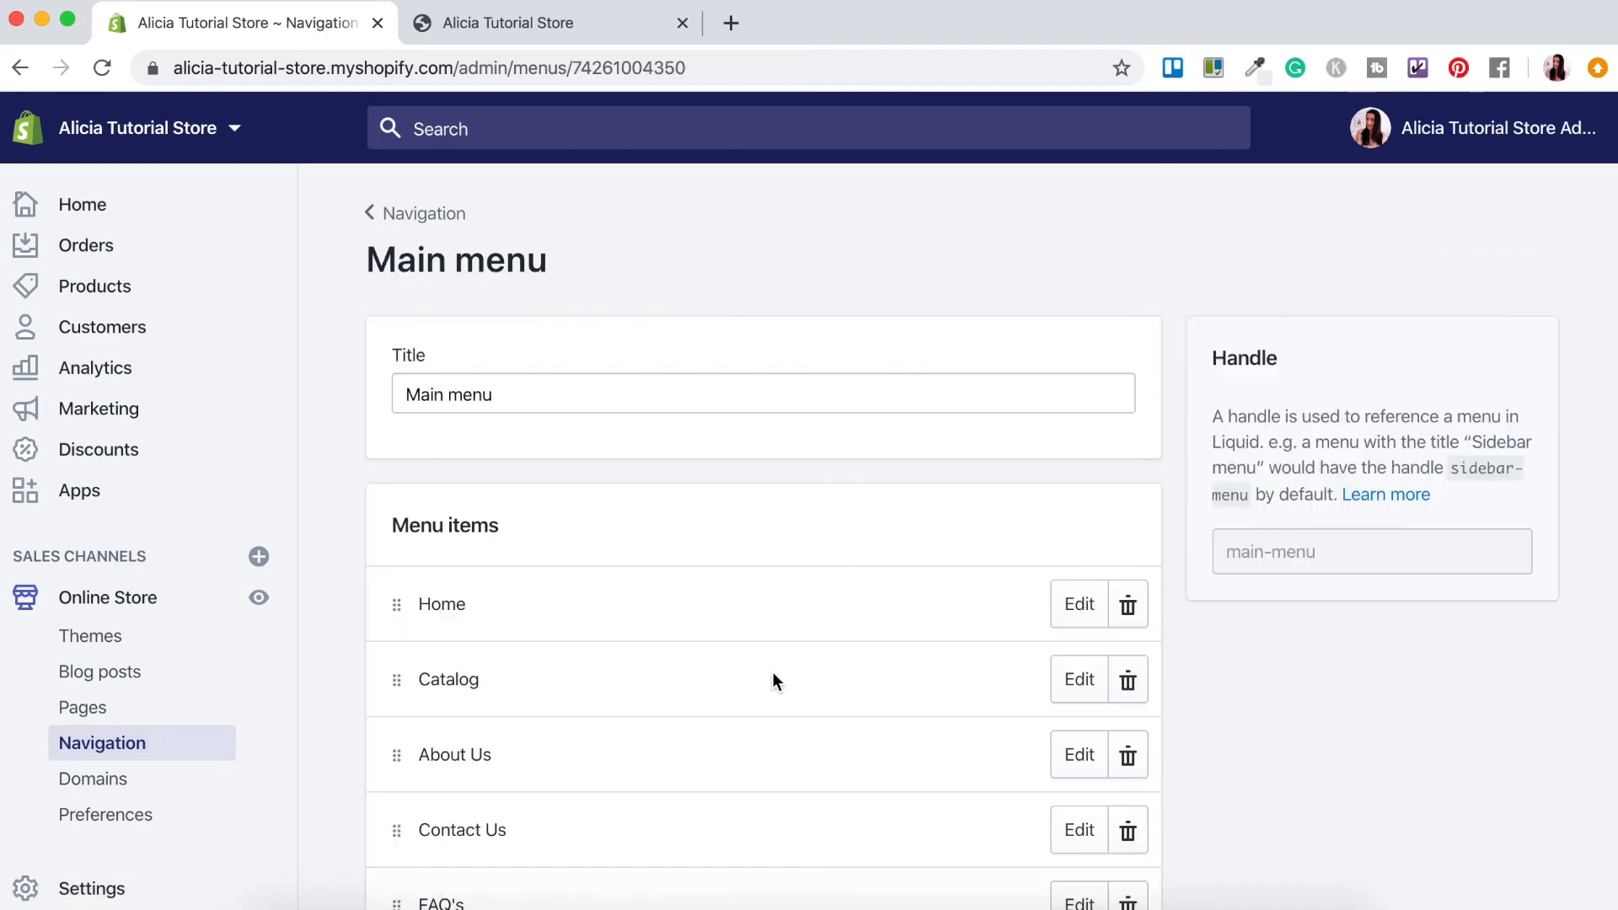
pyautogui.scroll(-3)
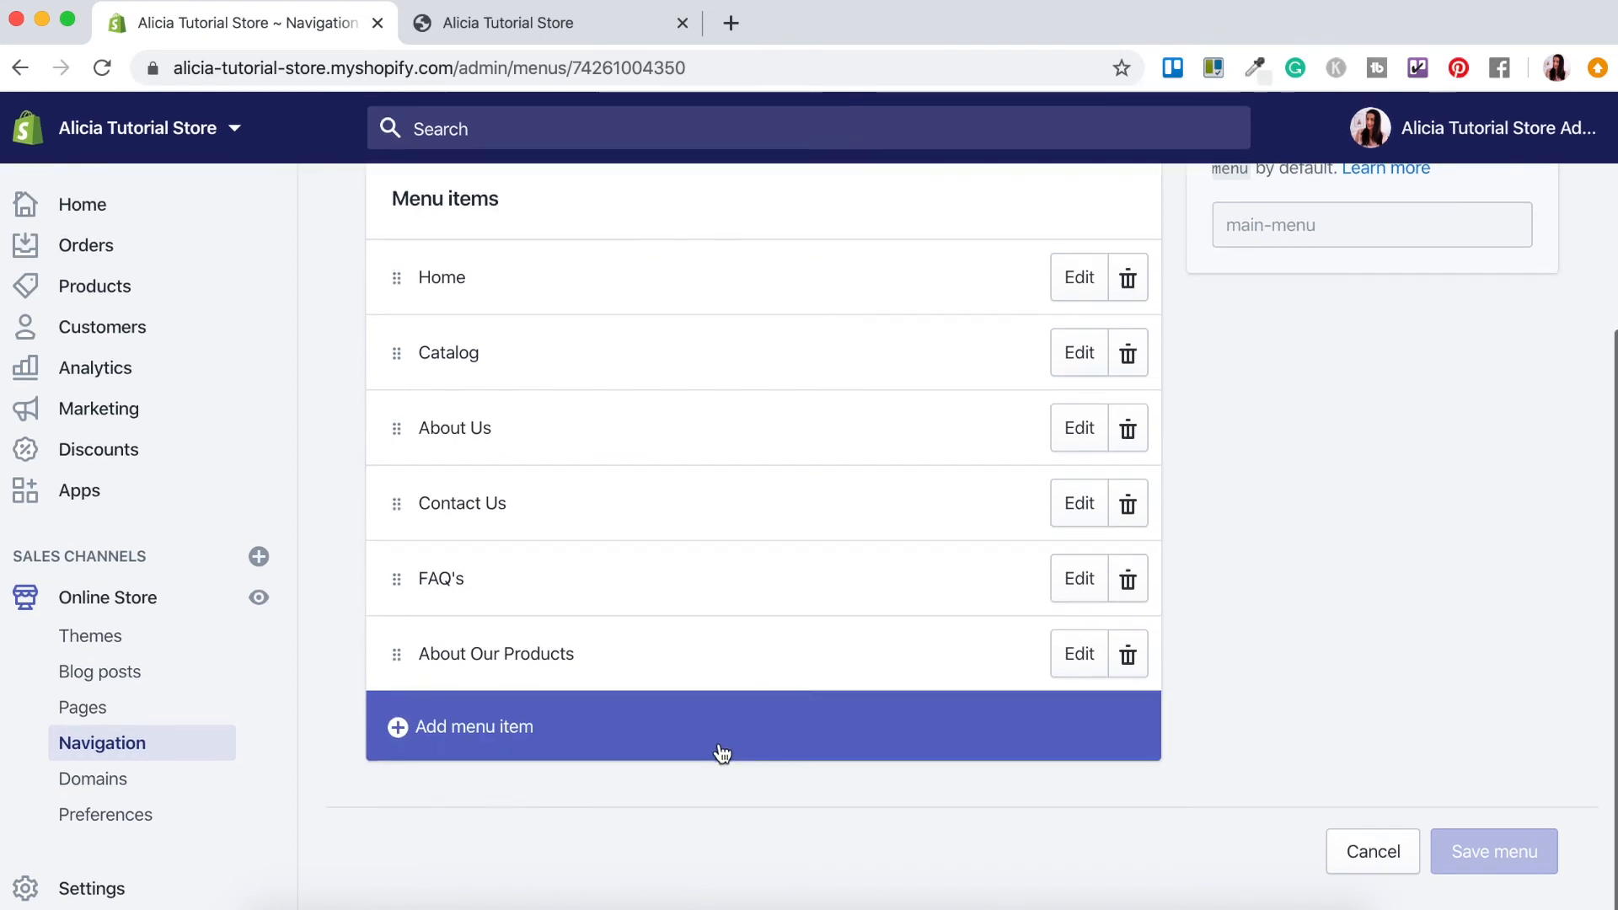
pyautogui.moveTo(706, 792)
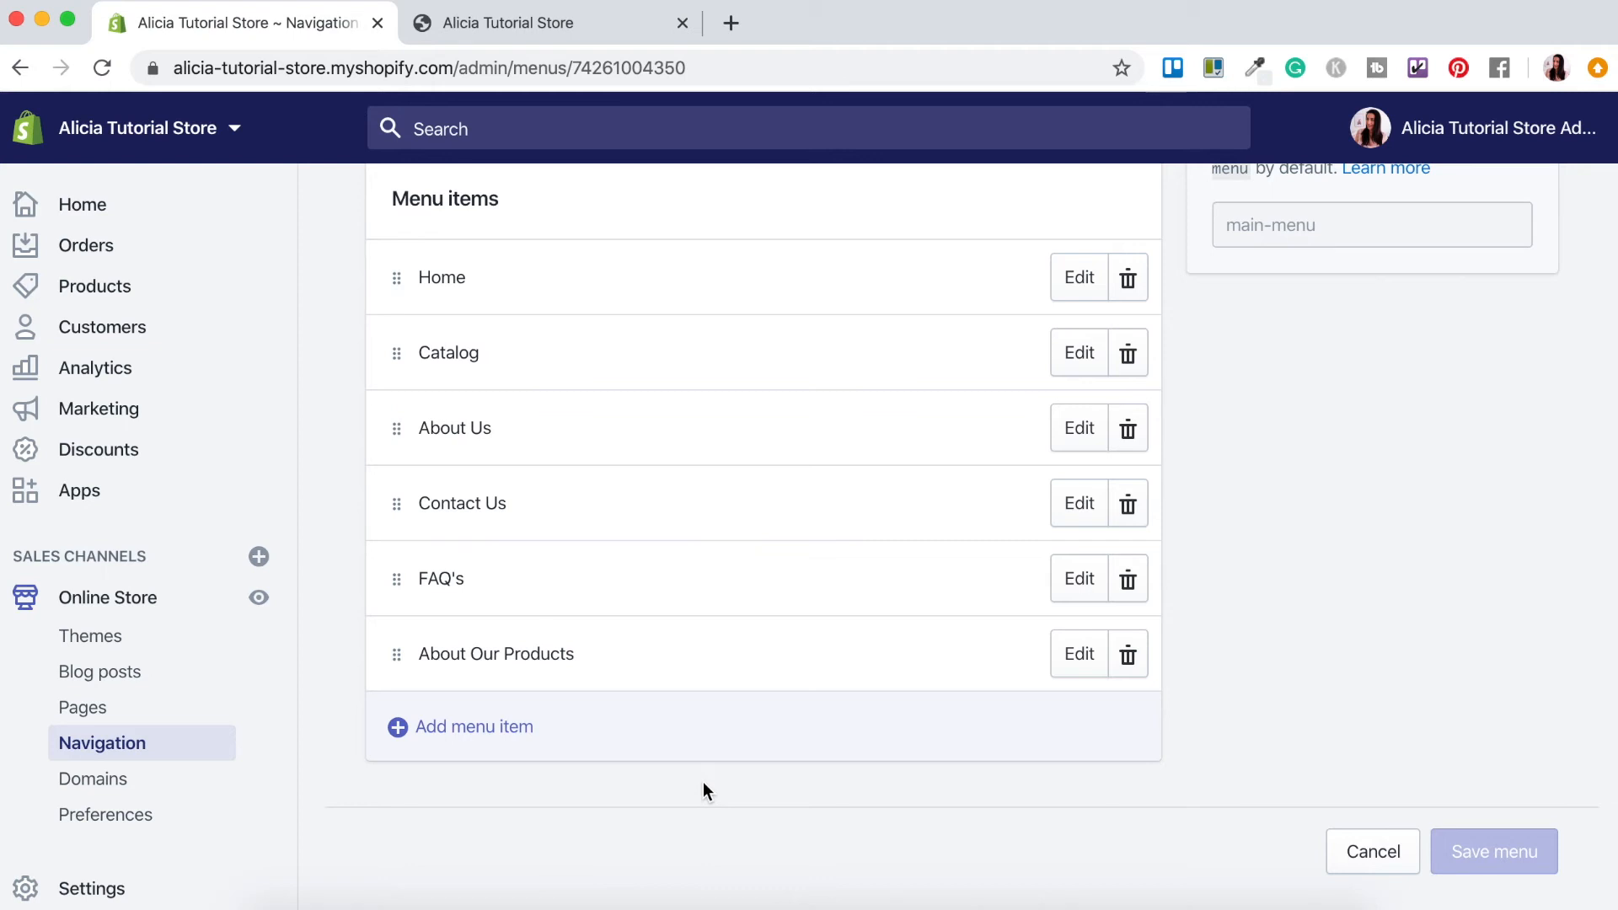
pyautogui.moveTo(655, 784)
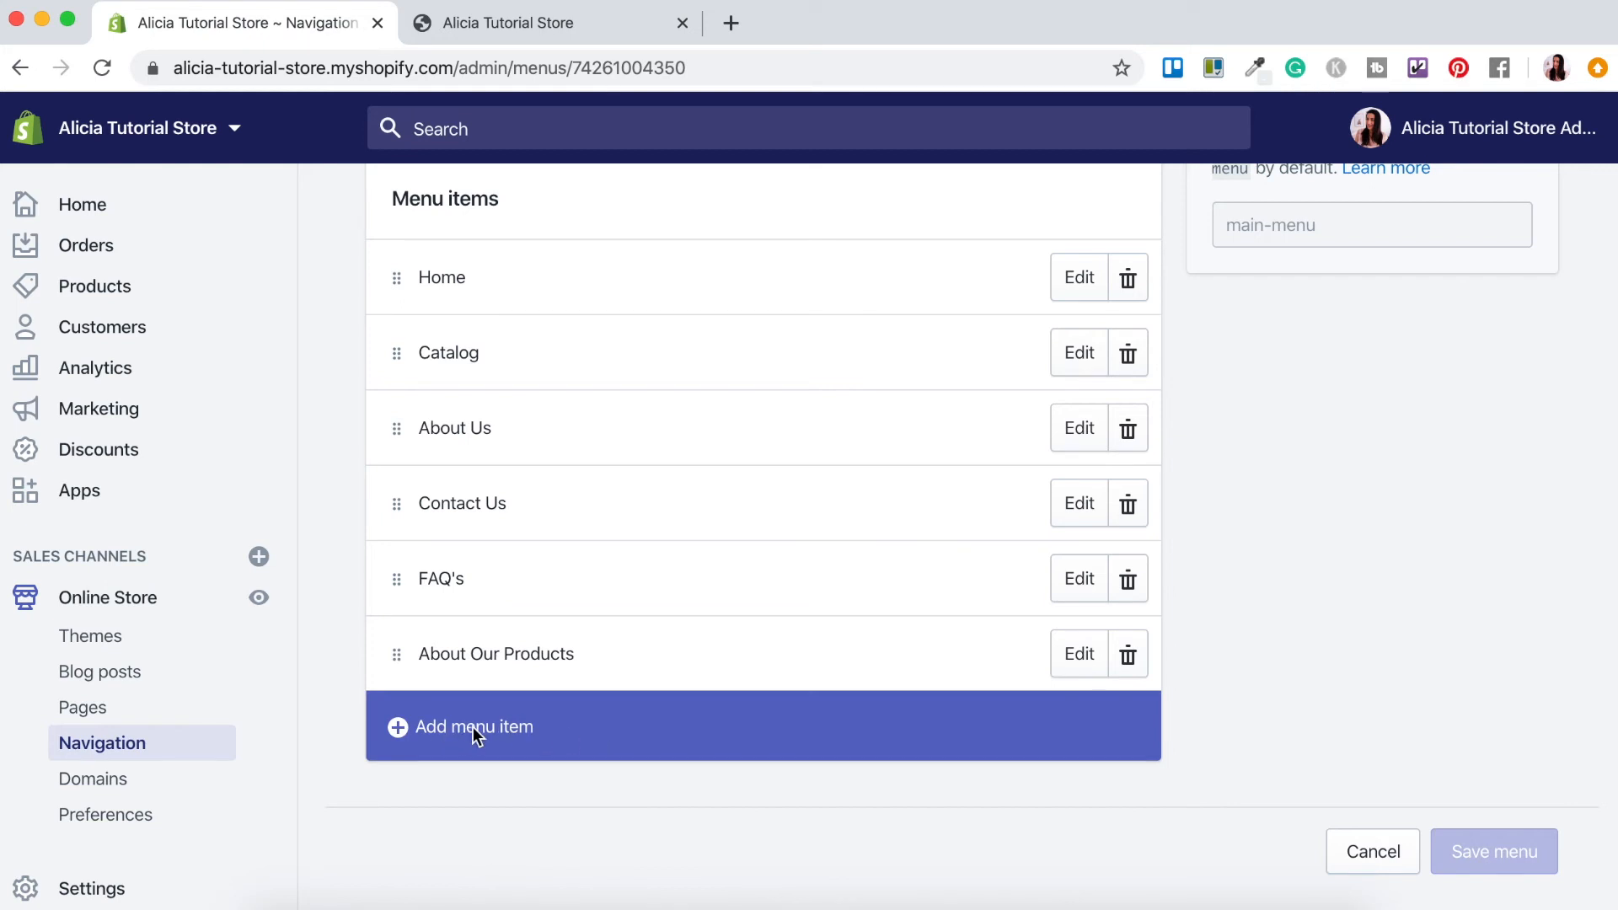
# - Add a menu item named Blog linked to Blogs > News
pyautogui.click(474, 726)
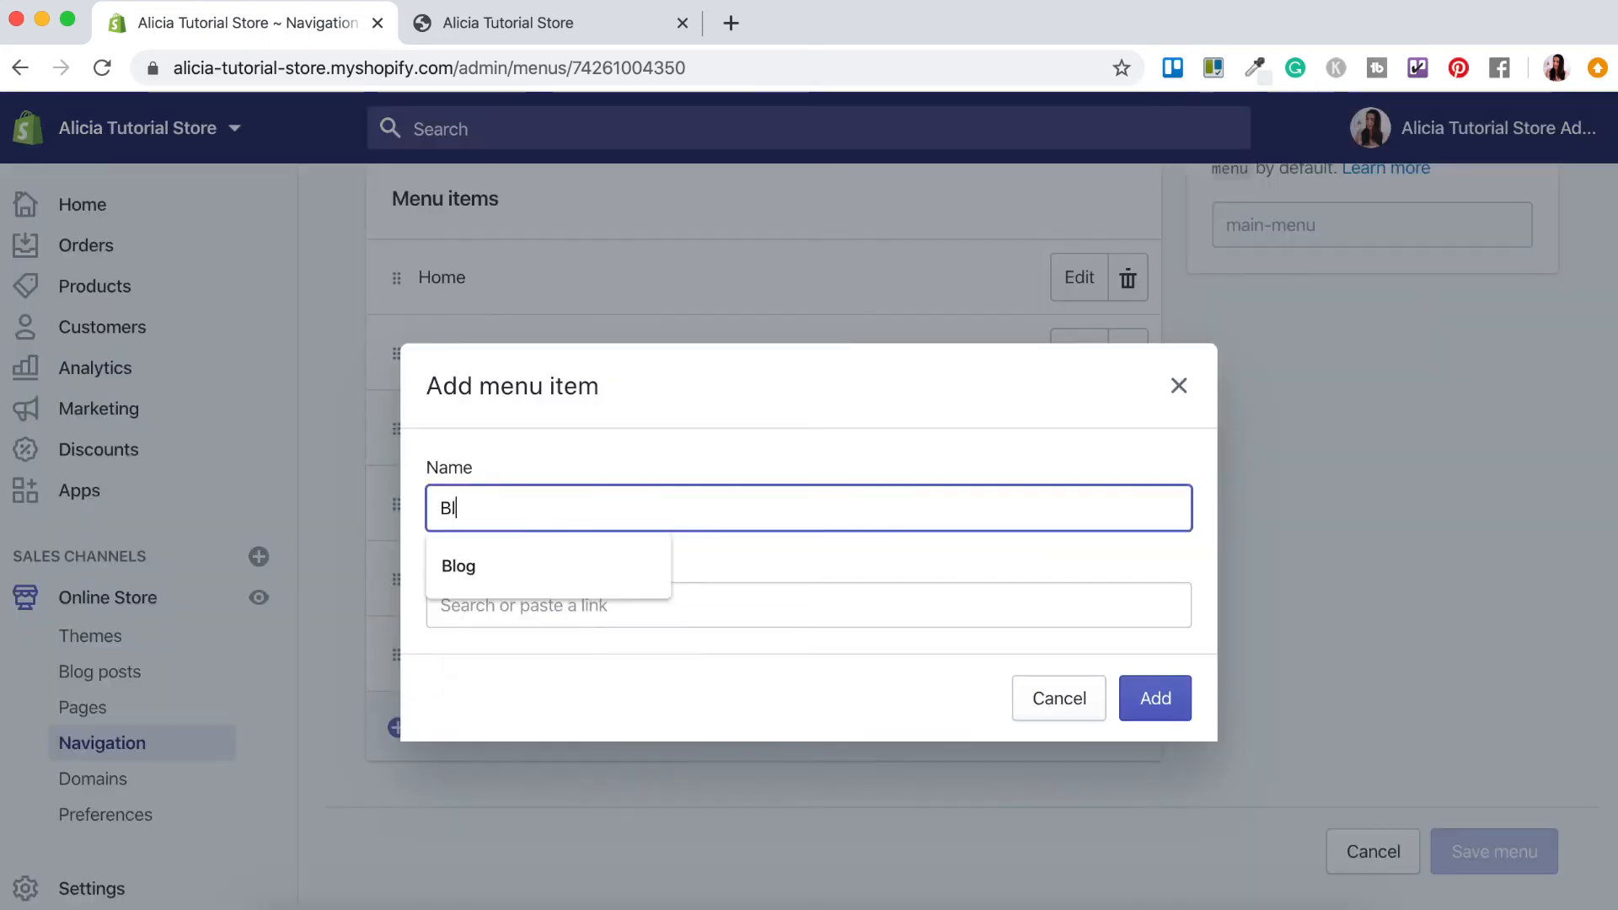
pyautogui.click(458, 567)
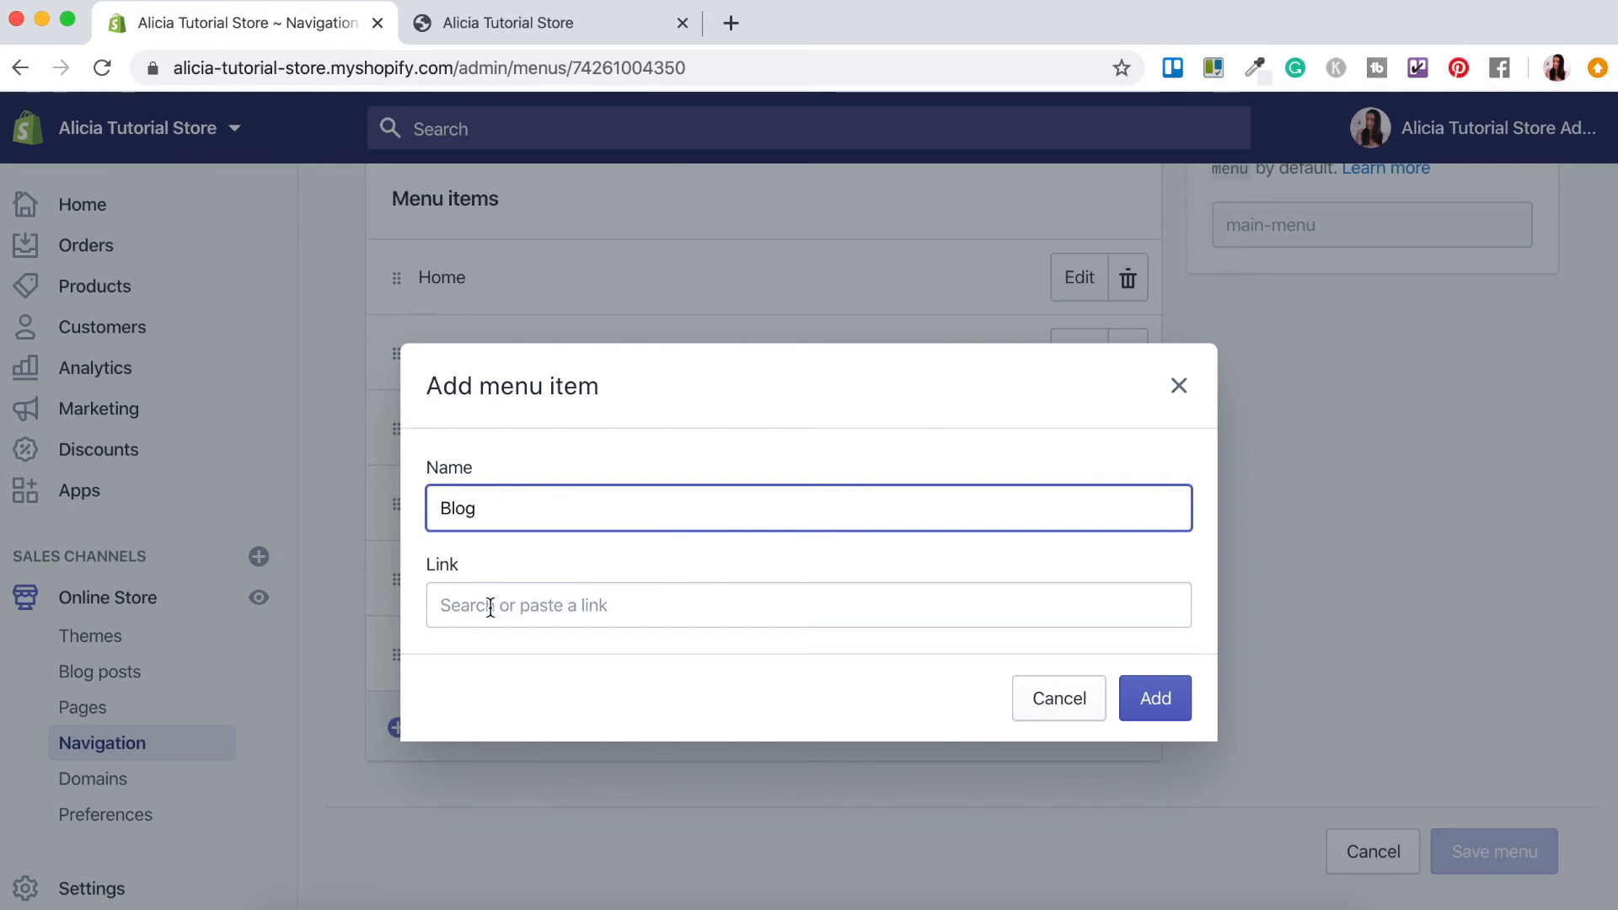
pyautogui.click(808, 605)
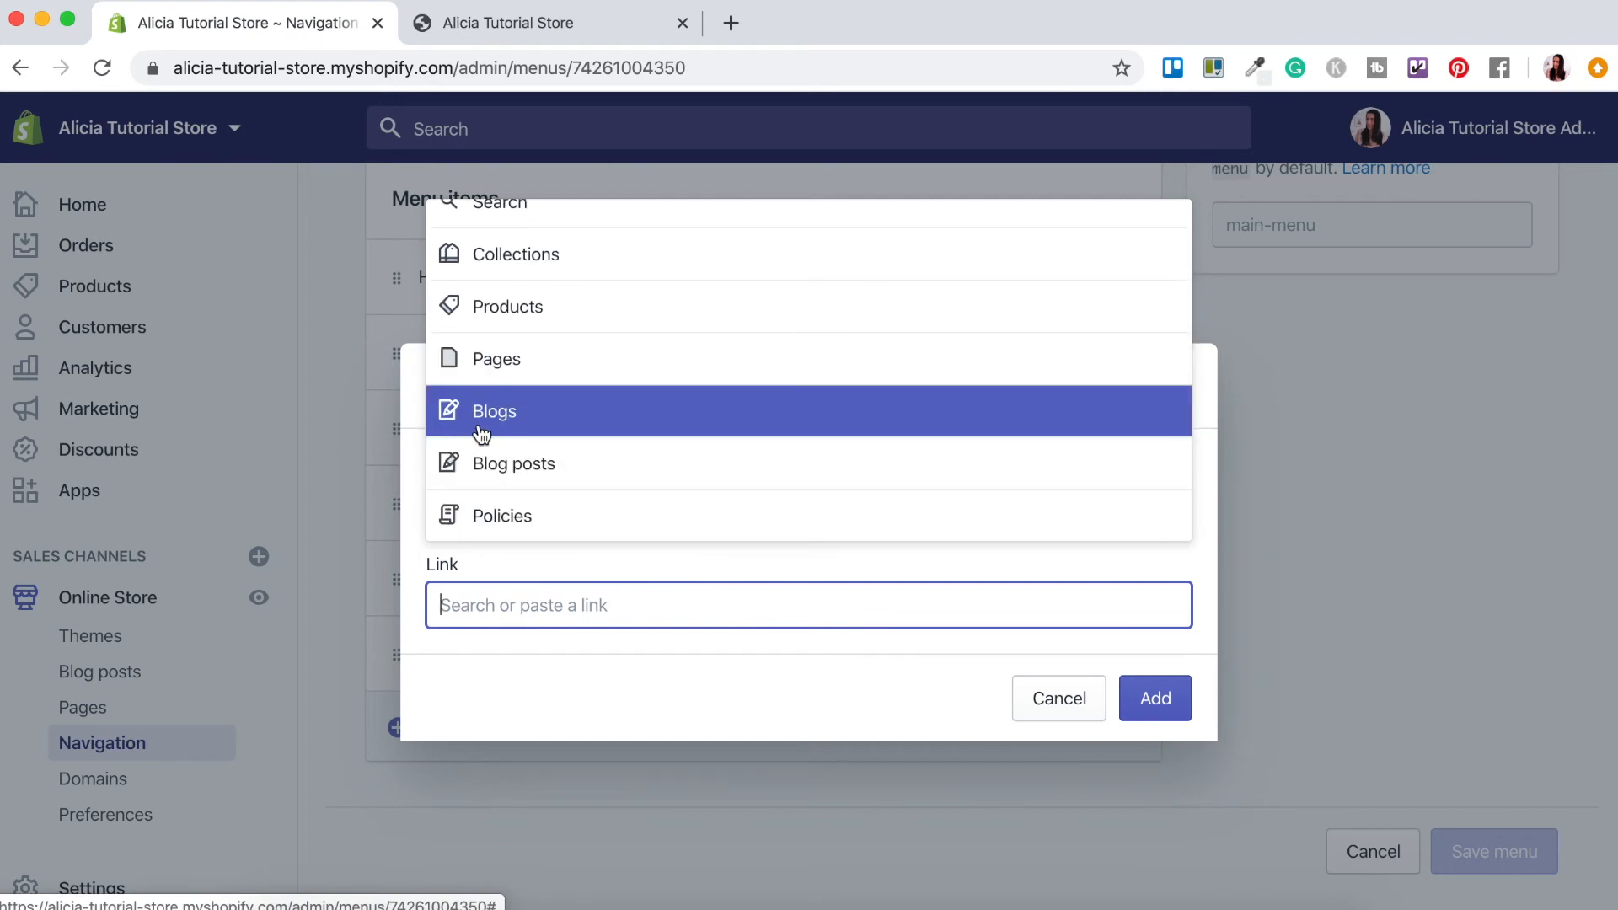
pyautogui.moveTo(480, 464)
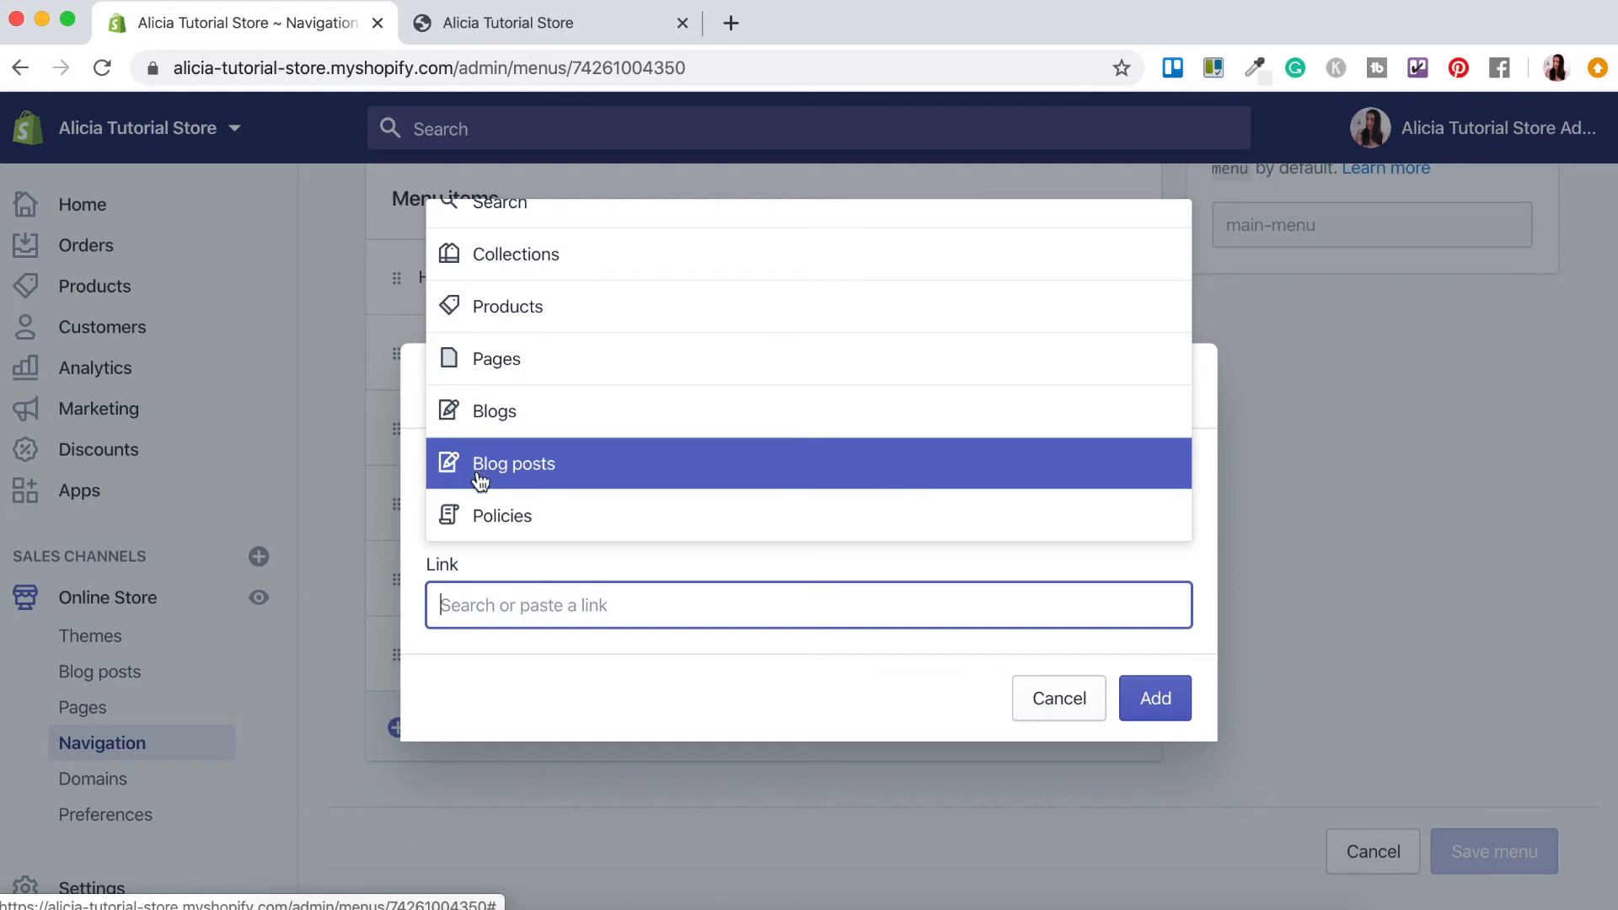
pyautogui.moveTo(522, 484)
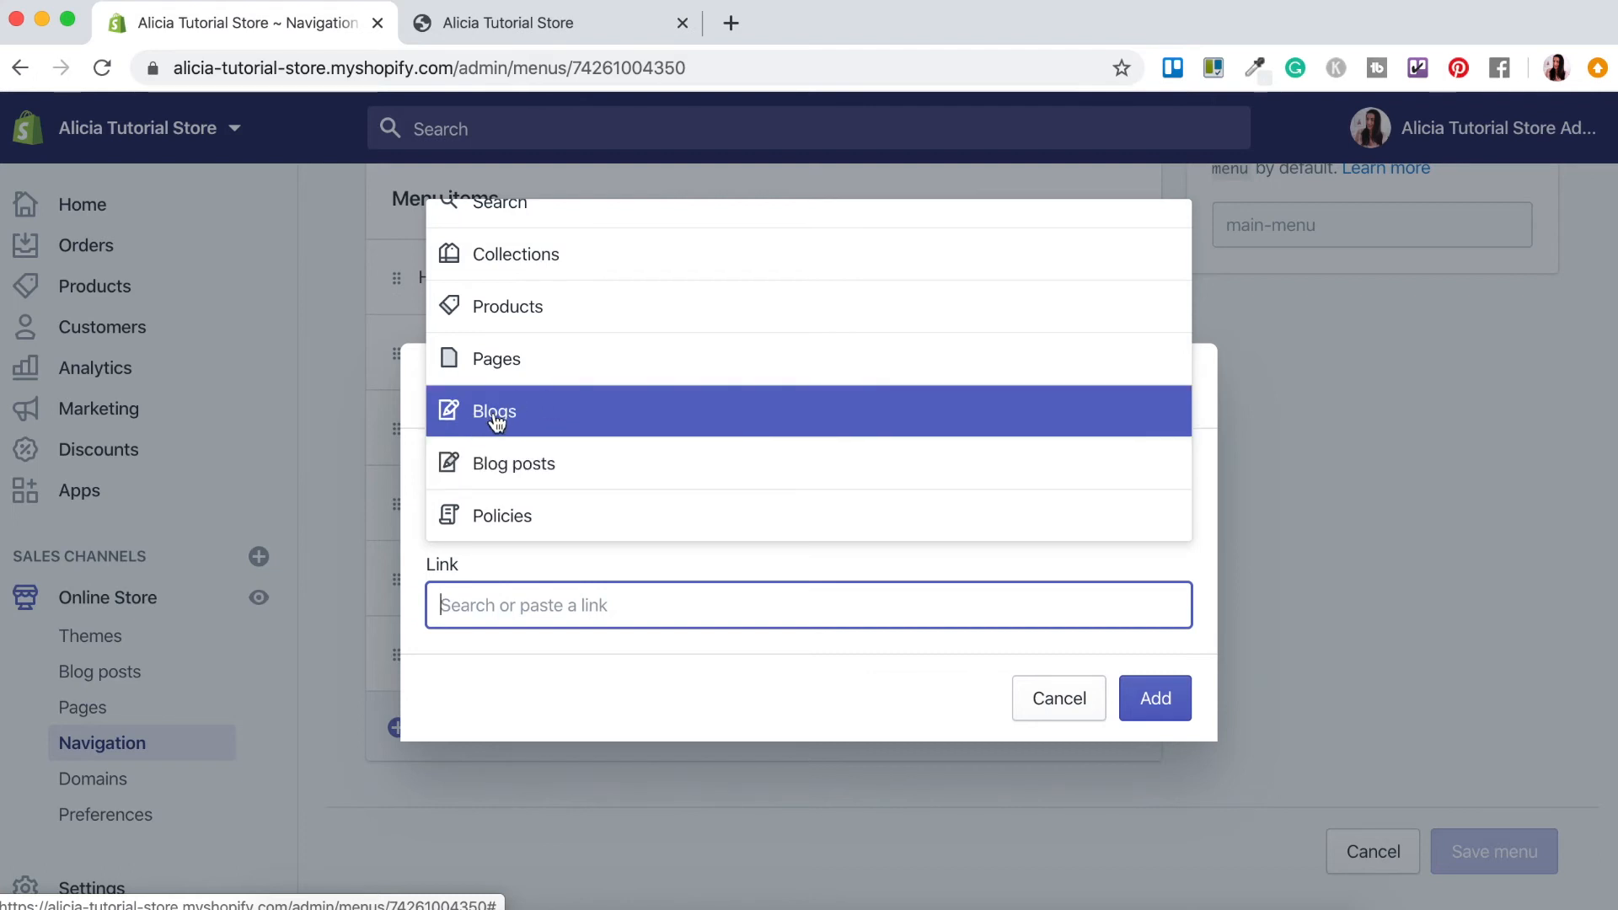
pyautogui.click(494, 412)
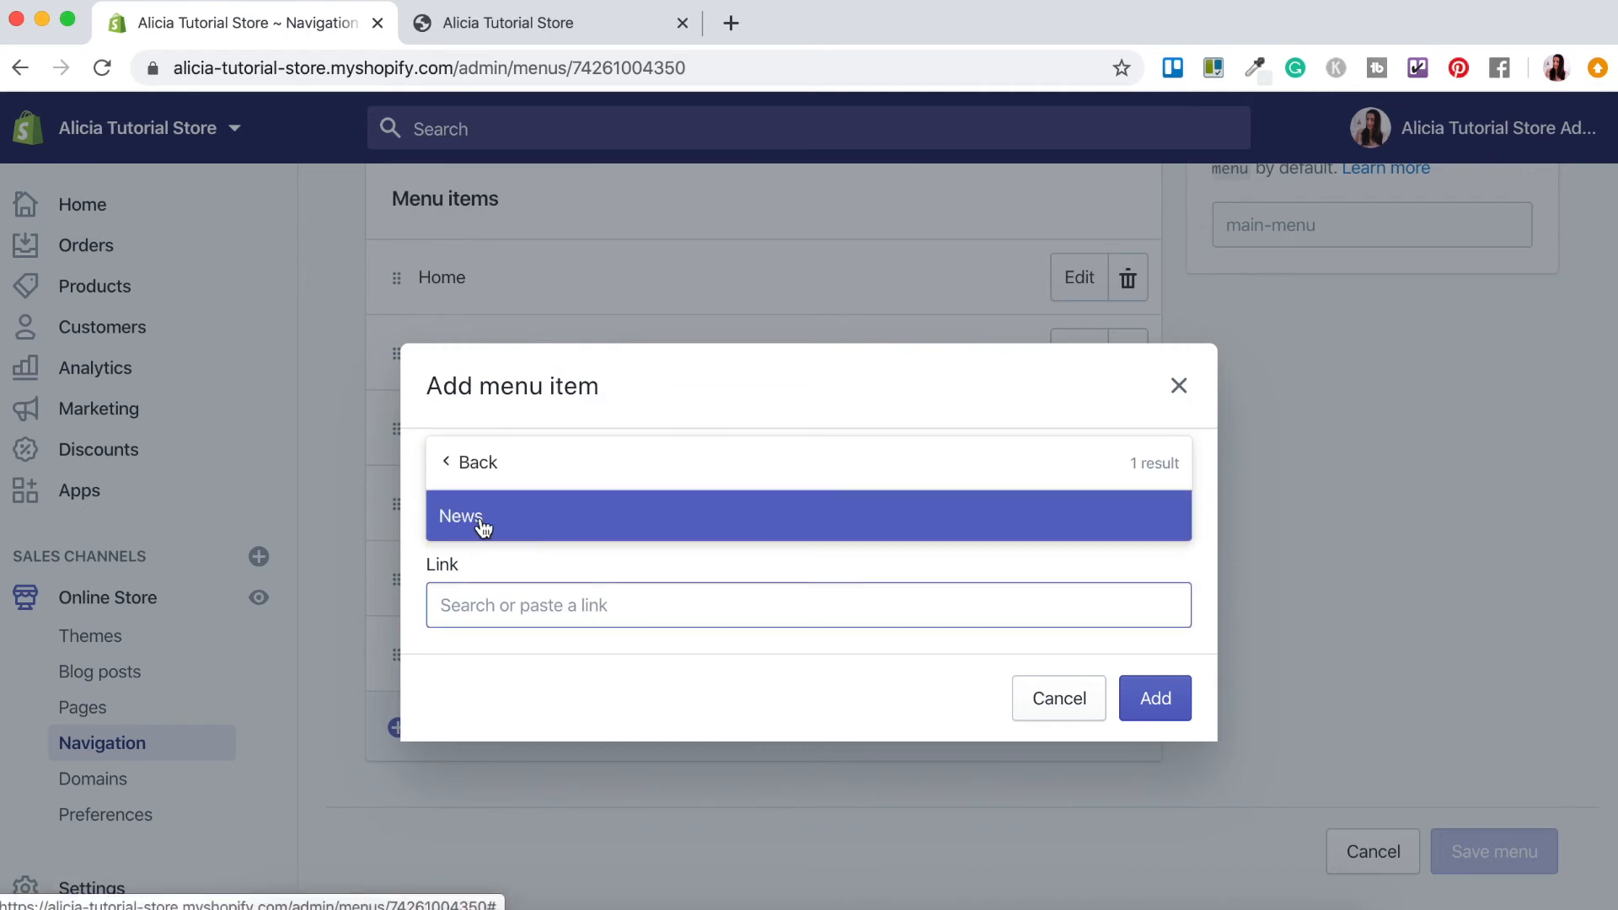
pyautogui.click(460, 516)
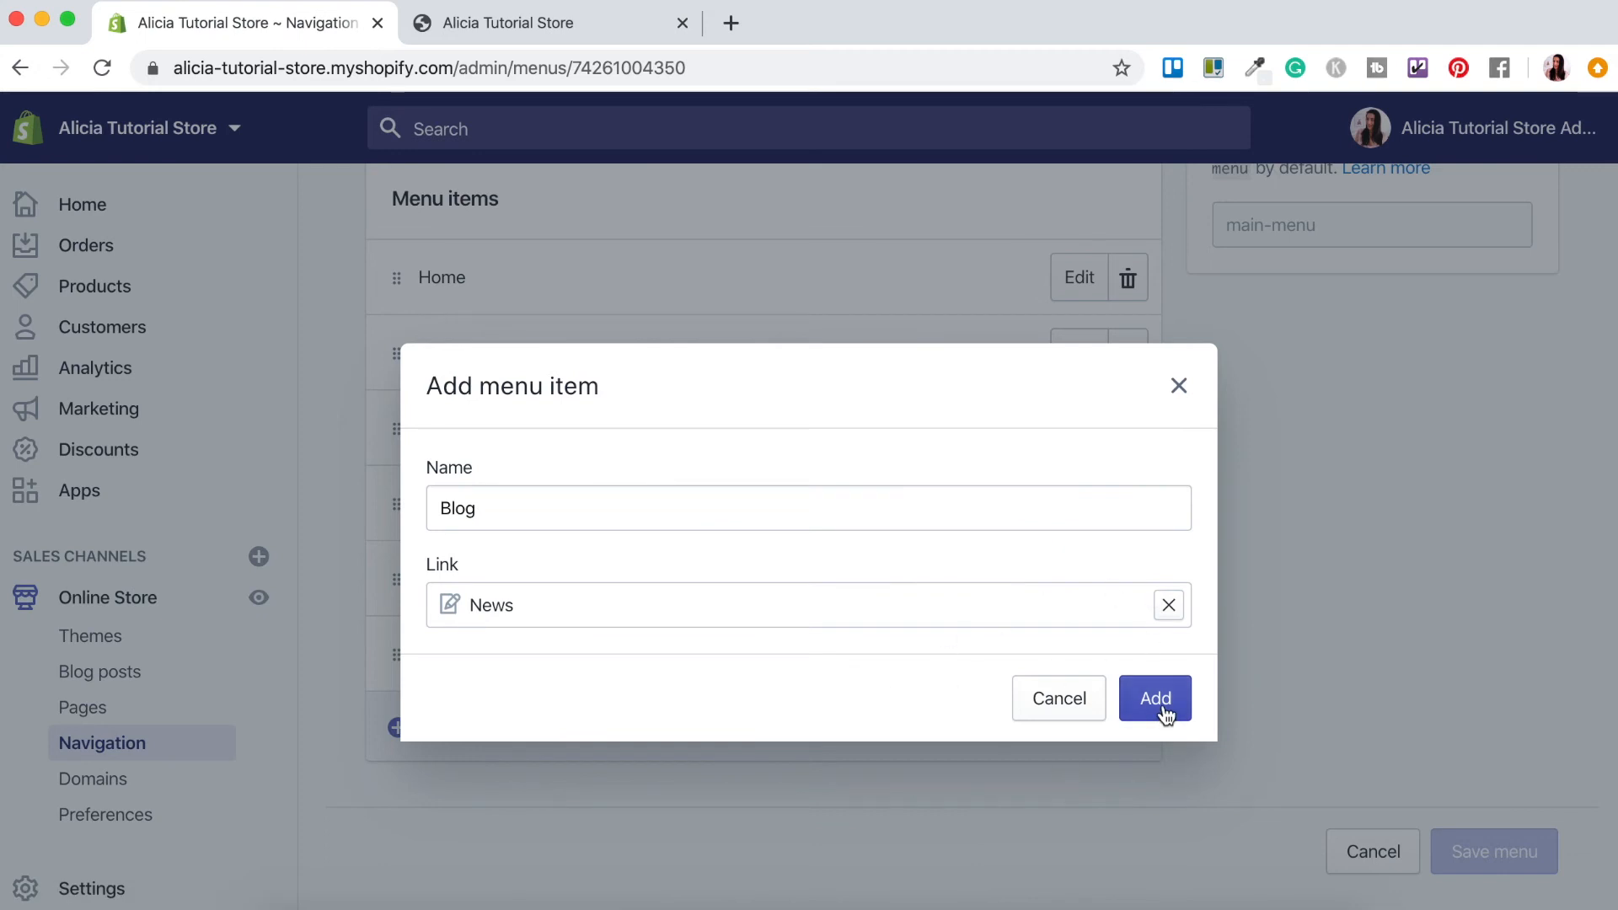
pyautogui.click(1154, 698)
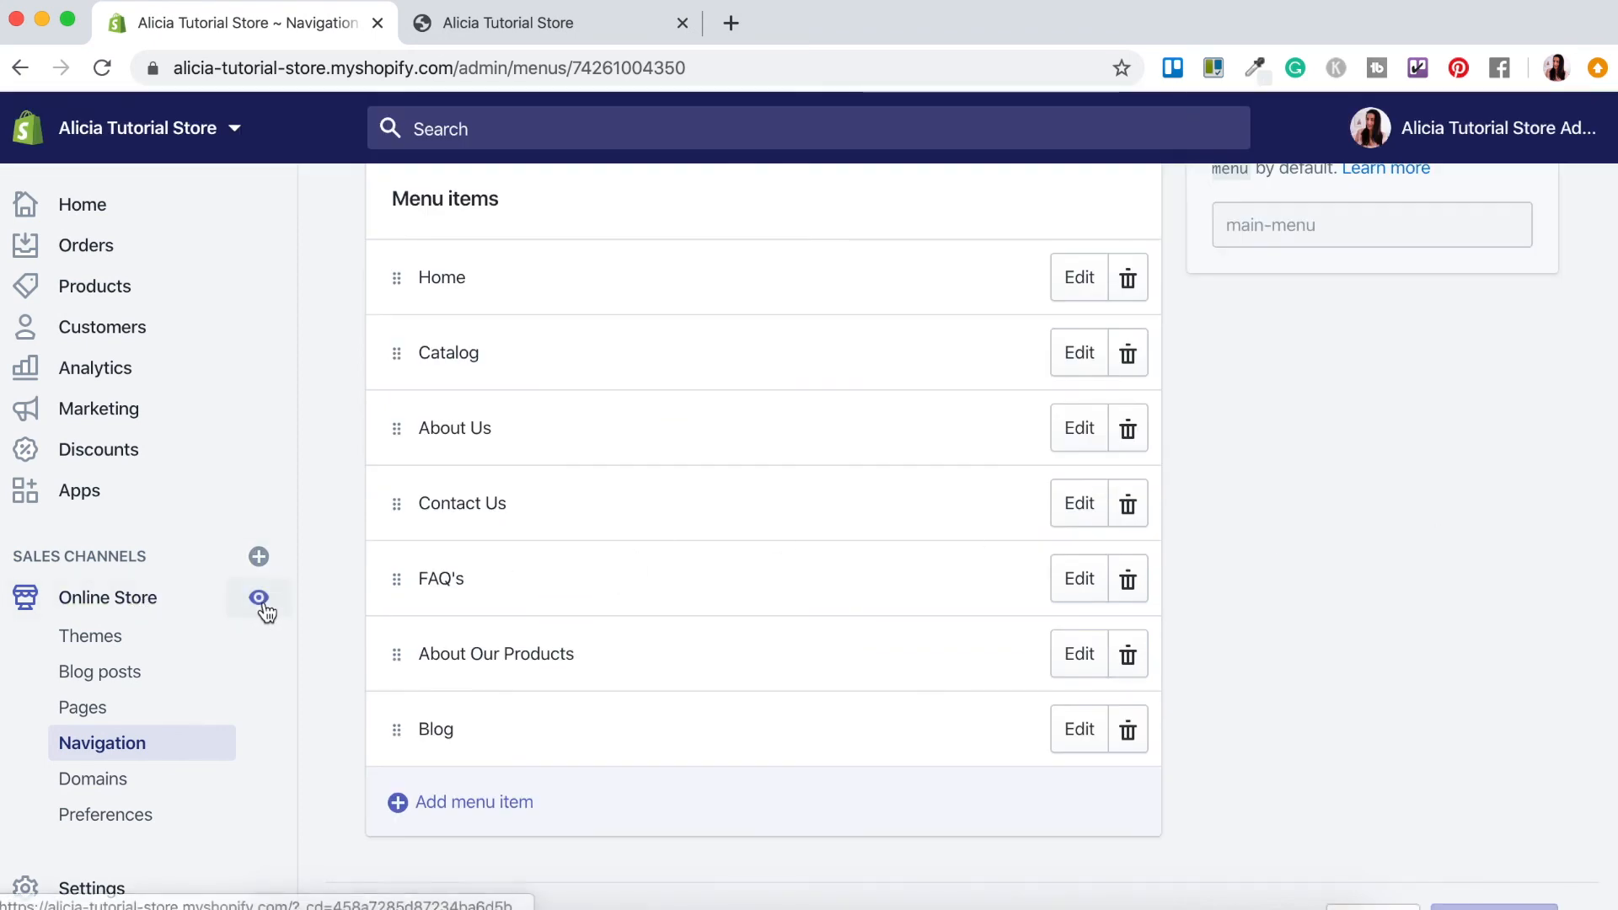
# - On the live storefront, follow the Blog link to the News page and highlight the post's excerpt
pyautogui.click(260, 598)
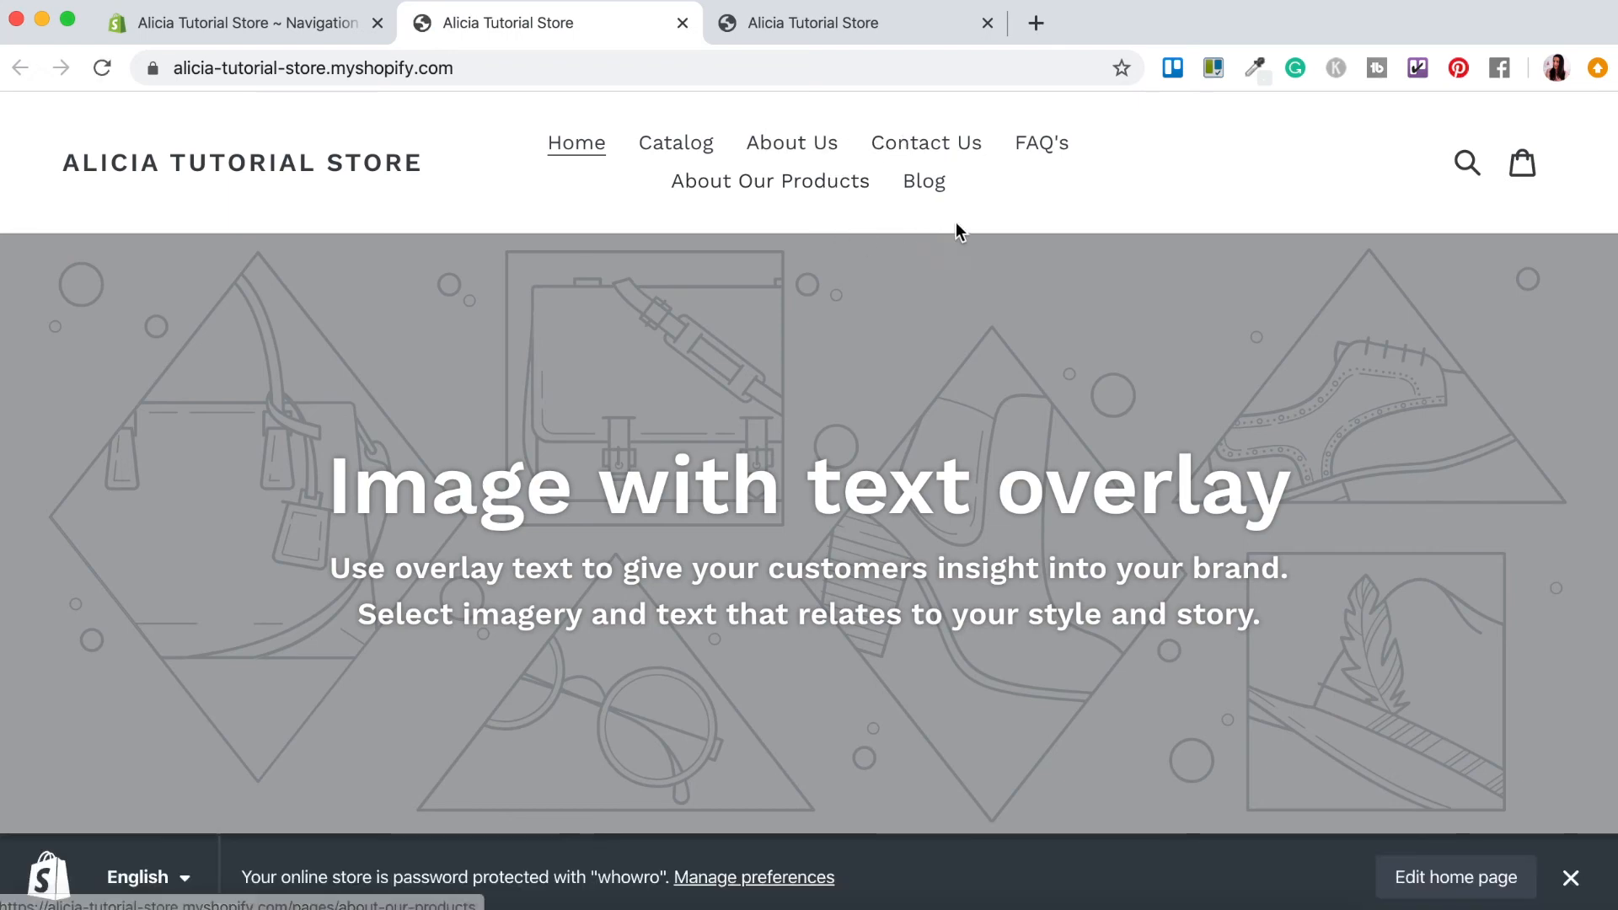
pyautogui.moveTo(908, 243)
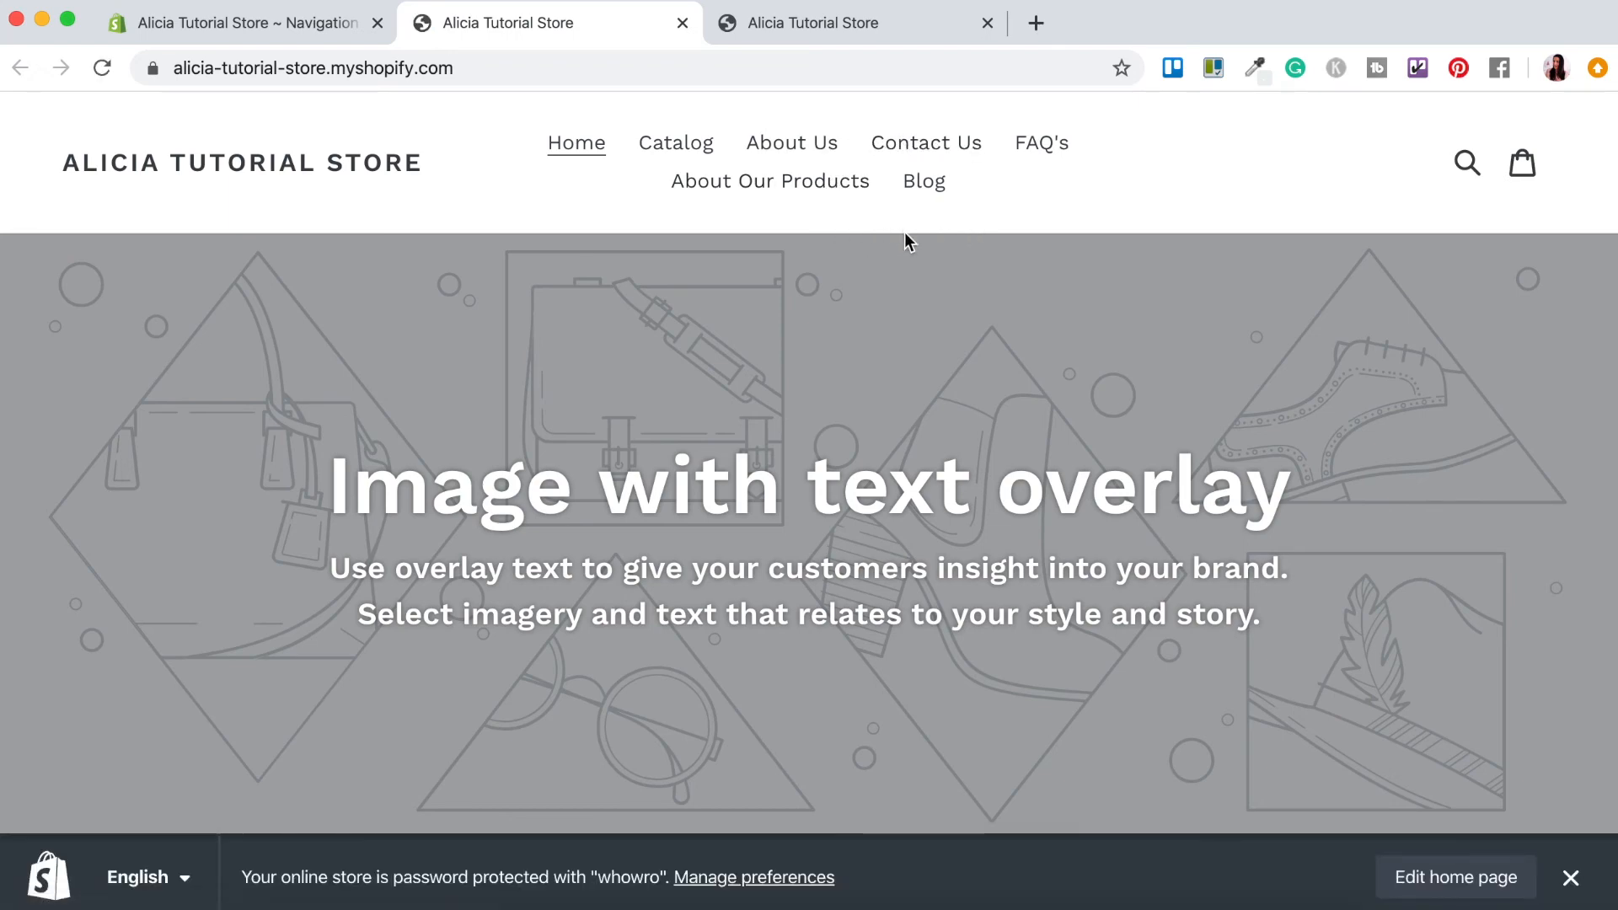
pyautogui.moveTo(981, 198)
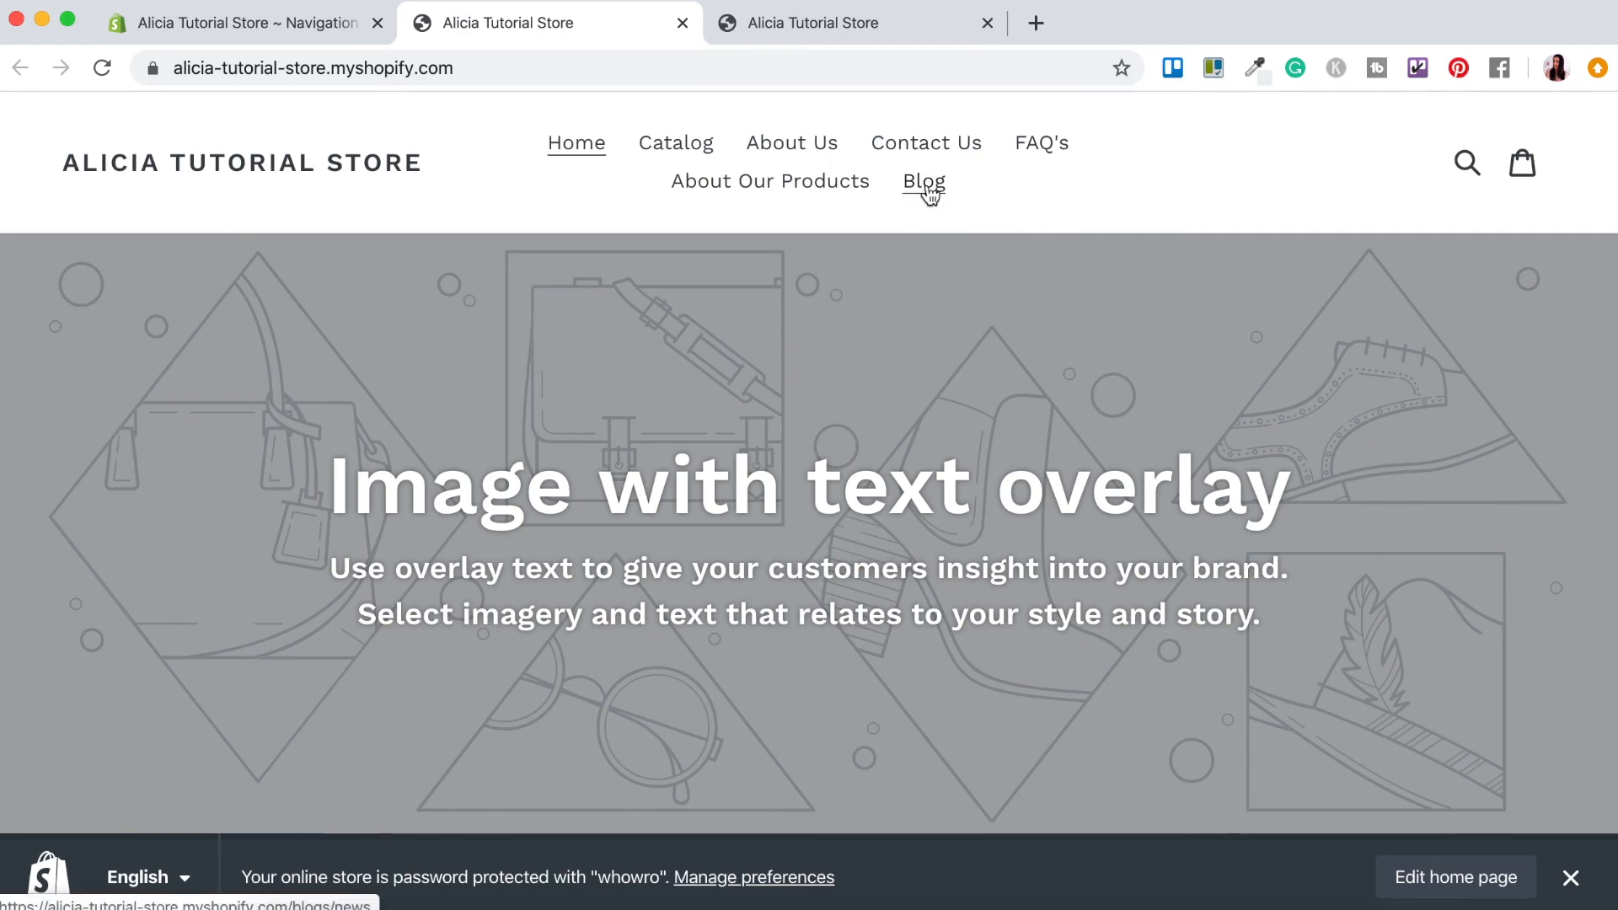
pyautogui.click(922, 180)
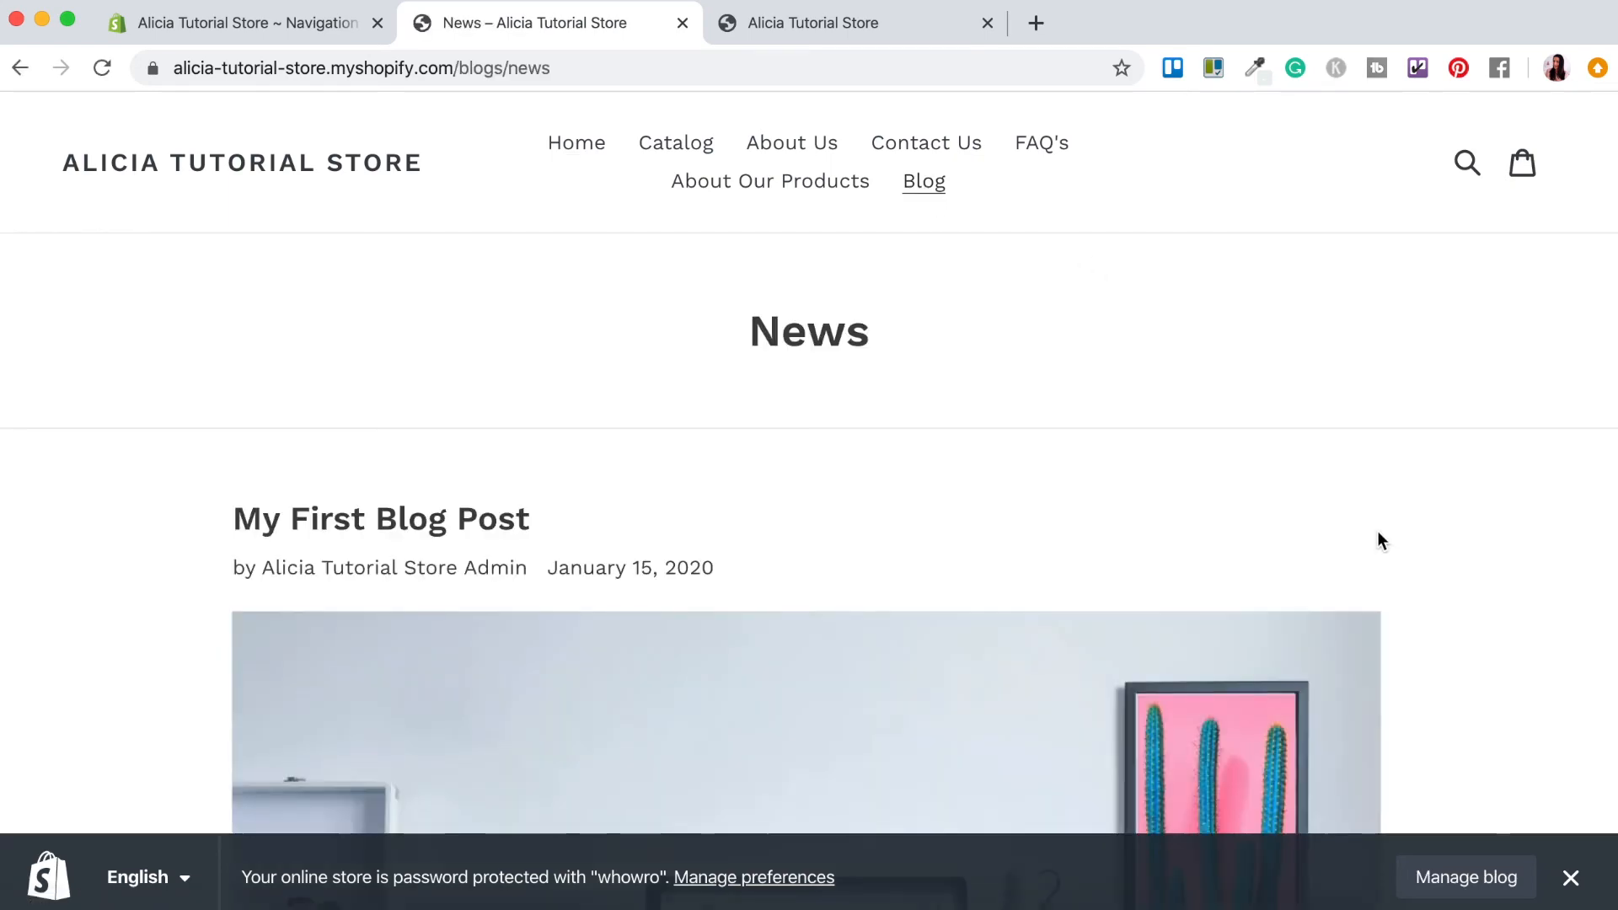
pyautogui.scroll(-3)
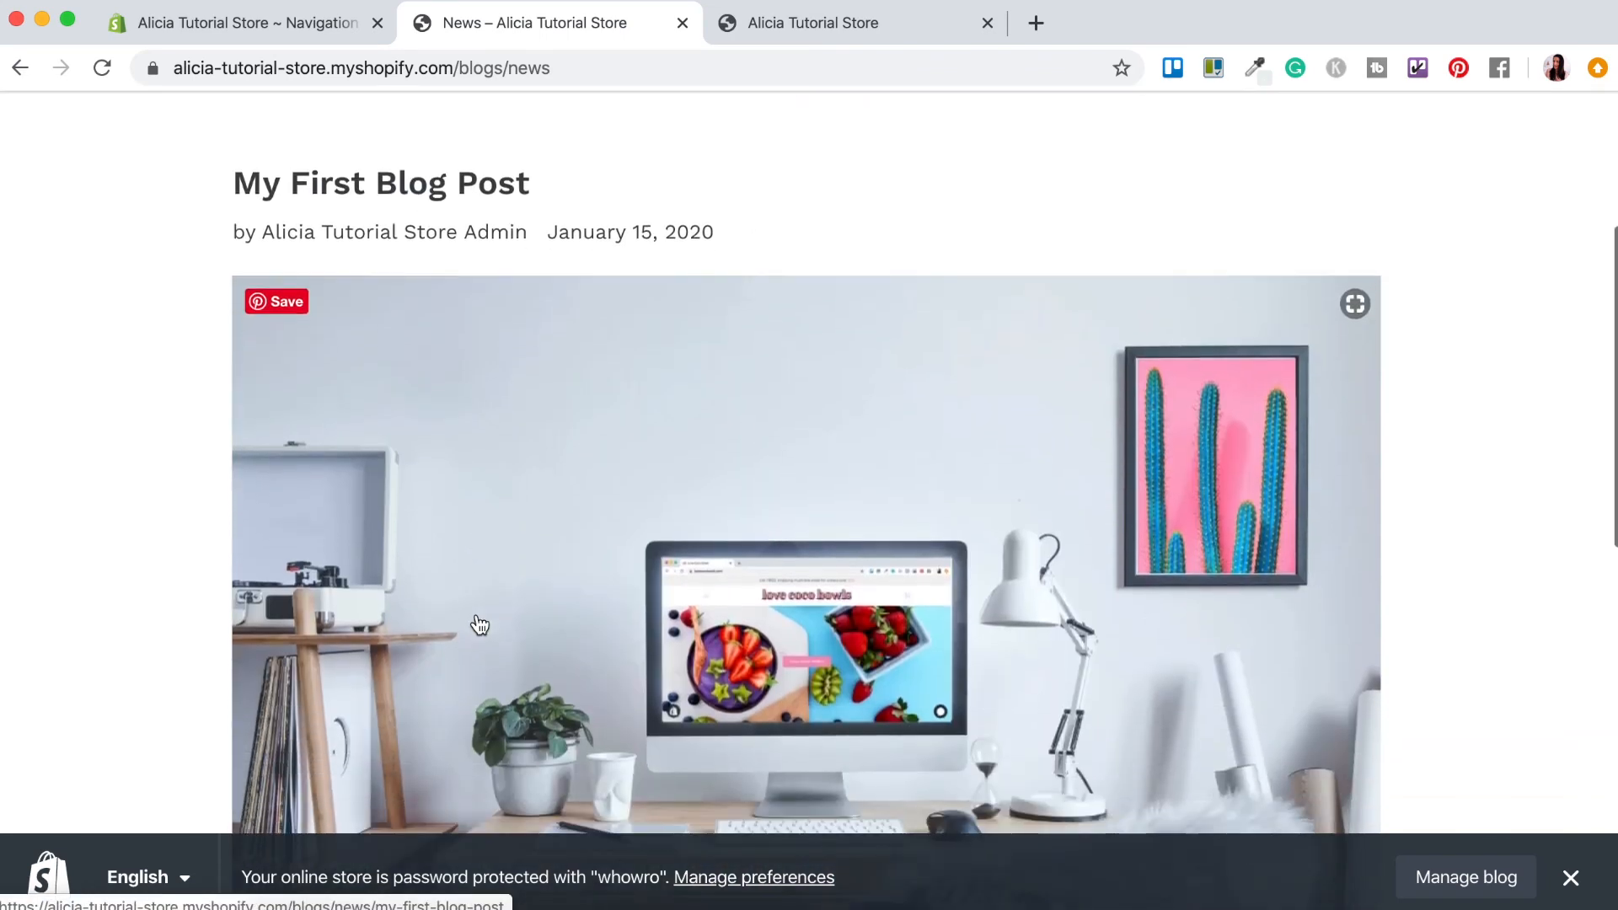
pyautogui.scroll(-3)
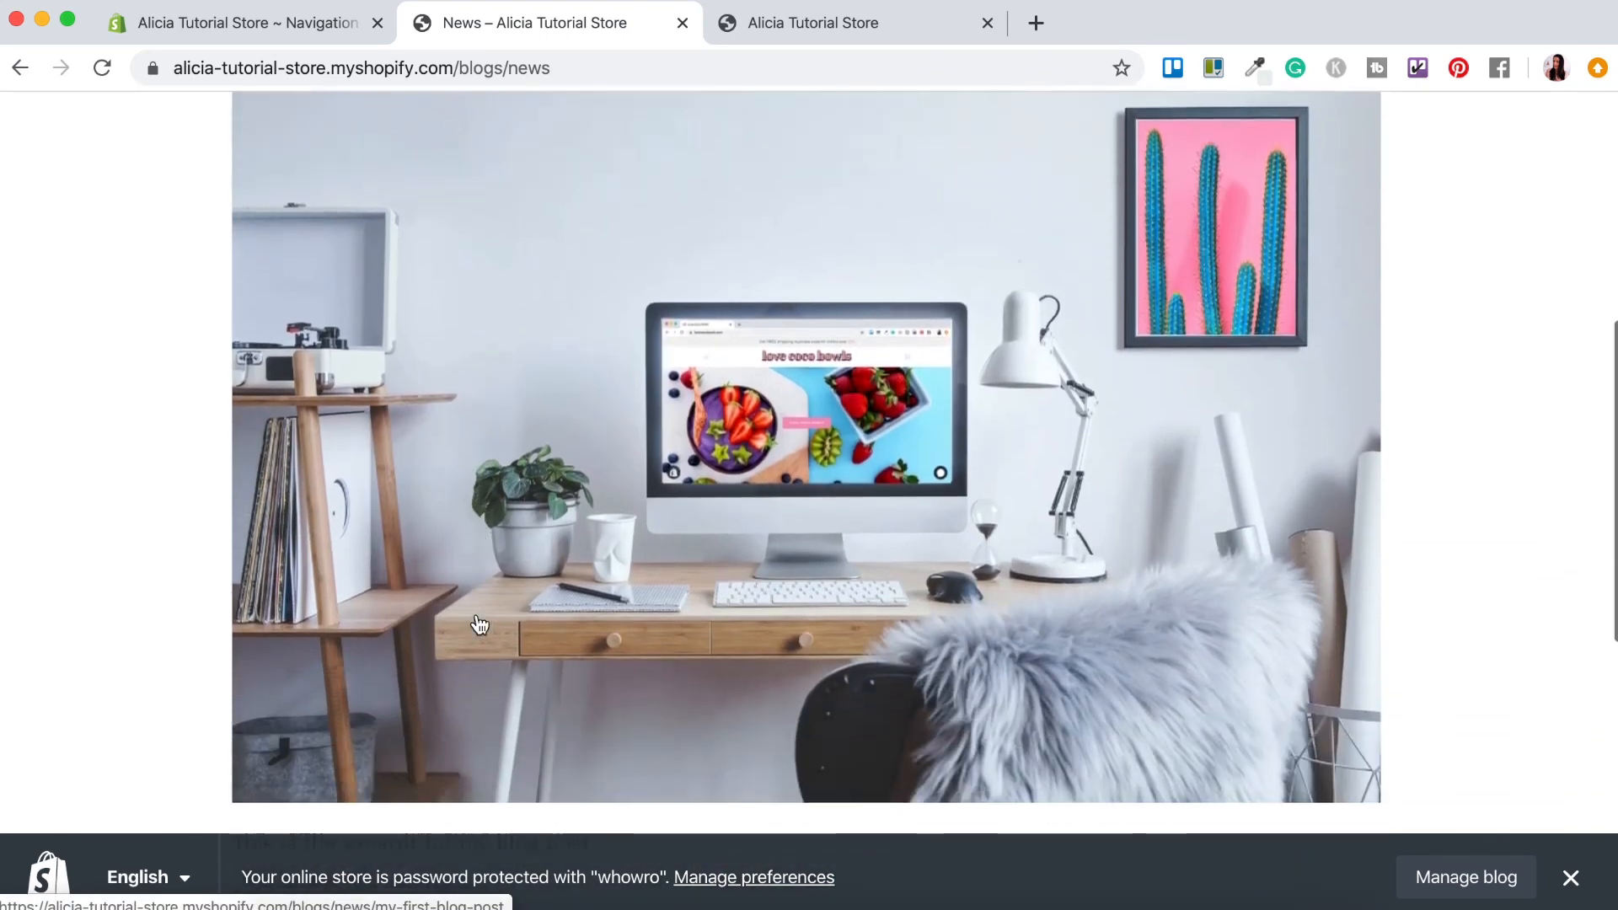
pyautogui.scroll(-3)
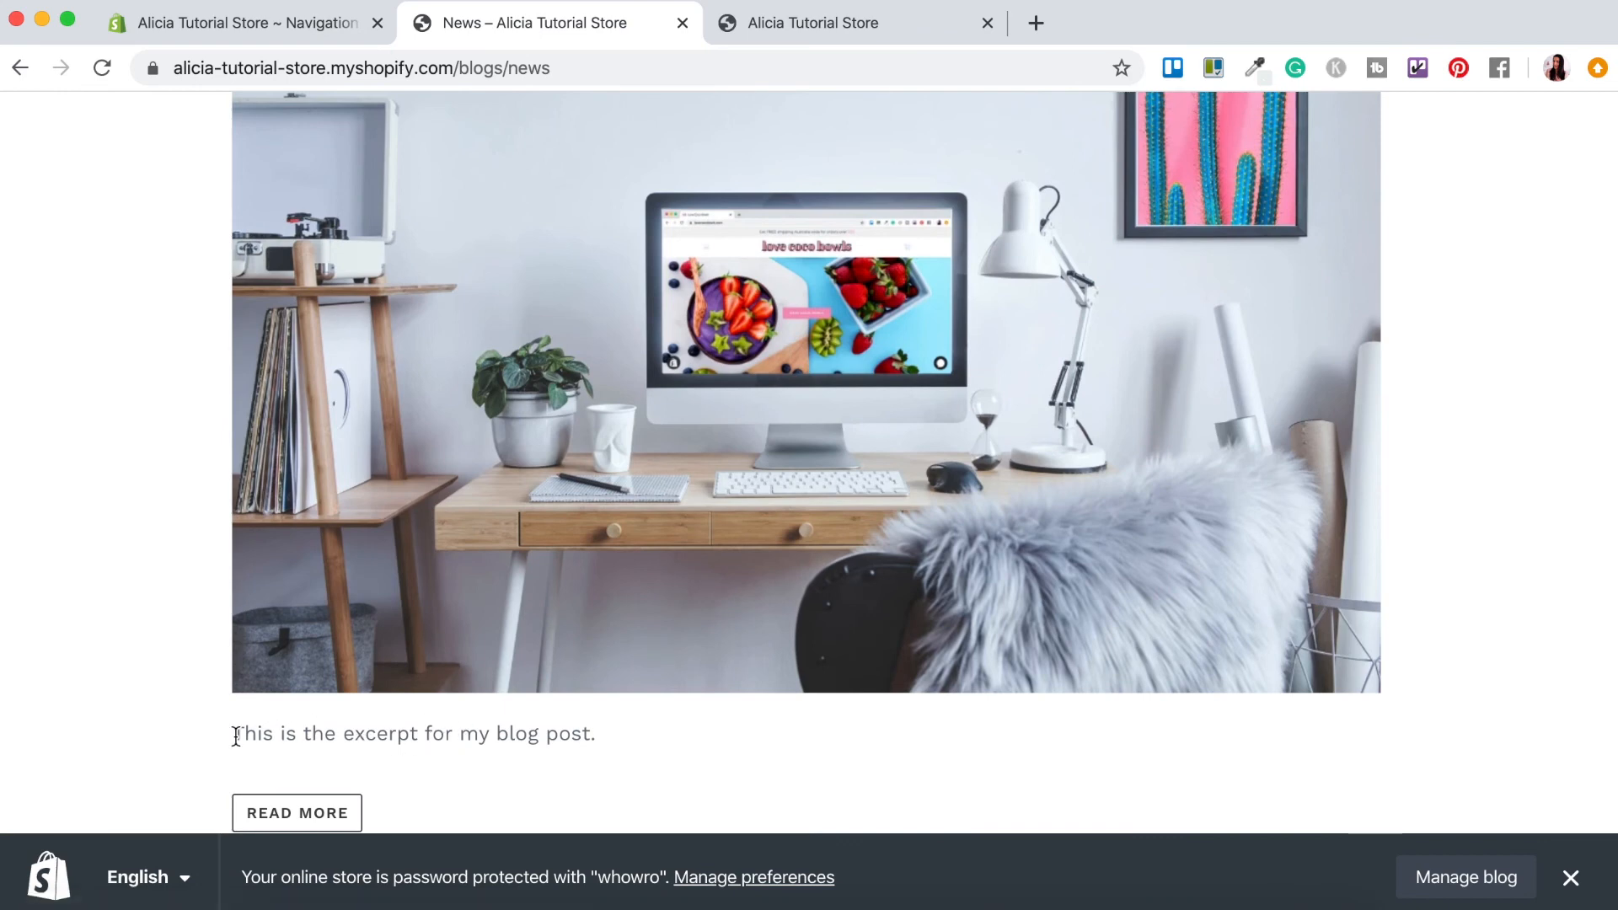
pyautogui.moveTo(234, 733); pyautogui.dragTo(595, 733)
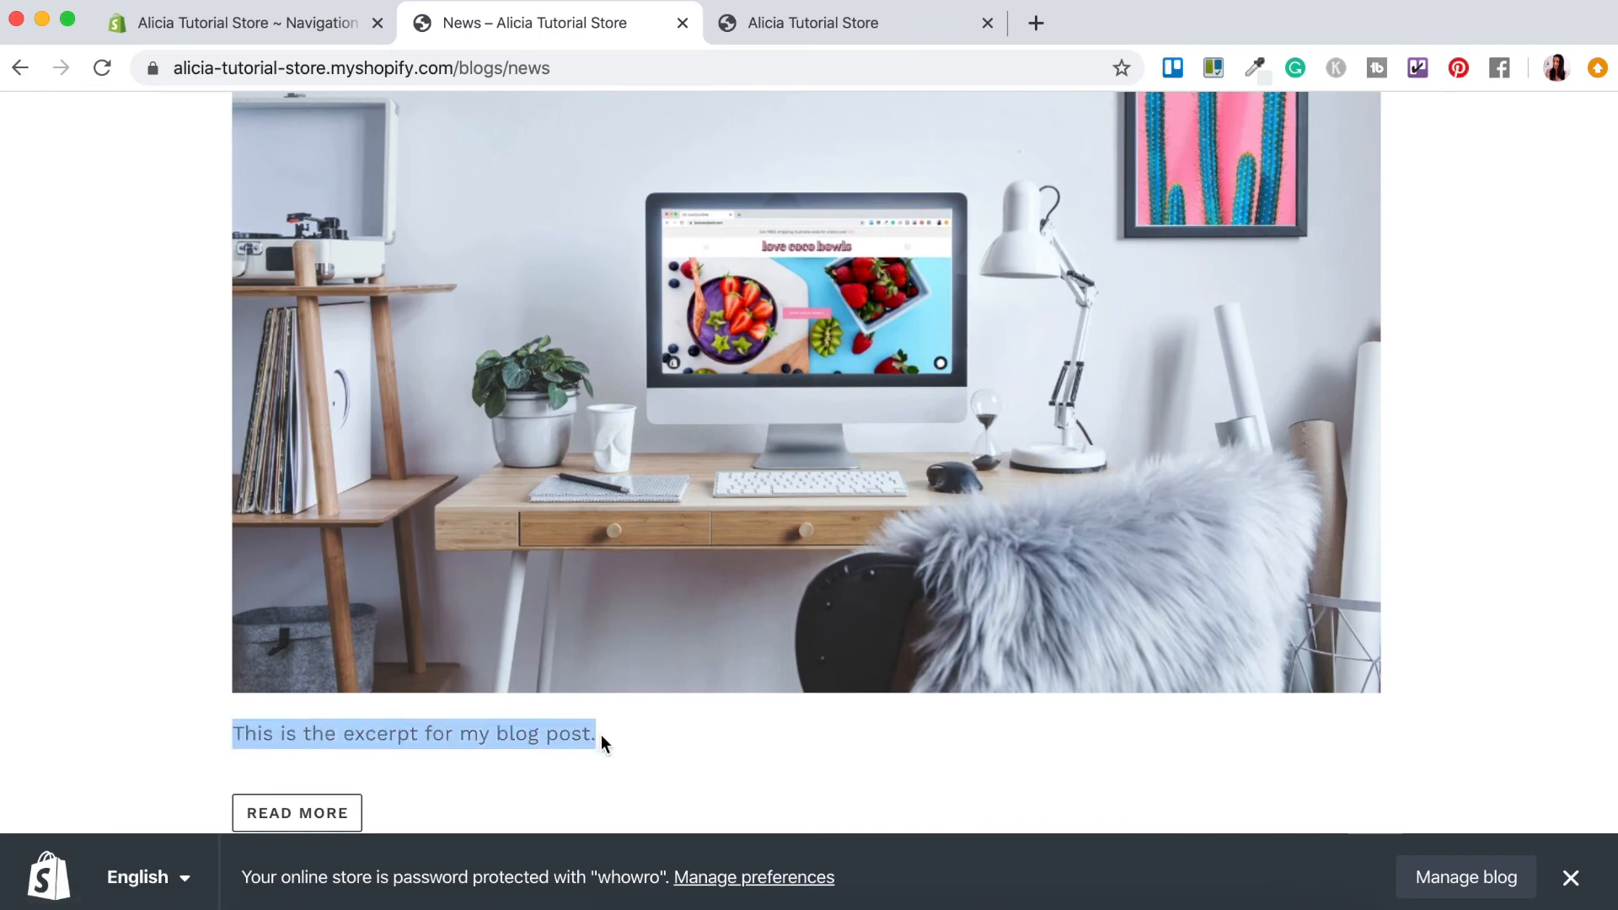
pyautogui.scroll(-3)
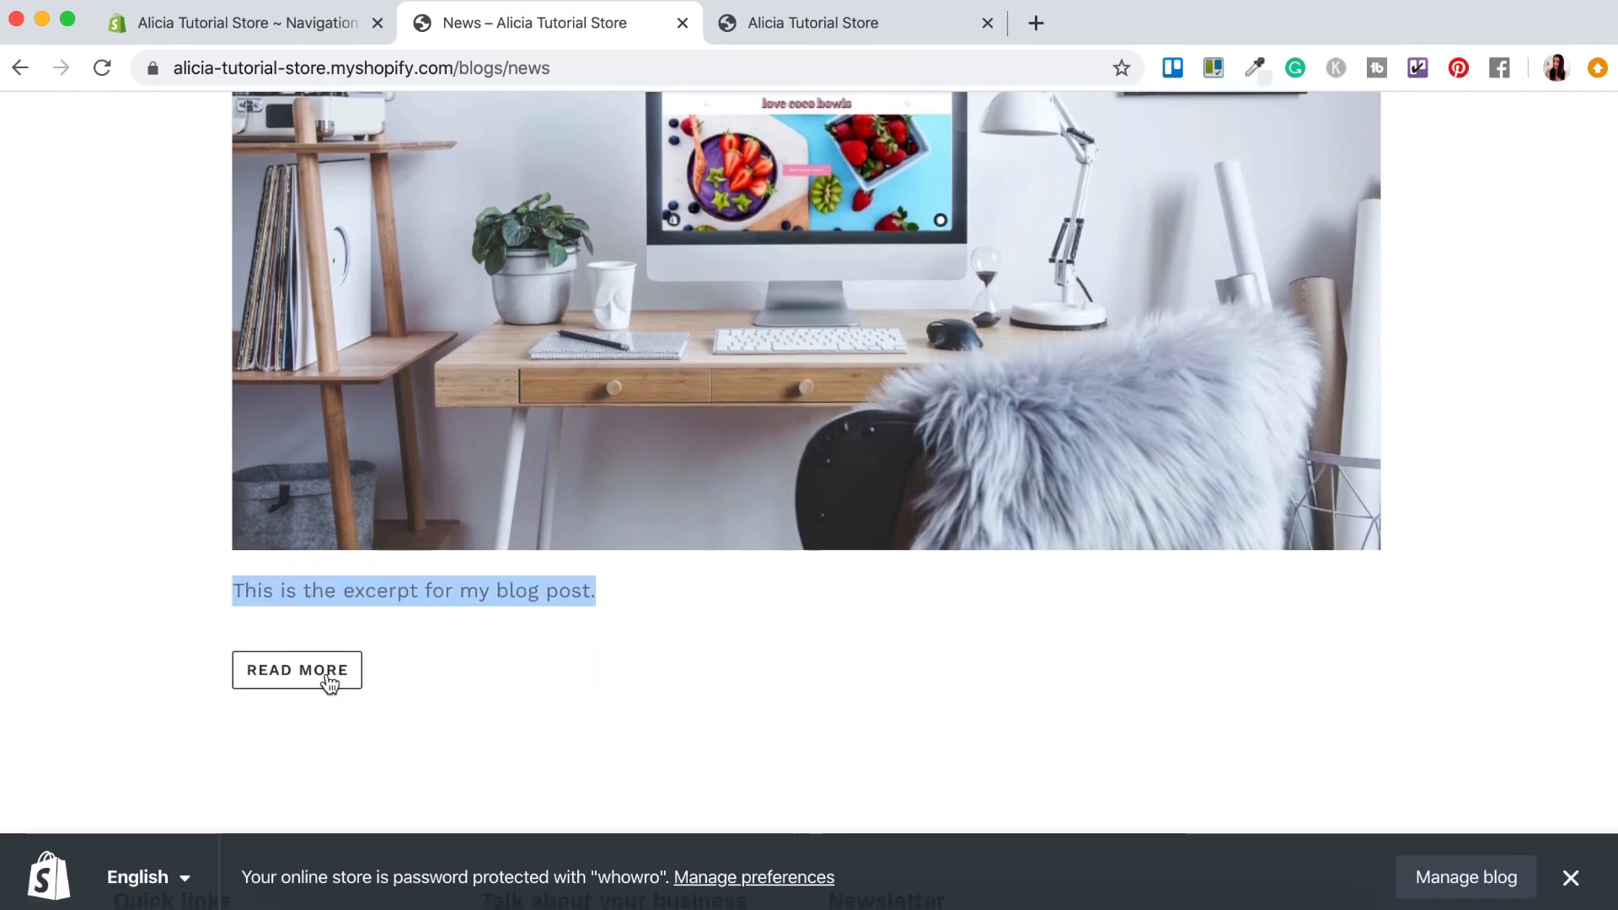
# - View My First Blog Post as a full article via READ MORE, scrolling through image, paragraphs and share buttons
pyautogui.click(296, 669)
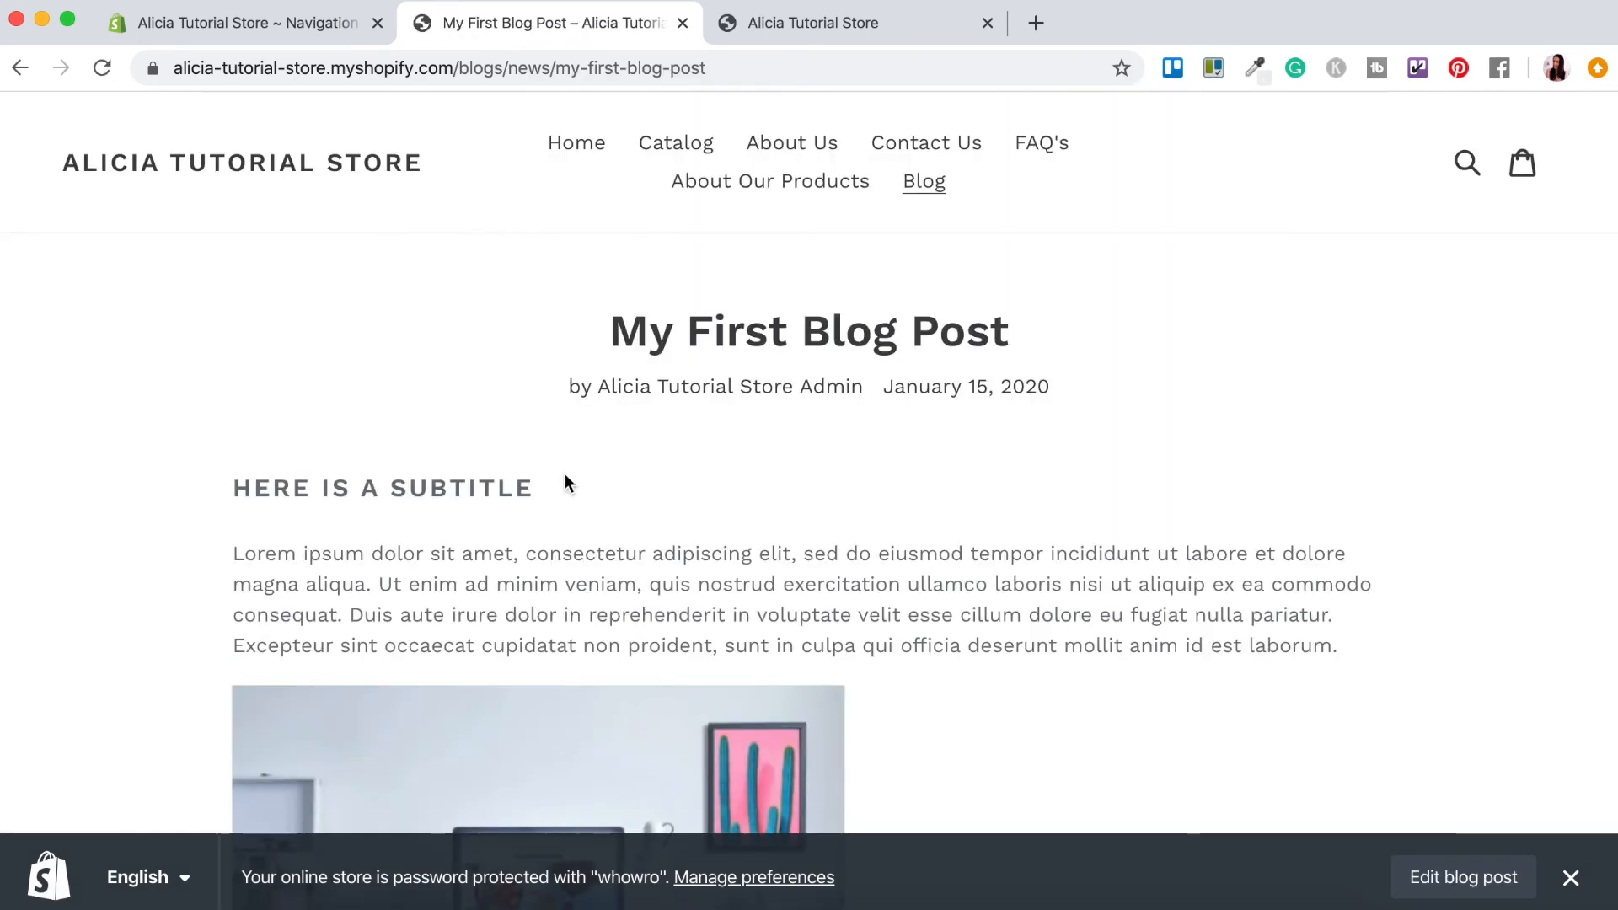
pyautogui.moveTo(529, 562)
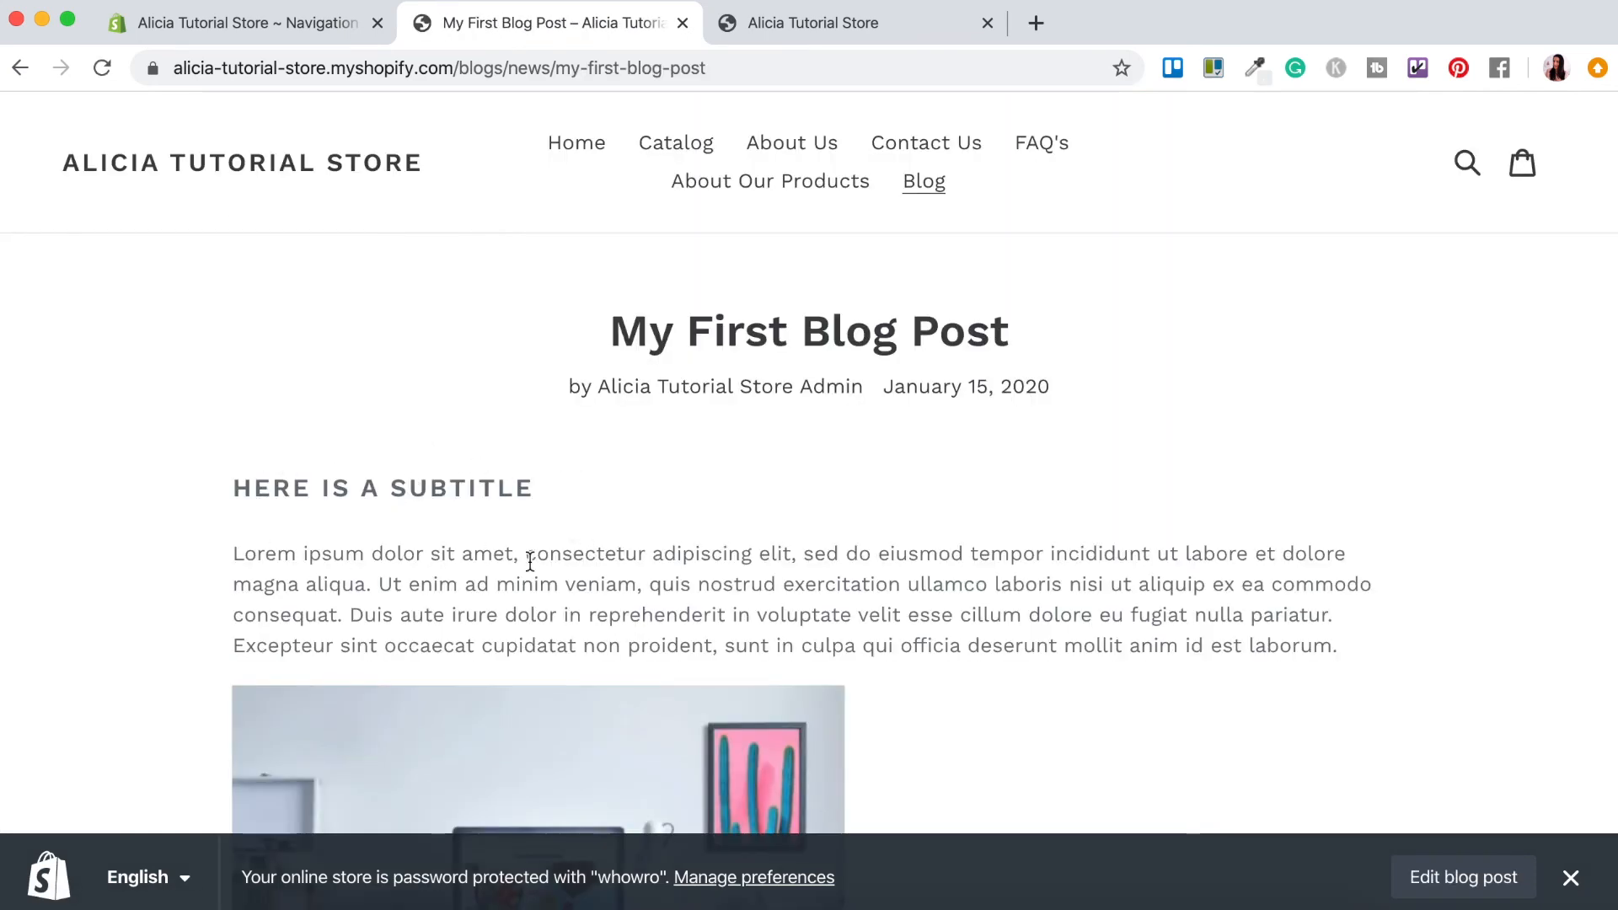
pyautogui.scroll(-3)
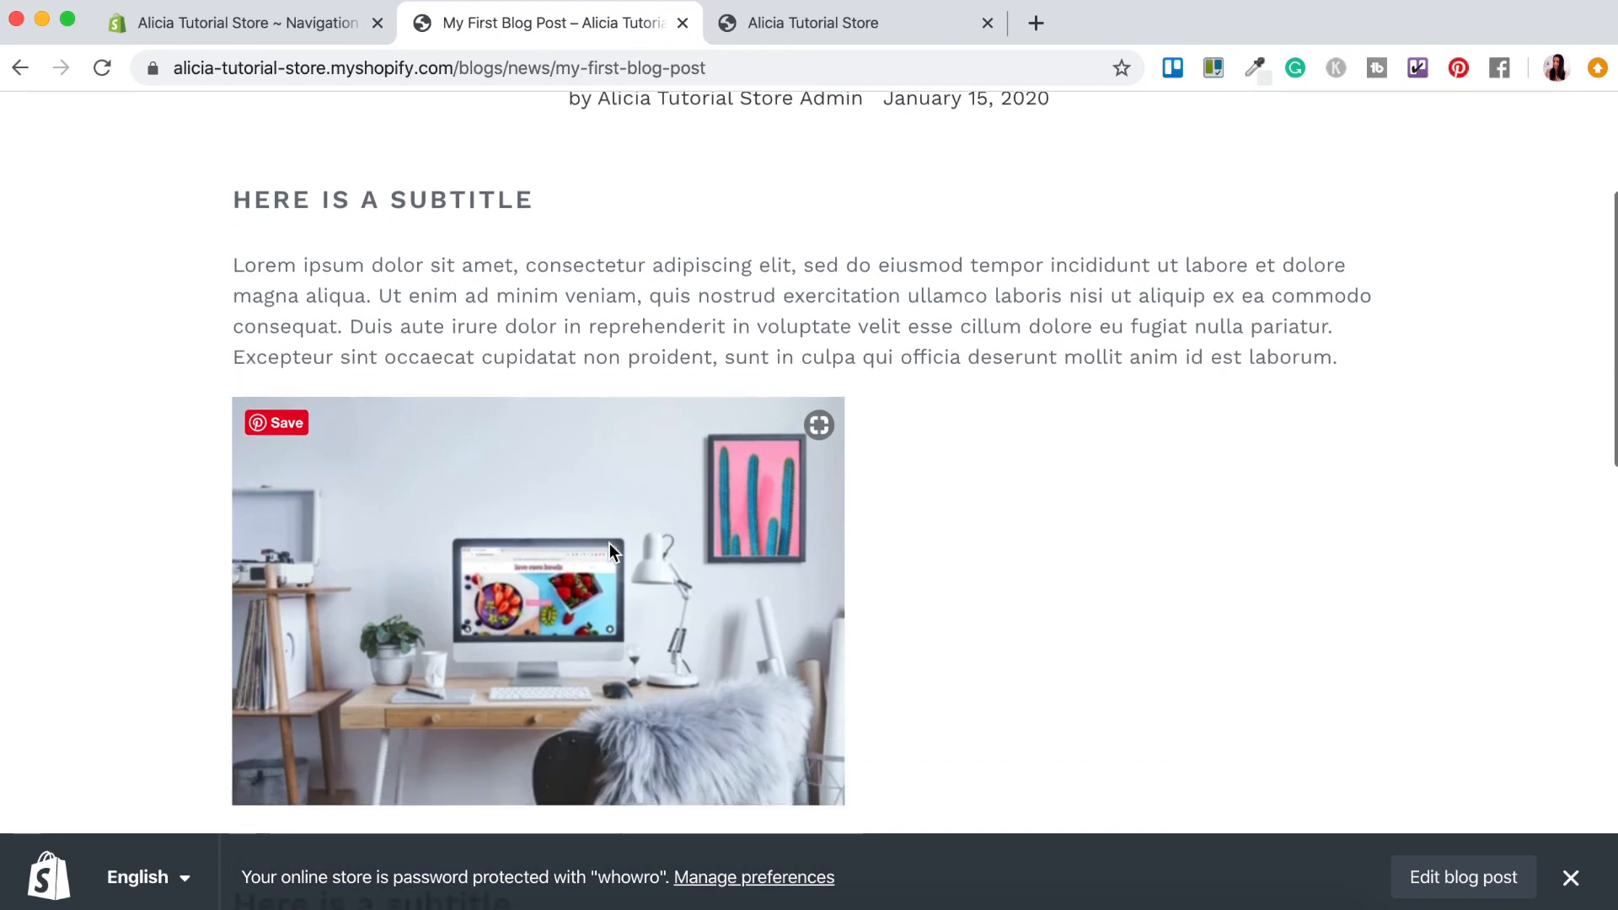
pyautogui.scroll(-3)
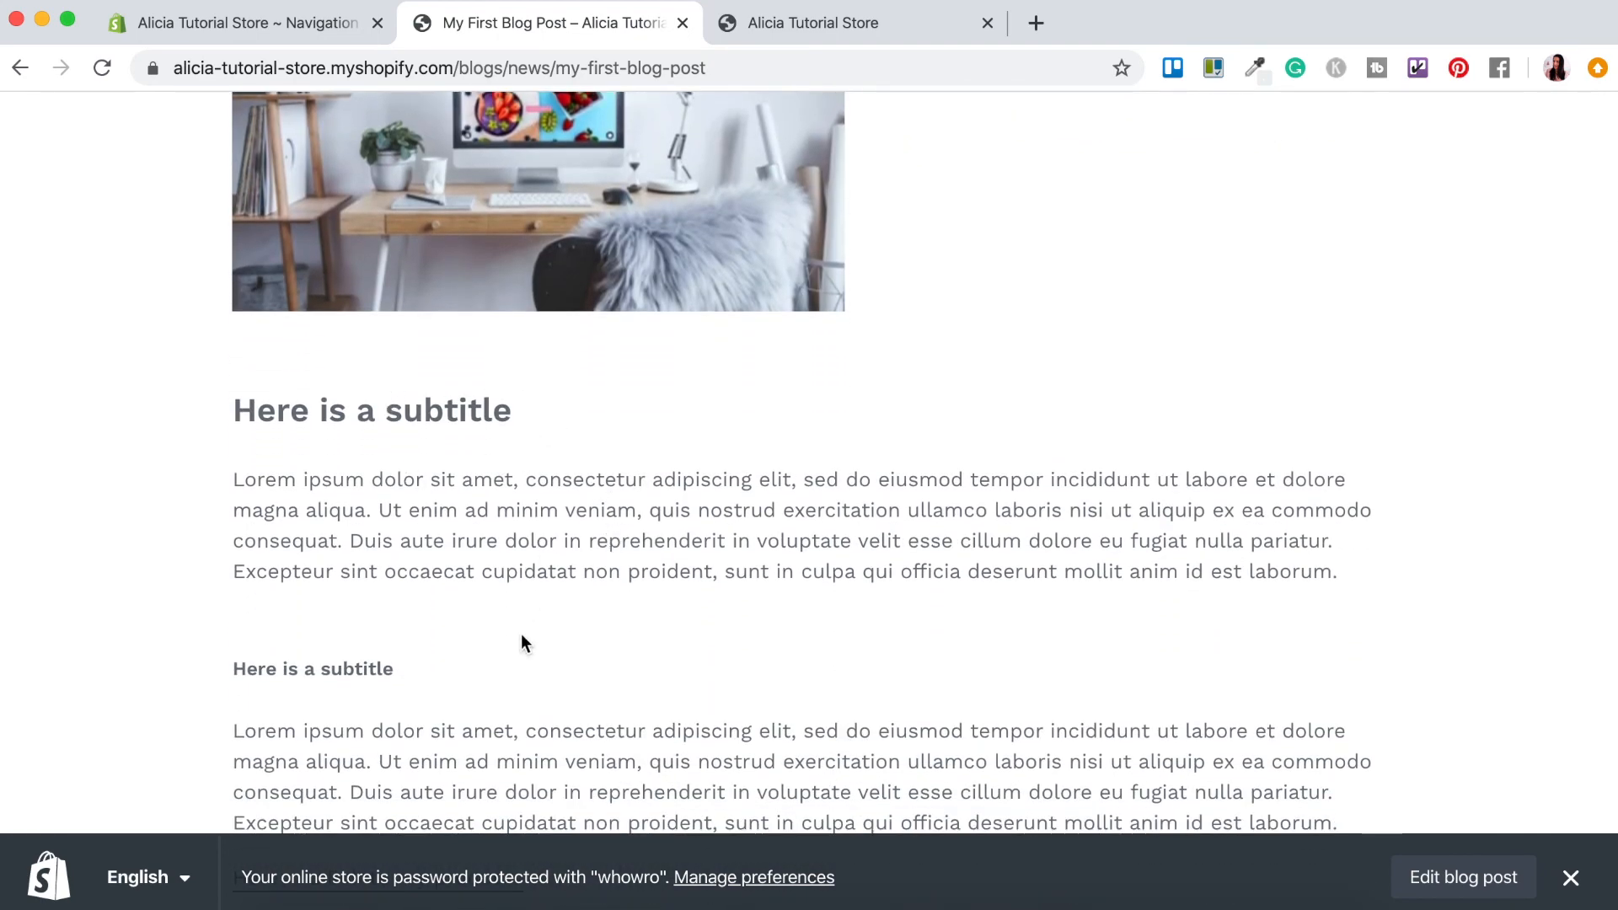
pyautogui.scroll(-3)
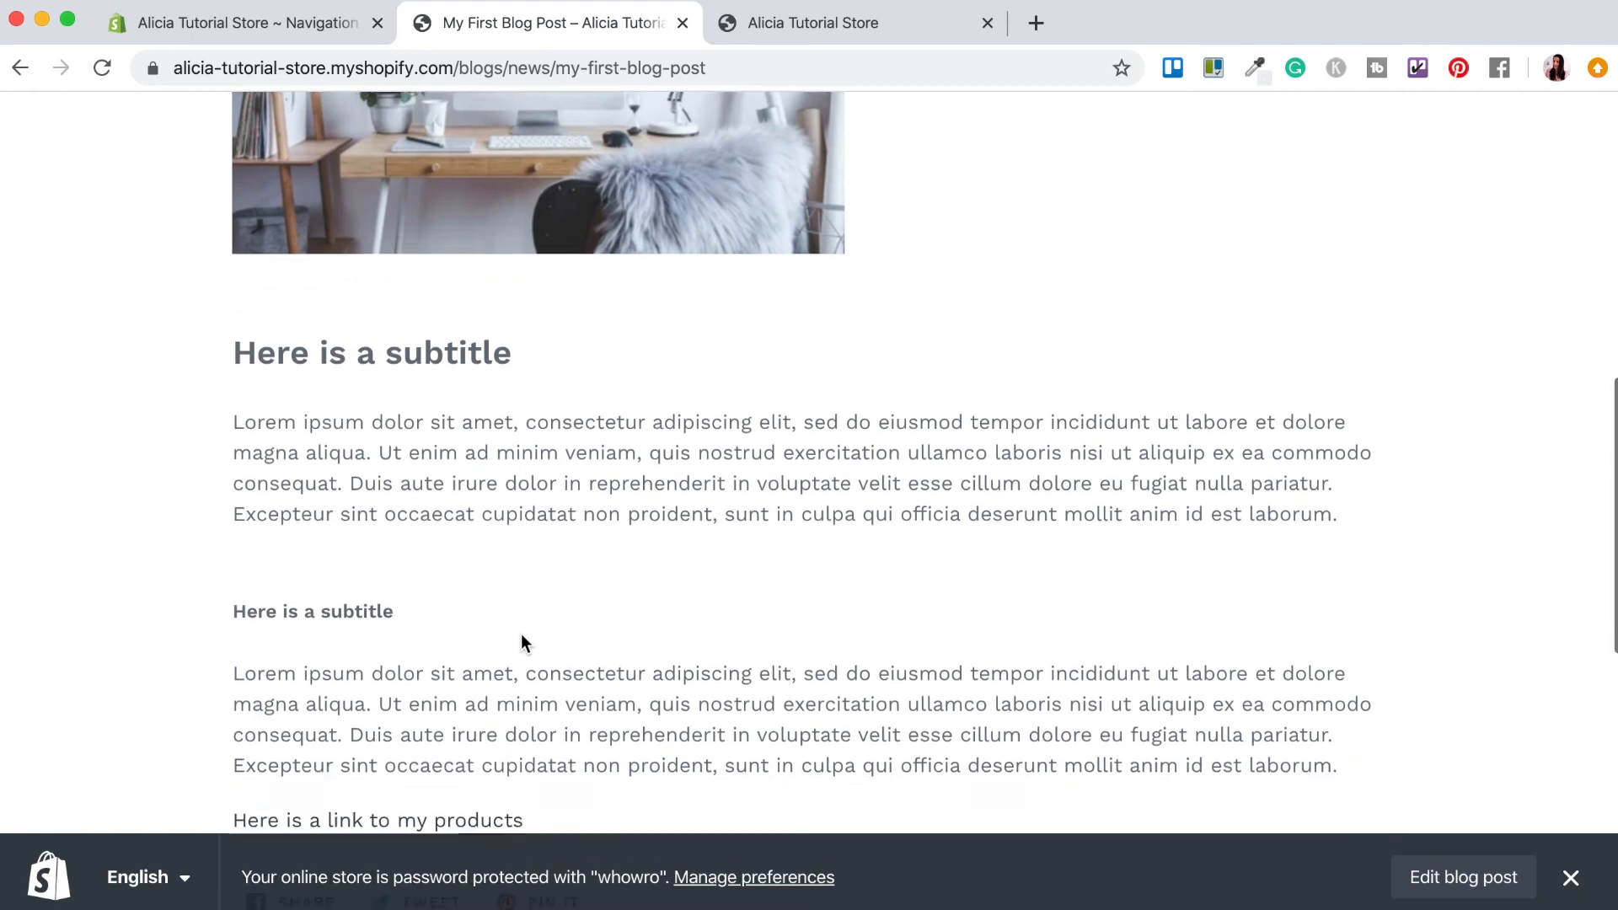
pyautogui.scroll(-3)
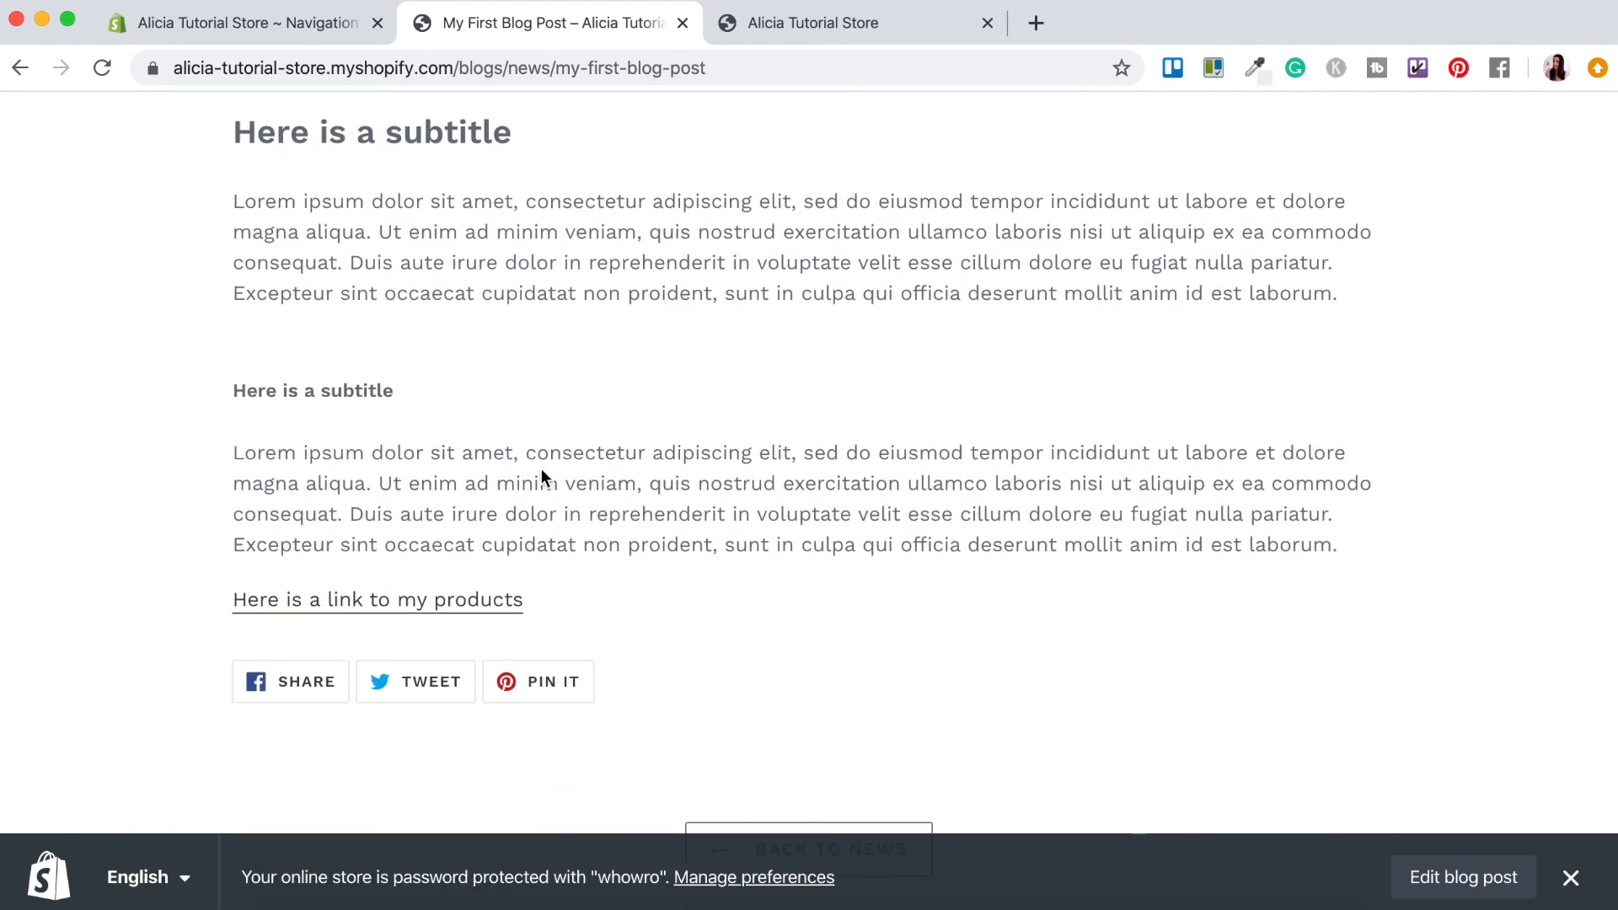
pyautogui.moveTo(469, 660)
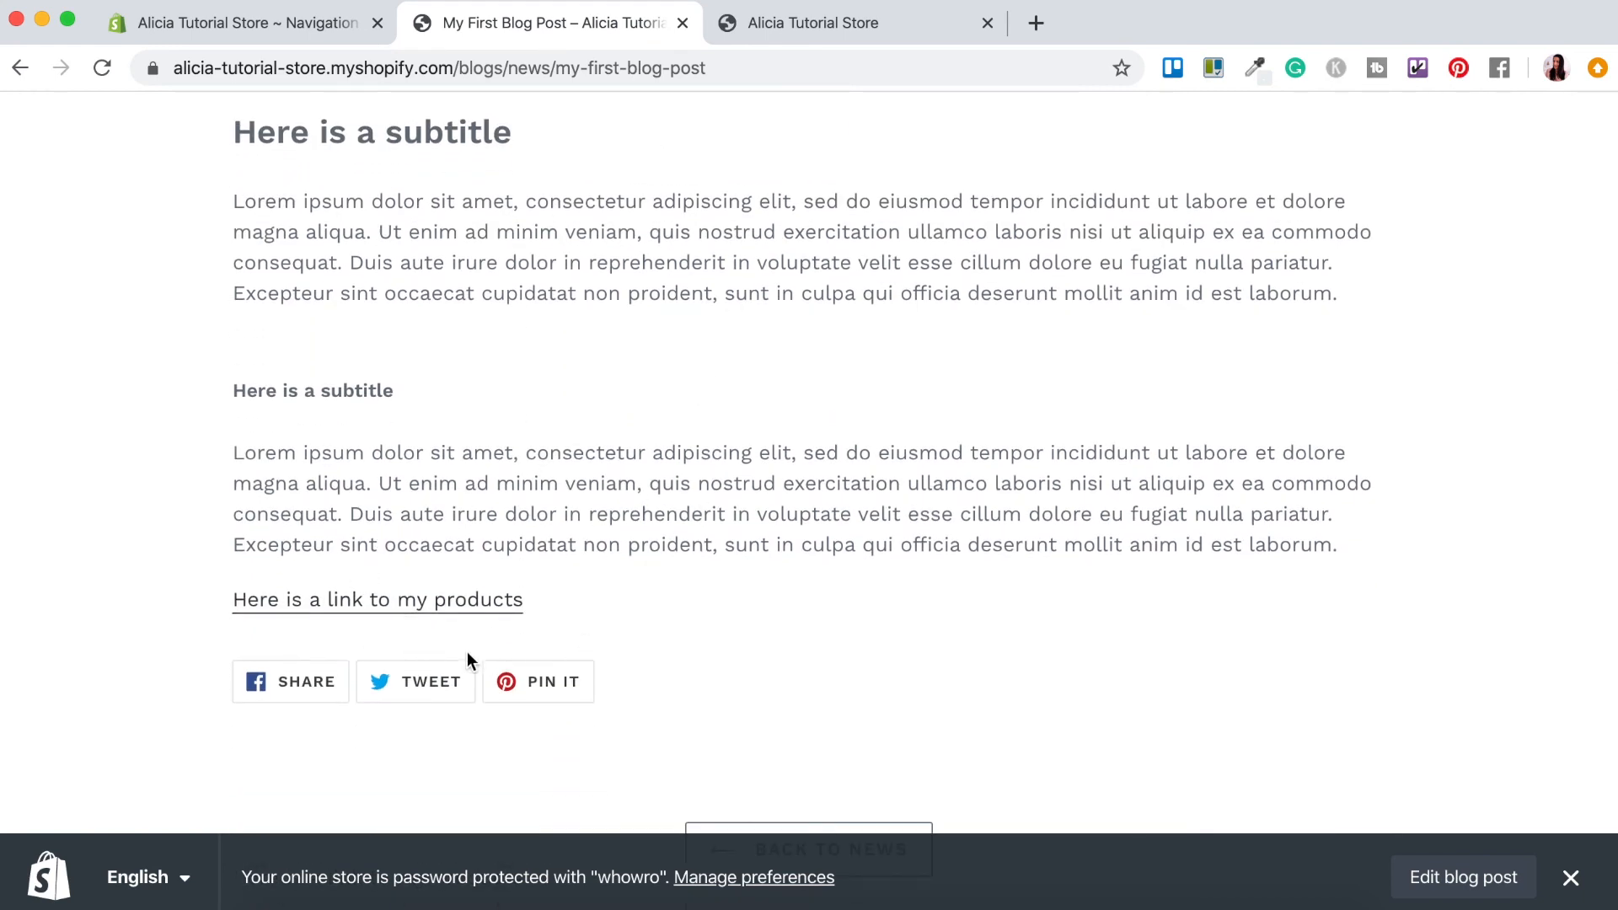
pyautogui.scroll(3)
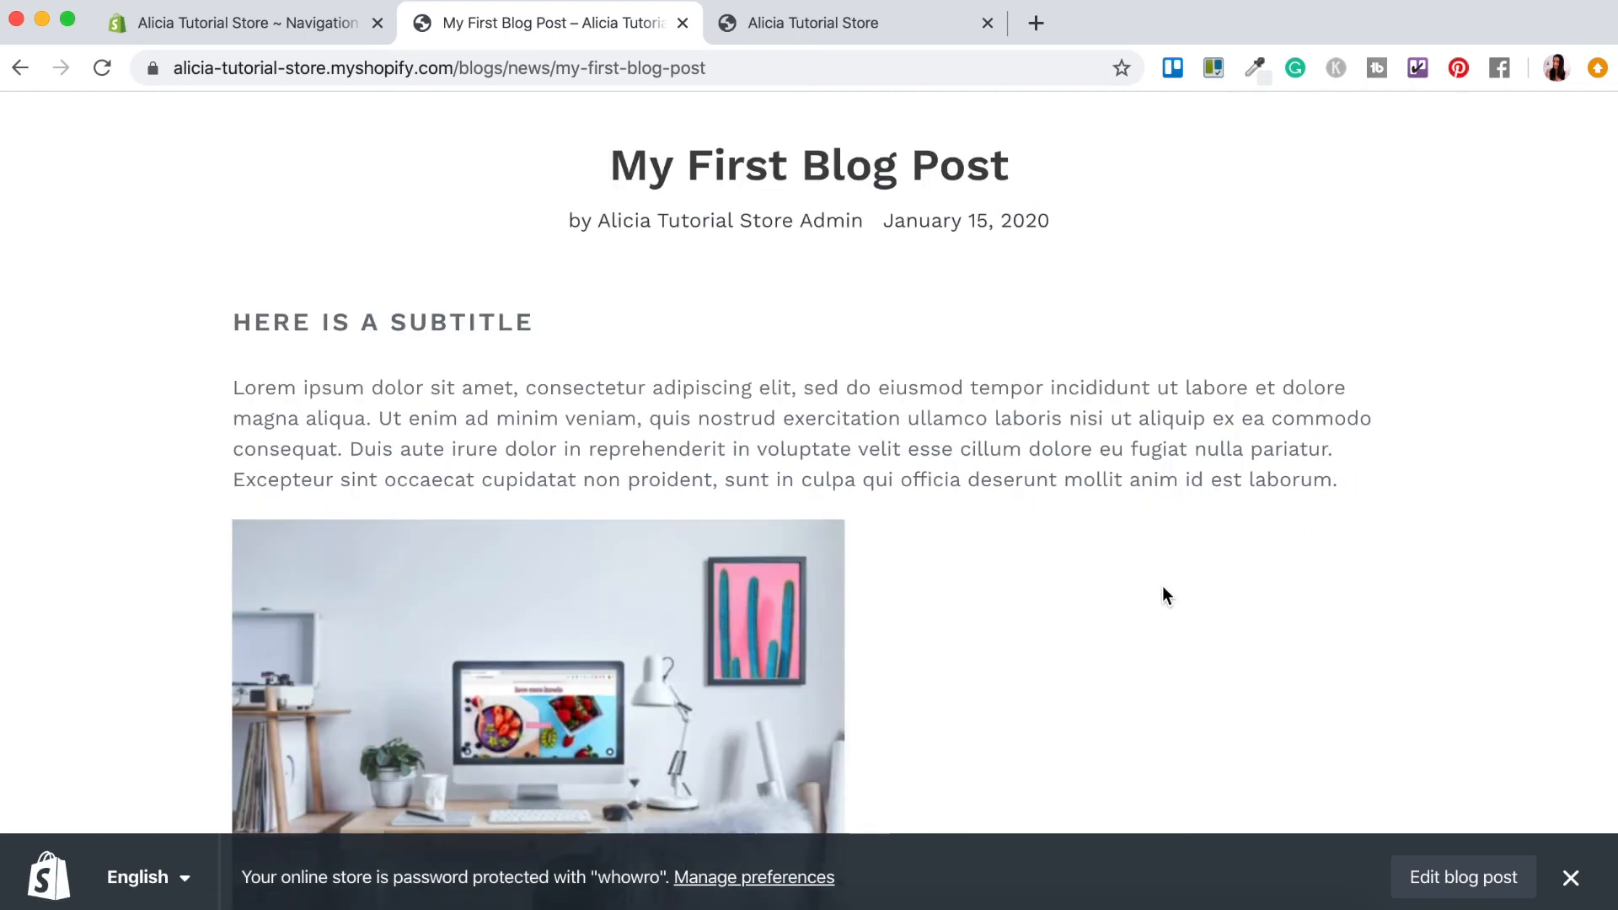
pyautogui.moveTo(1247, 455)
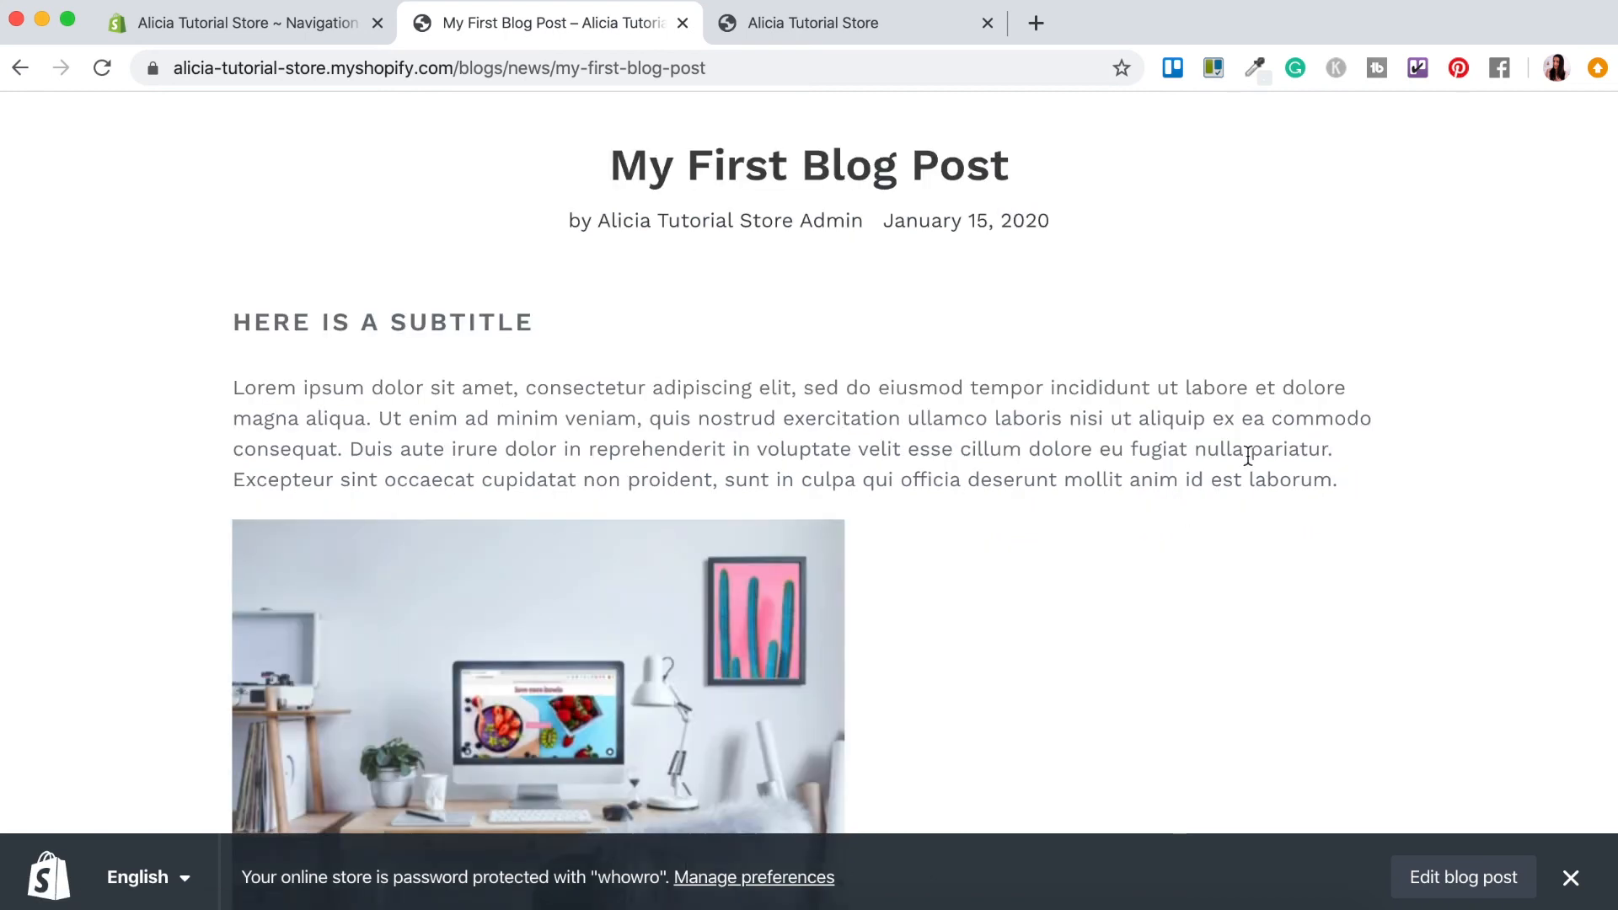